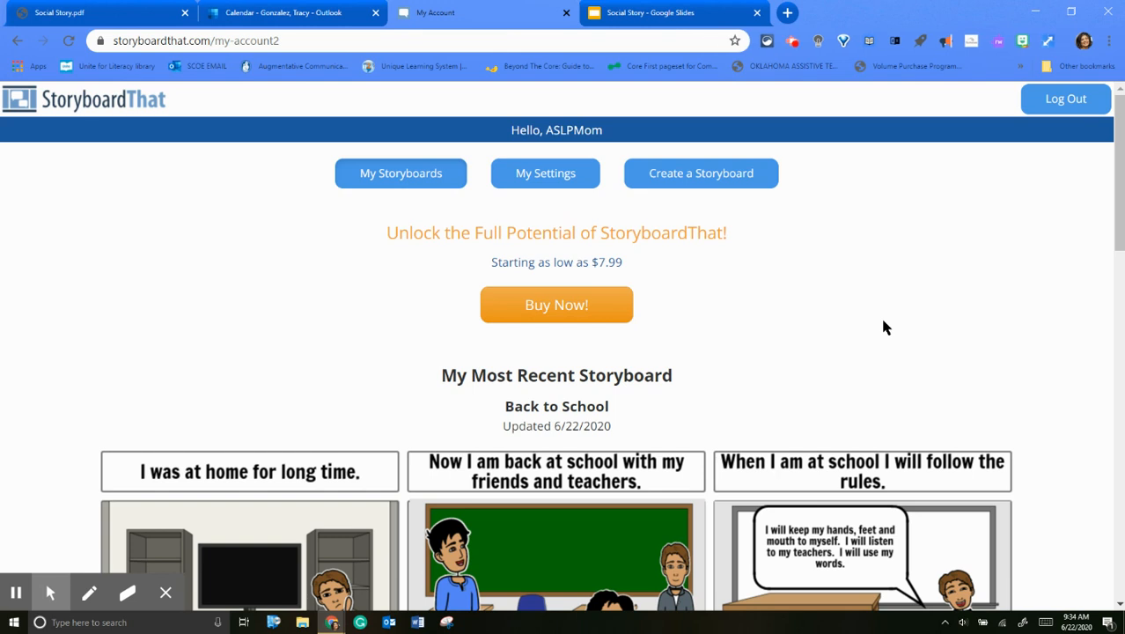
{"action": "mouse_move", "coordinate": [877, 326]}
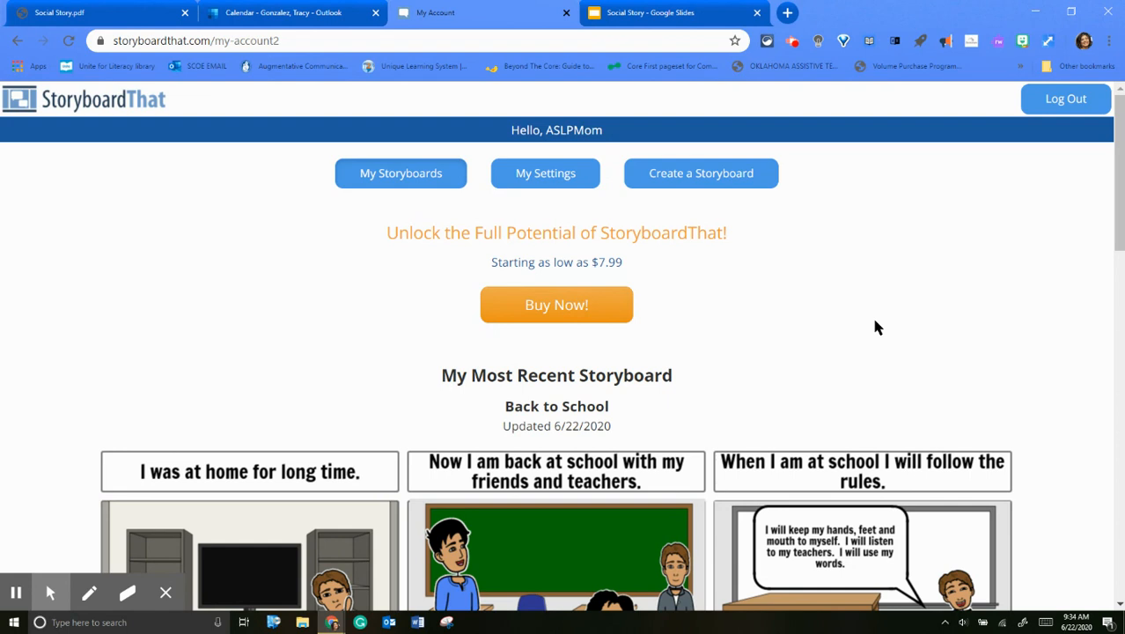
Step: Scroll through the three pages of the Social Story PDF in Chrome's viewer
{"action": "scroll", "scroll_direction": "down", "scroll_amount": 3}
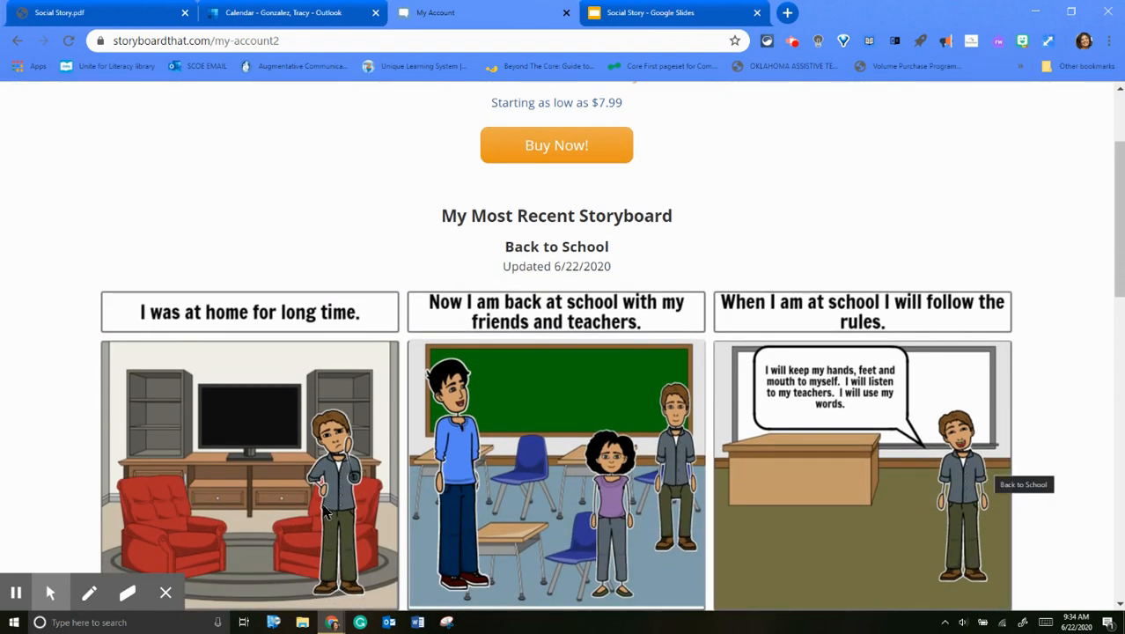
{"action": "mouse_move", "coordinate": [827, 227]}
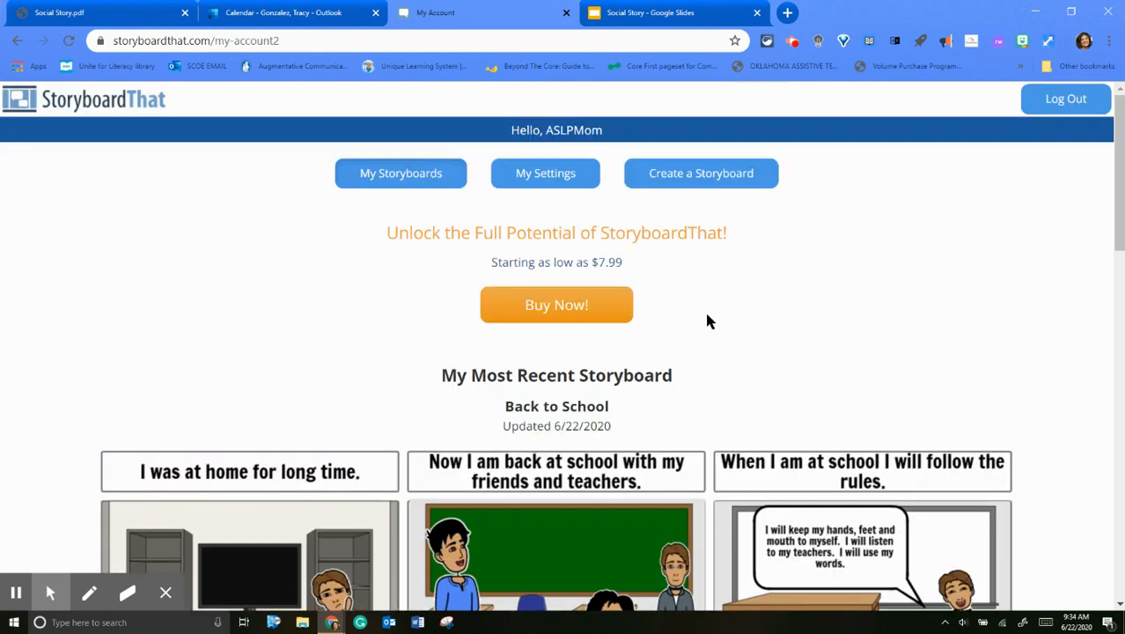
{"action": "mouse_move", "coordinate": [147, 103]}
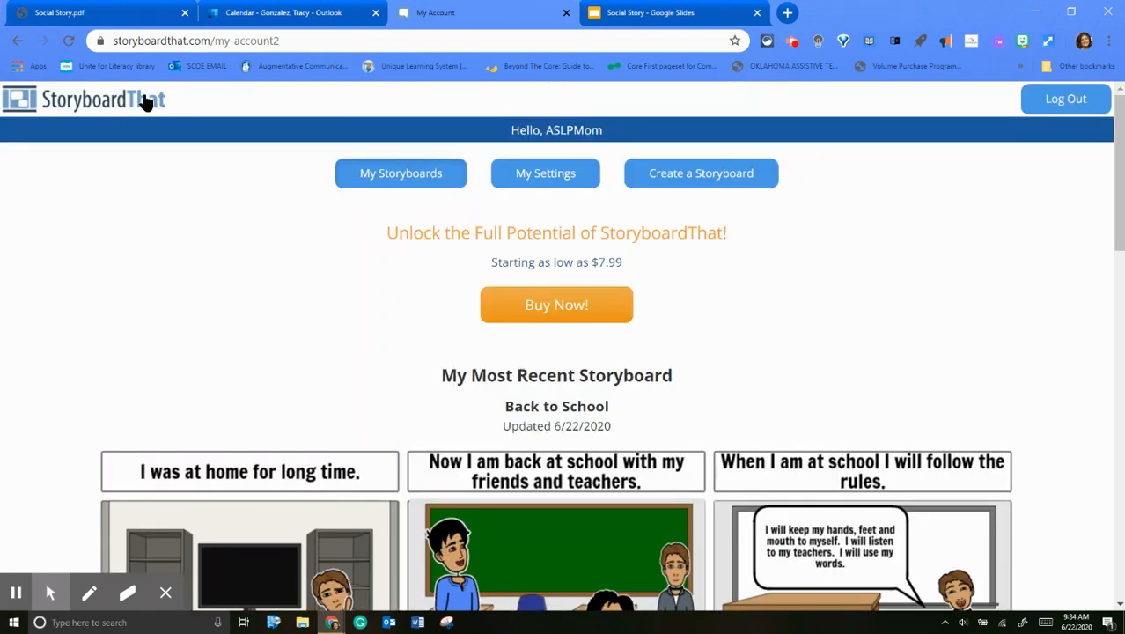
{"action": "mouse_move", "coordinate": [883, 349]}
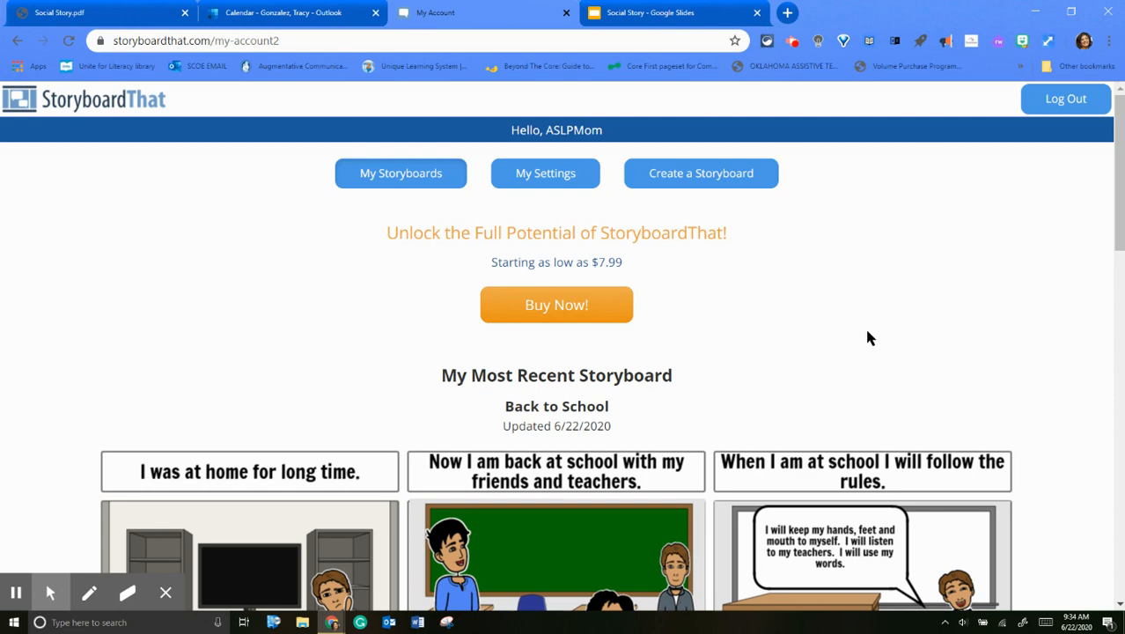
{"action": "mouse_move", "coordinate": [950, 354]}
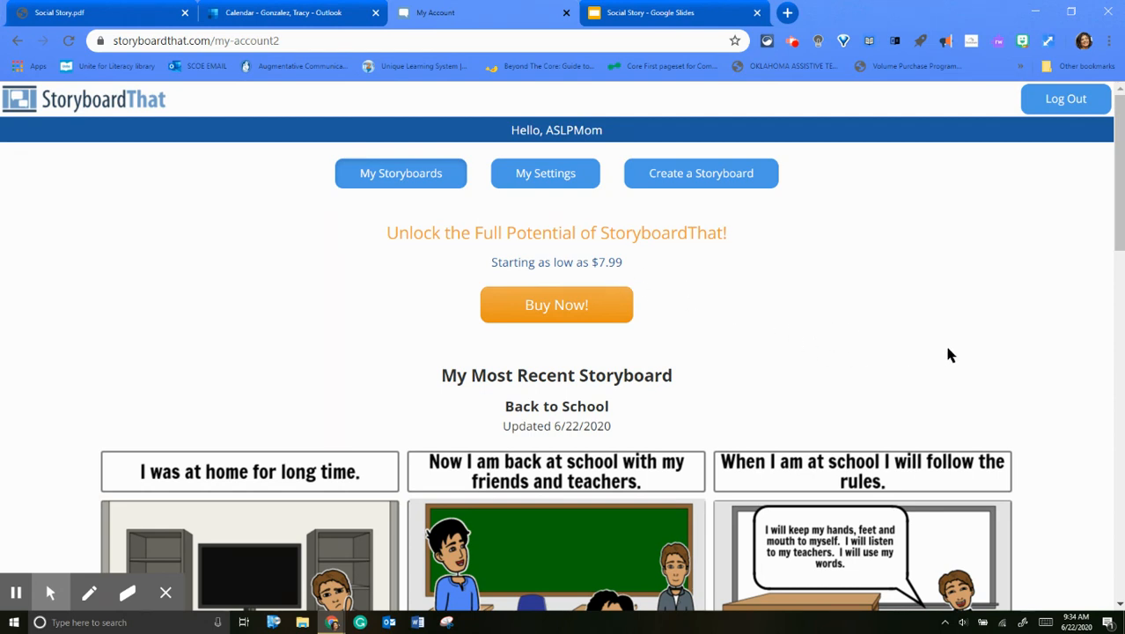
{"action": "mouse_move", "coordinate": [924, 355]}
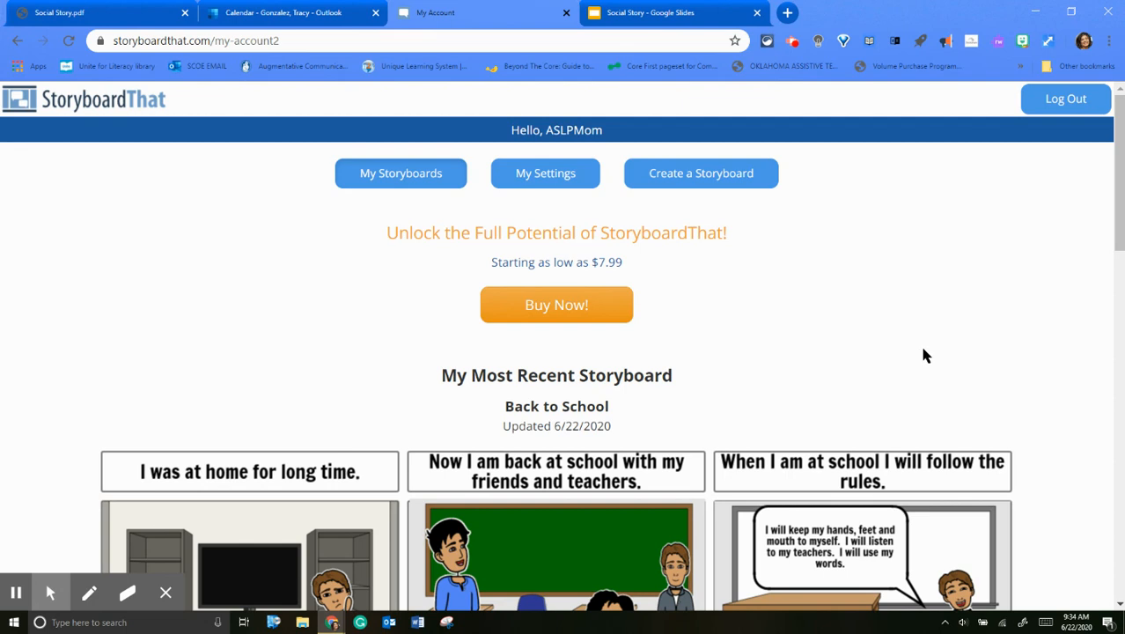
{"action": "mouse_move", "coordinate": [910, 354]}
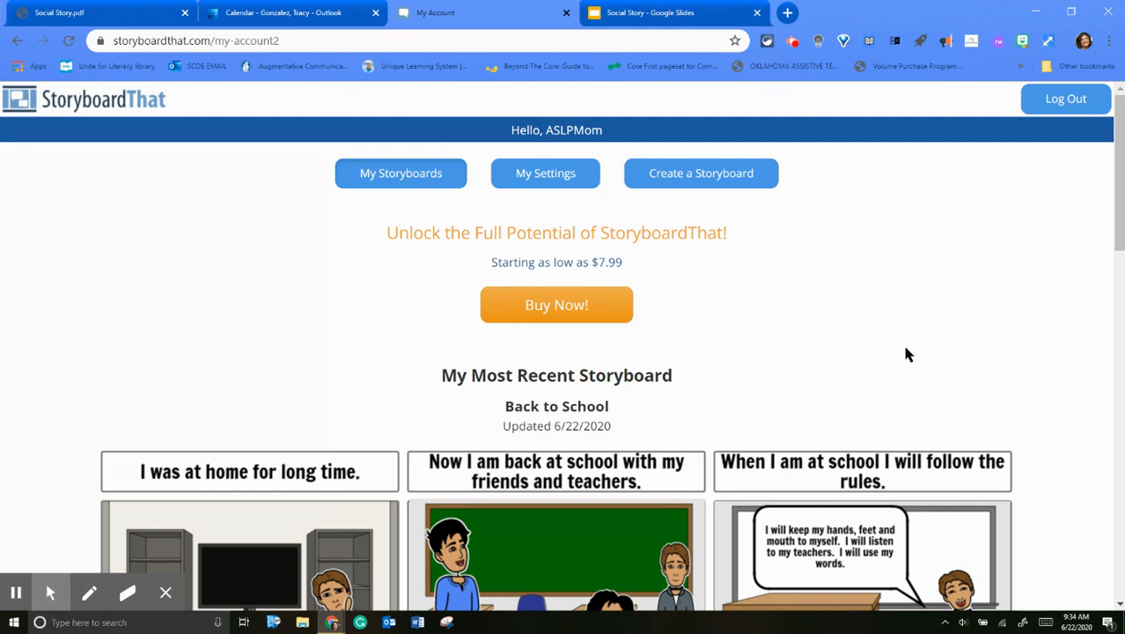
{"action": "mouse_move", "coordinate": [898, 345]}
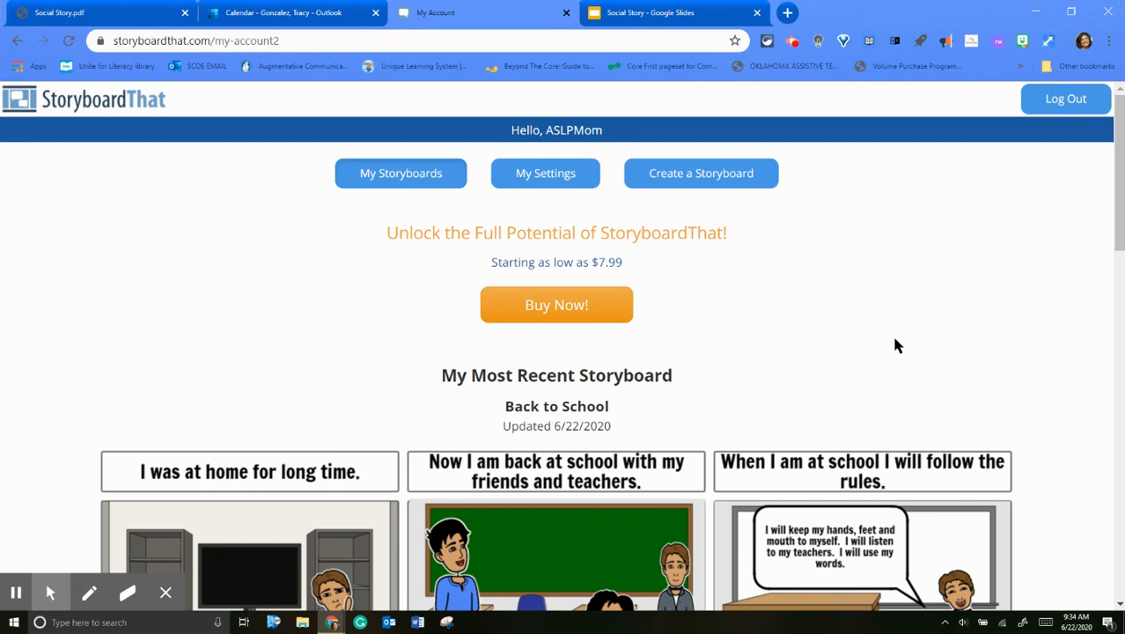
{"action": "mouse_move", "coordinate": [900, 347]}
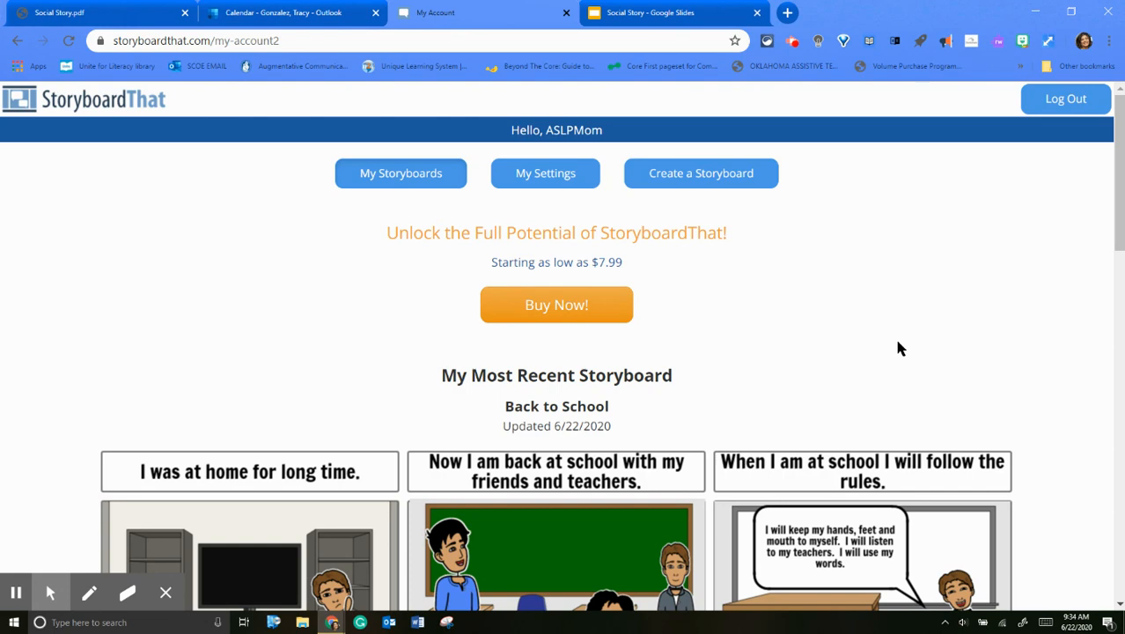
{"action": "mouse_move", "coordinate": [784, 234]}
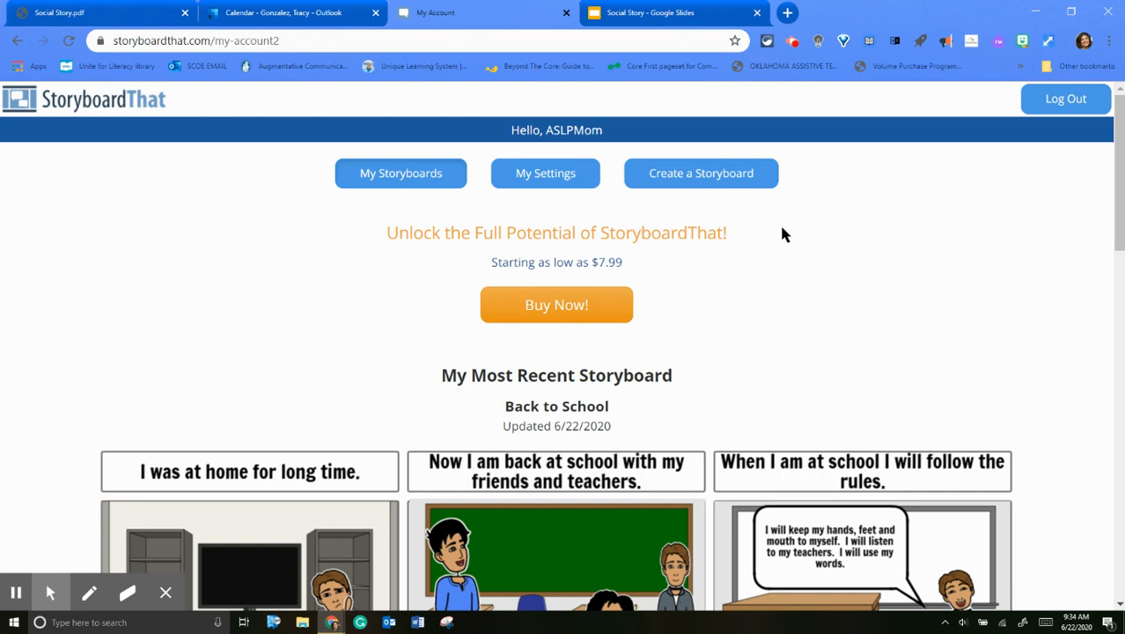
{"action": "scroll", "scroll_direction": "down", "scroll_amount": 3}
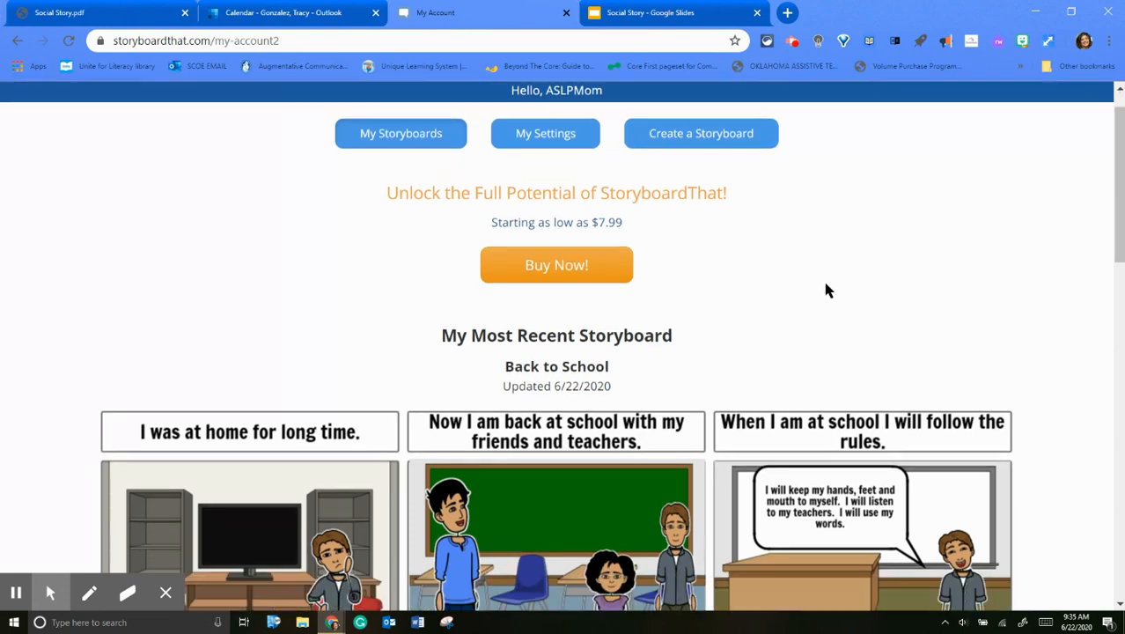
{"action": "scroll", "scroll_direction": "down", "scroll_amount": 3}
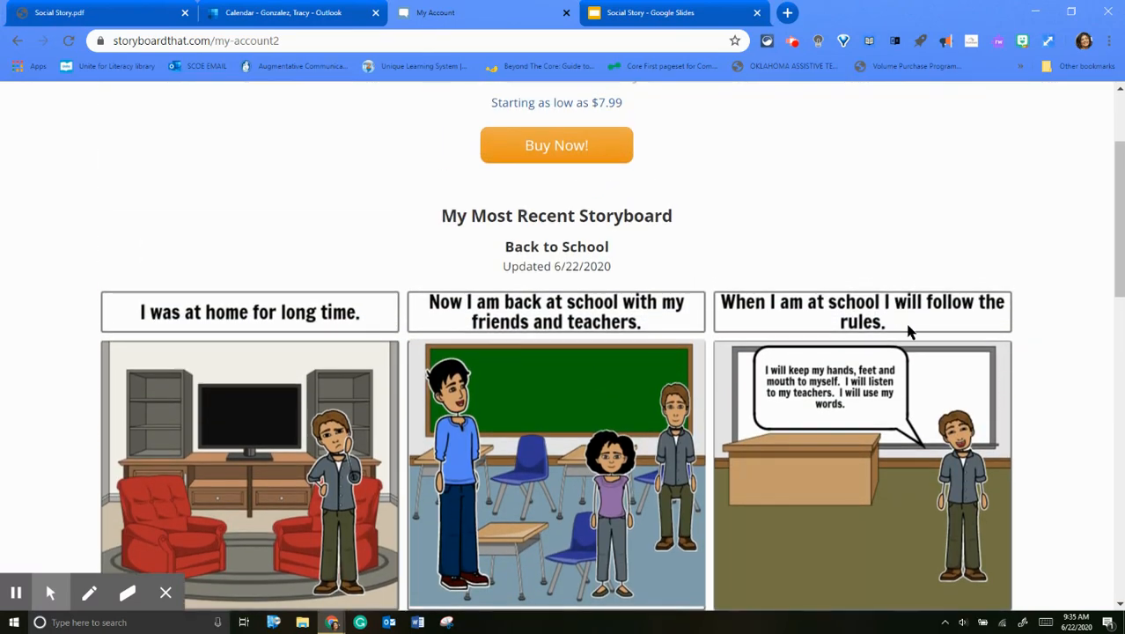
{"action": "mouse_move", "coordinate": [1071, 315]}
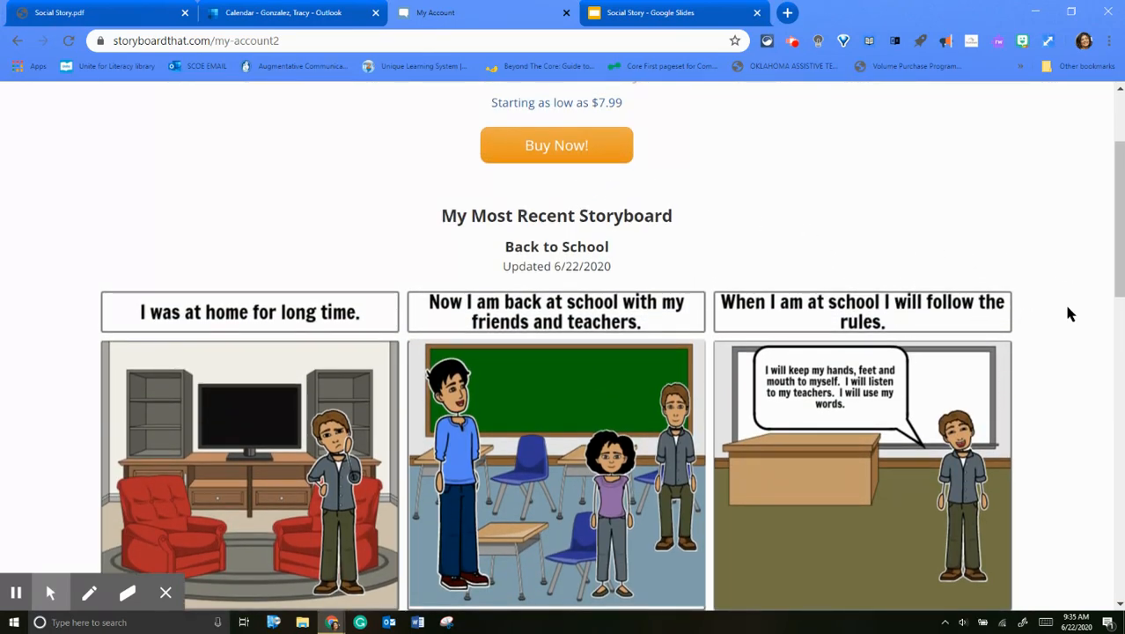
{"action": "mouse_move", "coordinate": [1091, 421]}
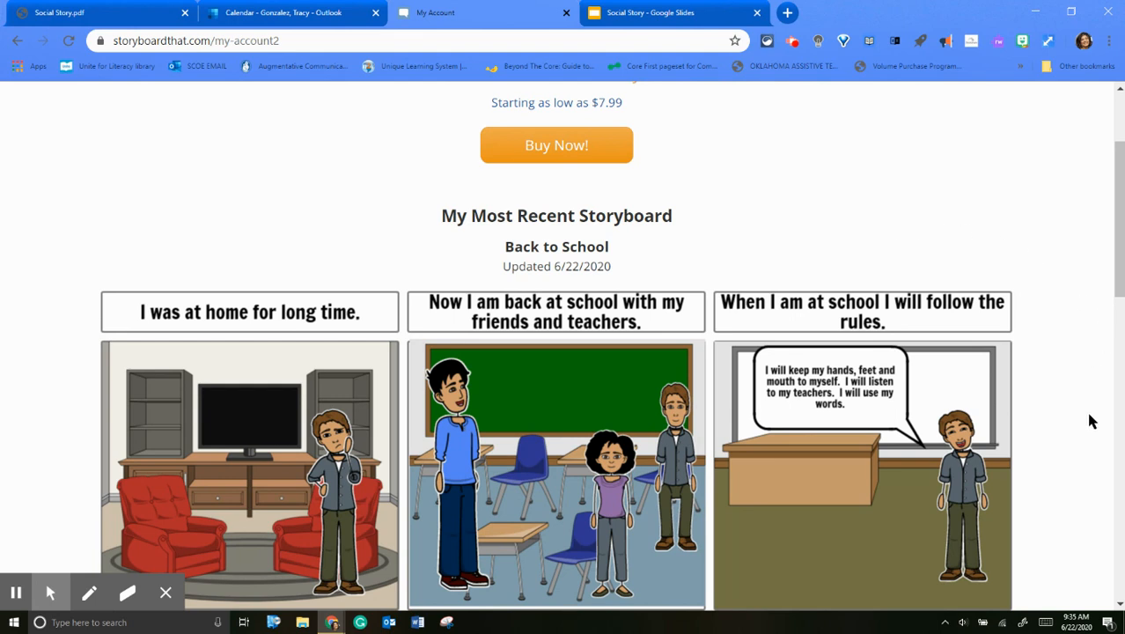
{"action": "mouse_move", "coordinate": [1053, 482]}
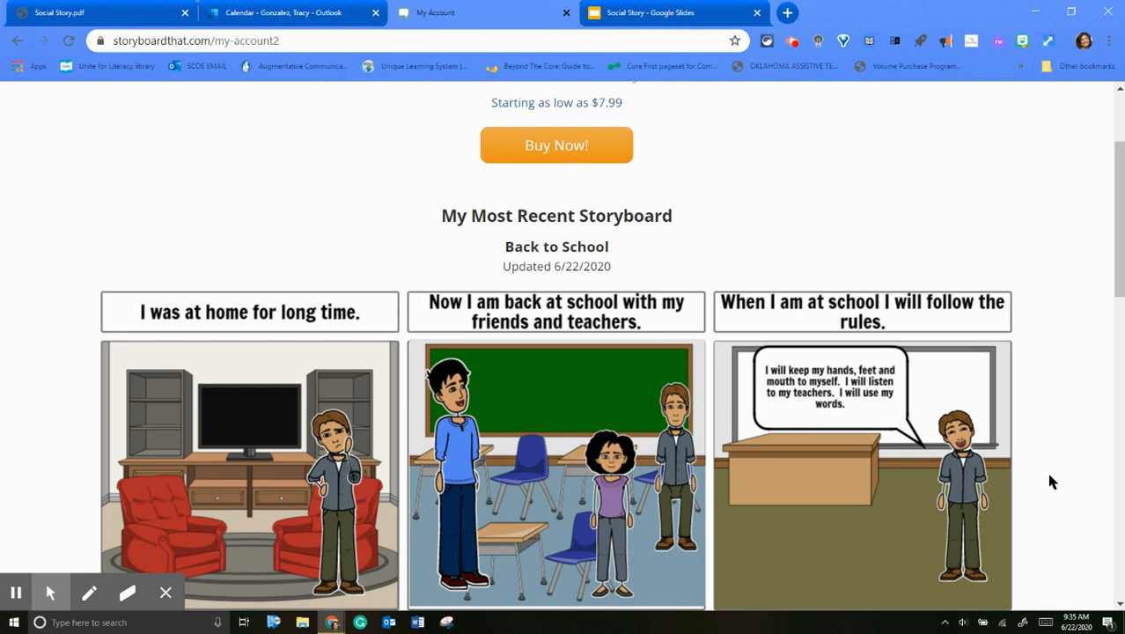
{"action": "scroll", "scroll_direction": "down", "scroll_amount": 3}
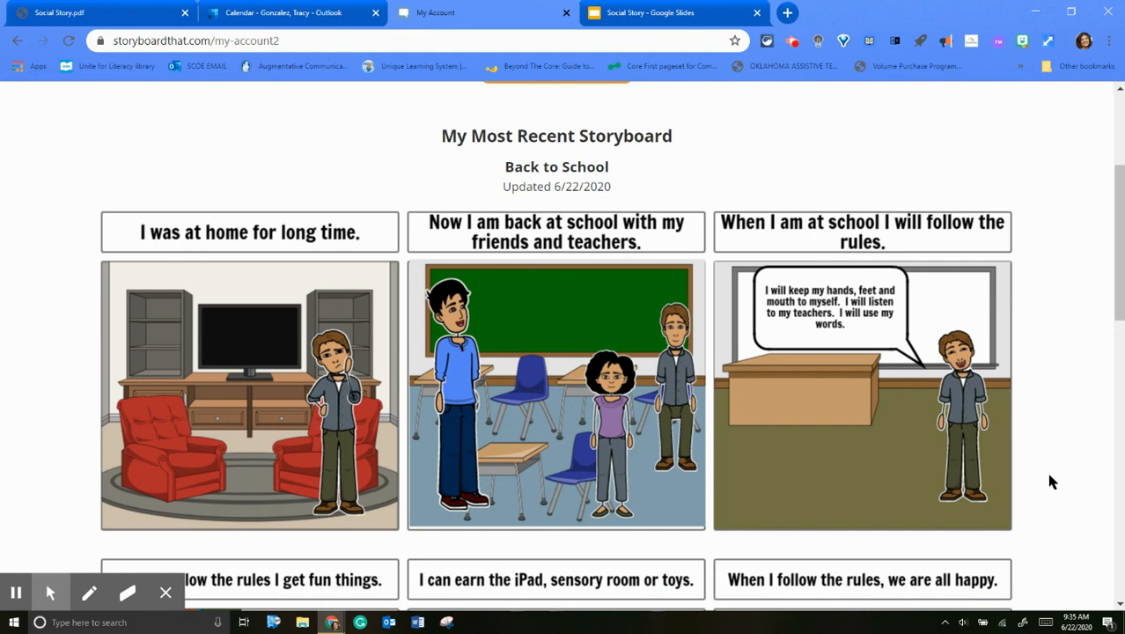
{"action": "mouse_move", "coordinate": [974, 325]}
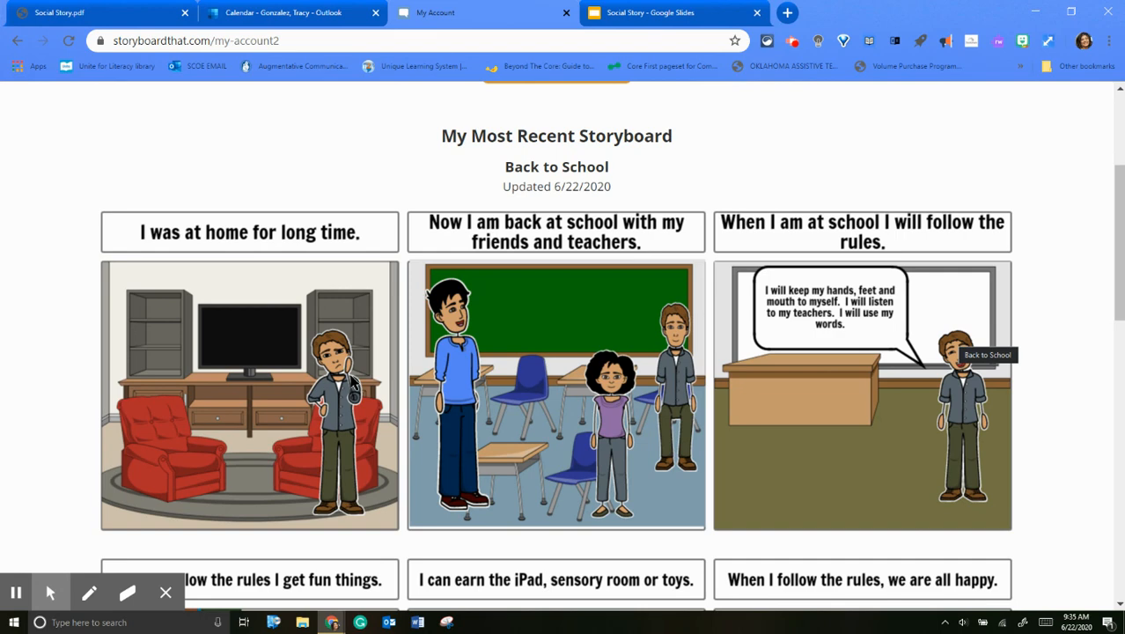
{"action": "scroll", "scroll_direction": "down", "scroll_amount": 3}
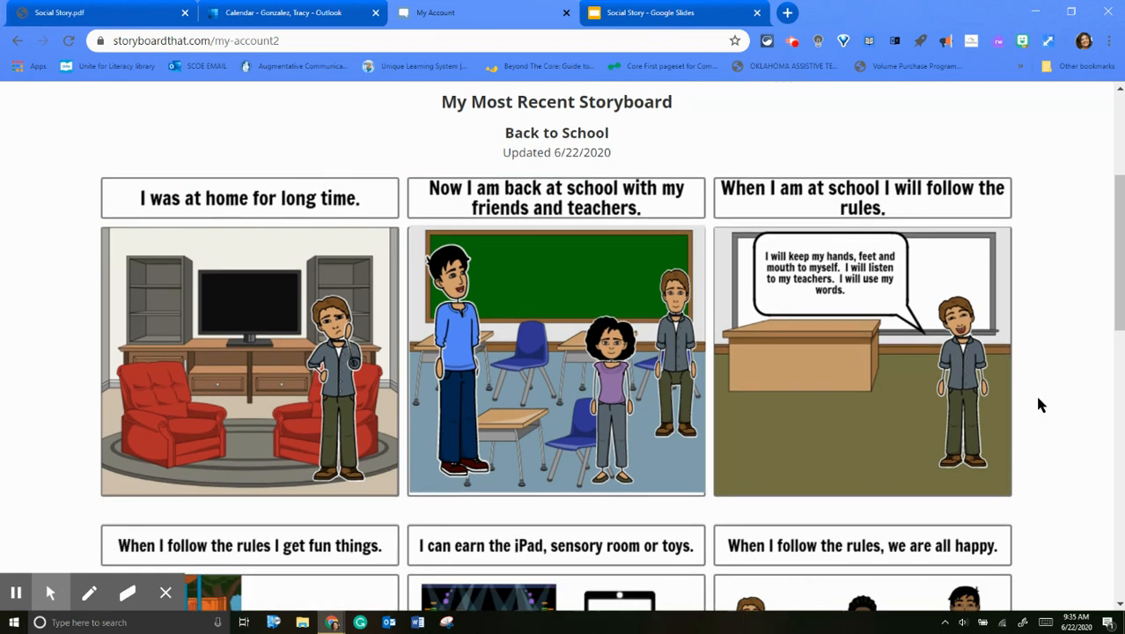
{"action": "scroll", "scroll_direction": "down", "scroll_amount": 3}
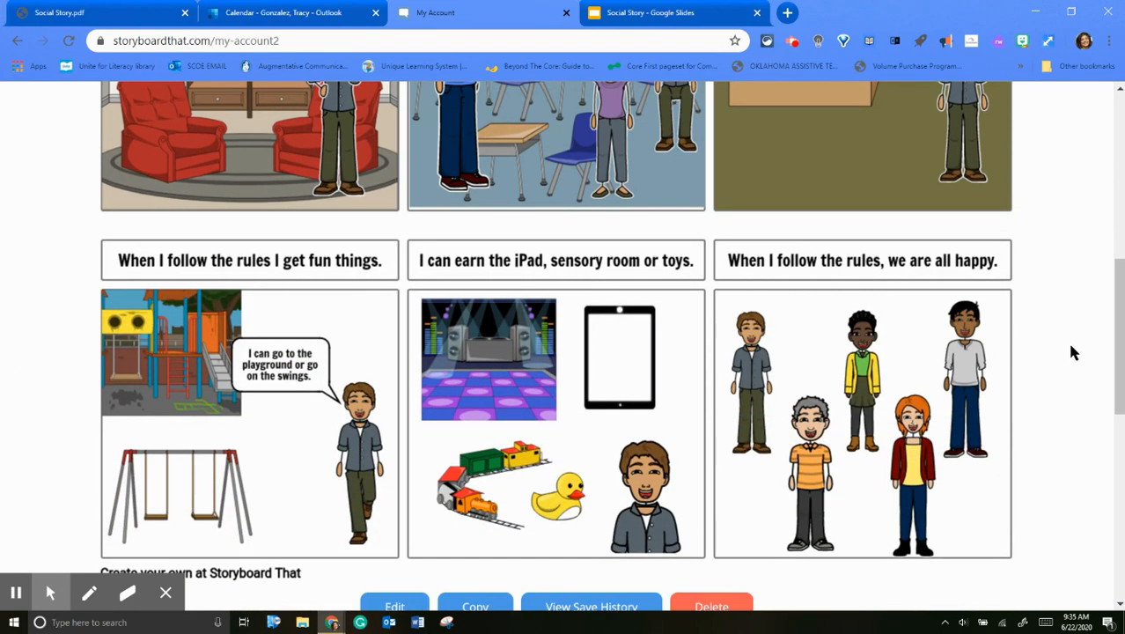
{"action": "scroll", "scroll_direction": "down", "scroll_amount": 3}
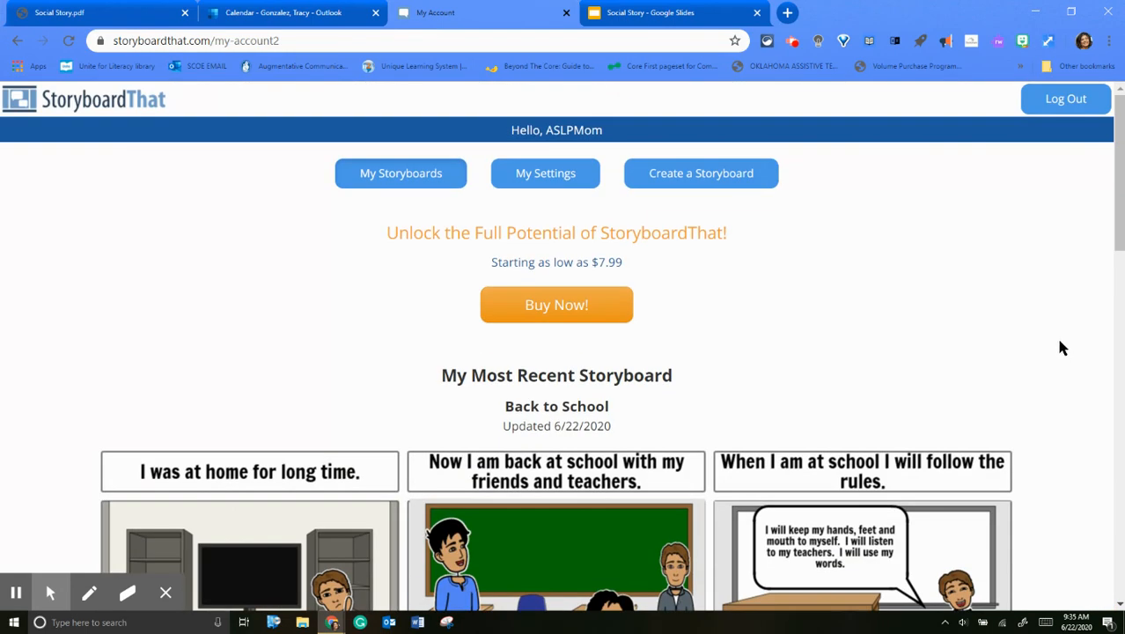
{"action": "mouse_move", "coordinate": [317, 69]}
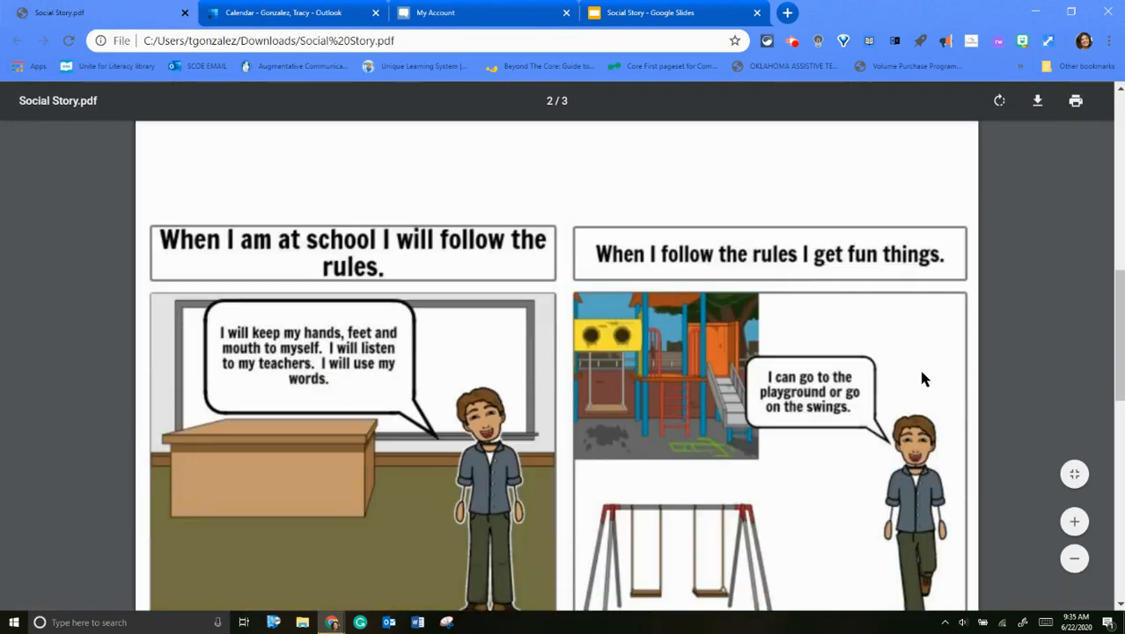
{"action": "scroll", "scroll_direction": "down", "scroll_amount": 3}
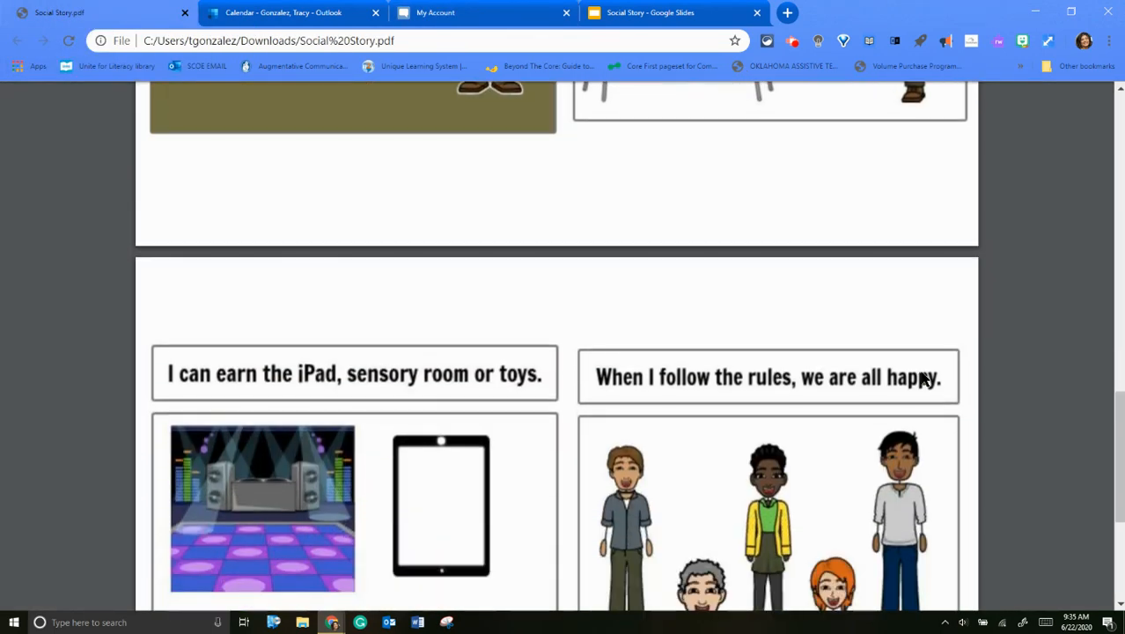
{"action": "scroll", "scroll_direction": "down", "scroll_amount": 3}
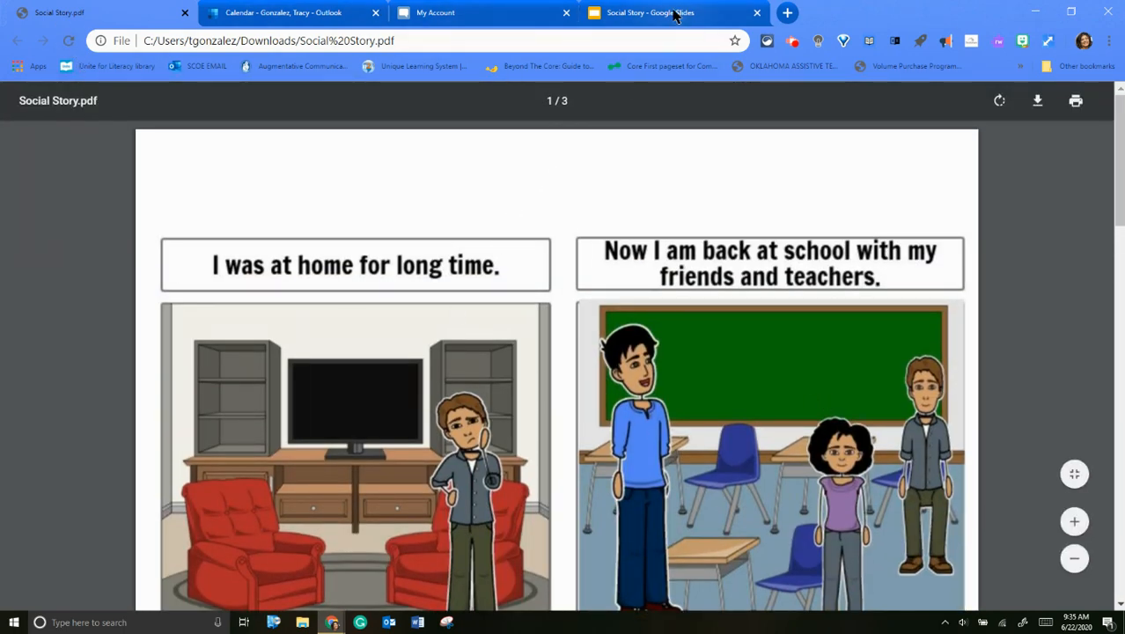
Step: Start a new blank storyboard from the Storyboard That account page, declining the autosave
{"action": "left_click", "coordinate": [435, 12]}
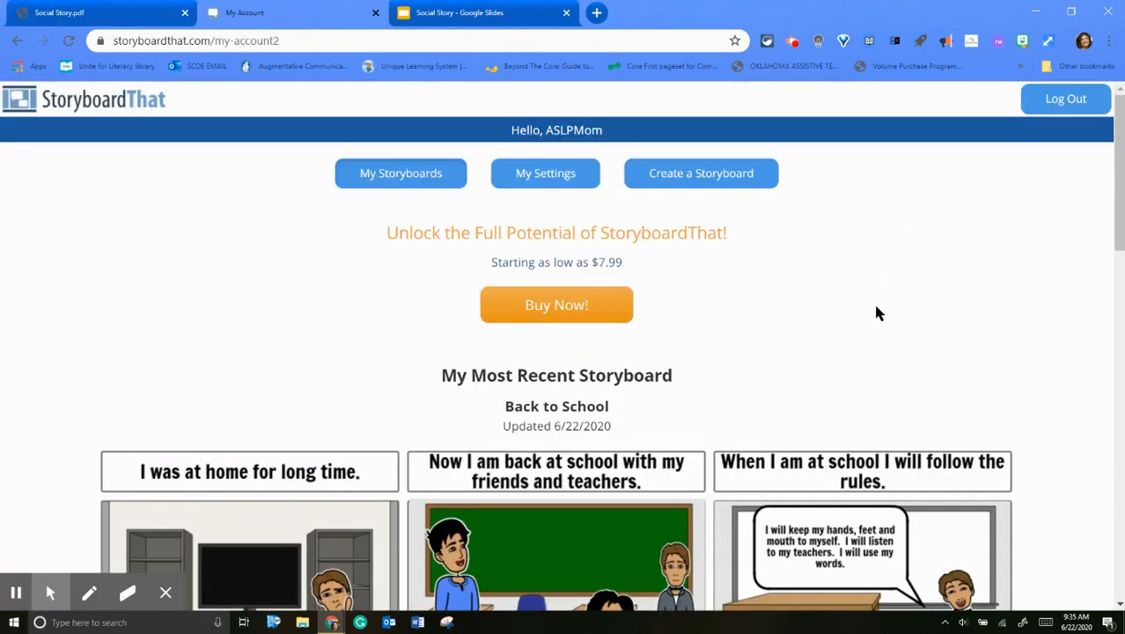
{"action": "mouse_move", "coordinate": [701, 172]}
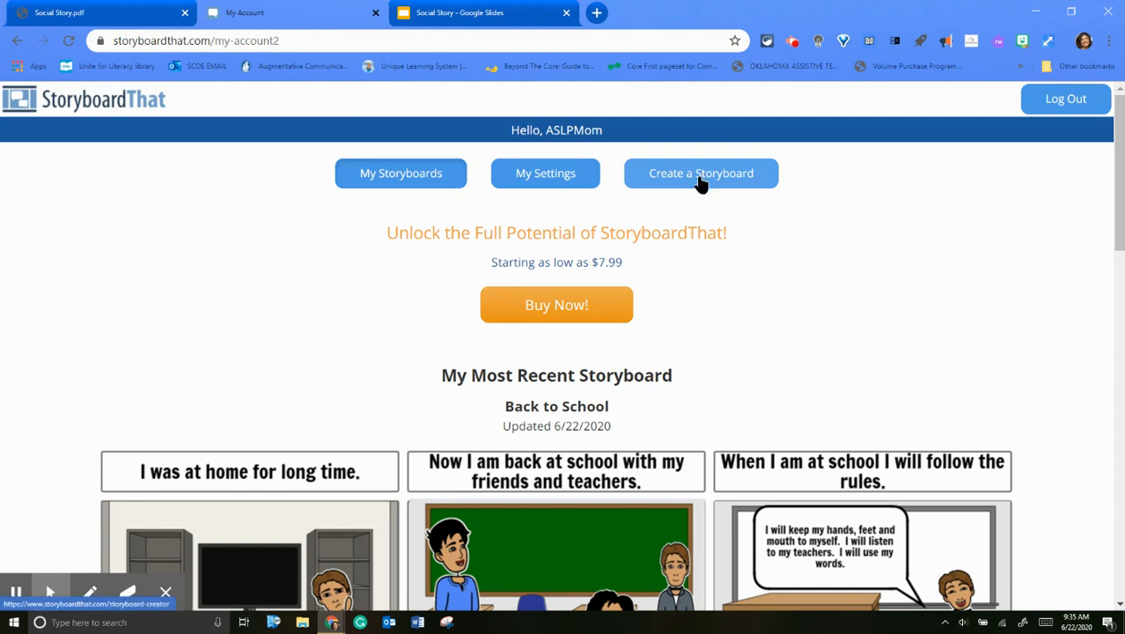
{"action": "left_click", "coordinate": [701, 172]}
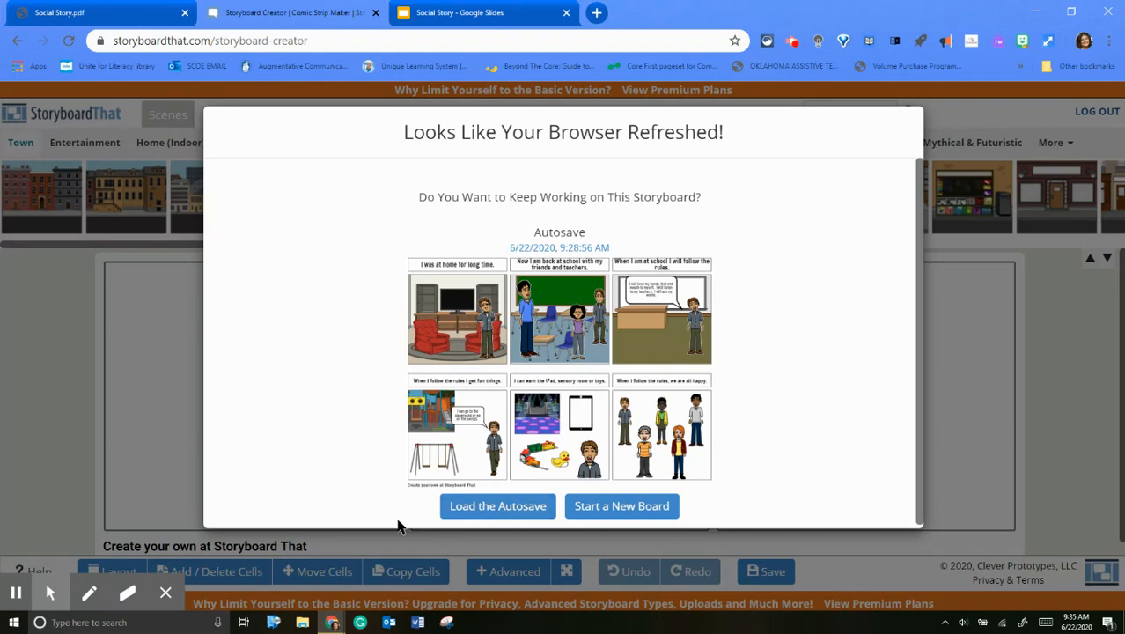
{"action": "left_click", "coordinate": [621, 505]}
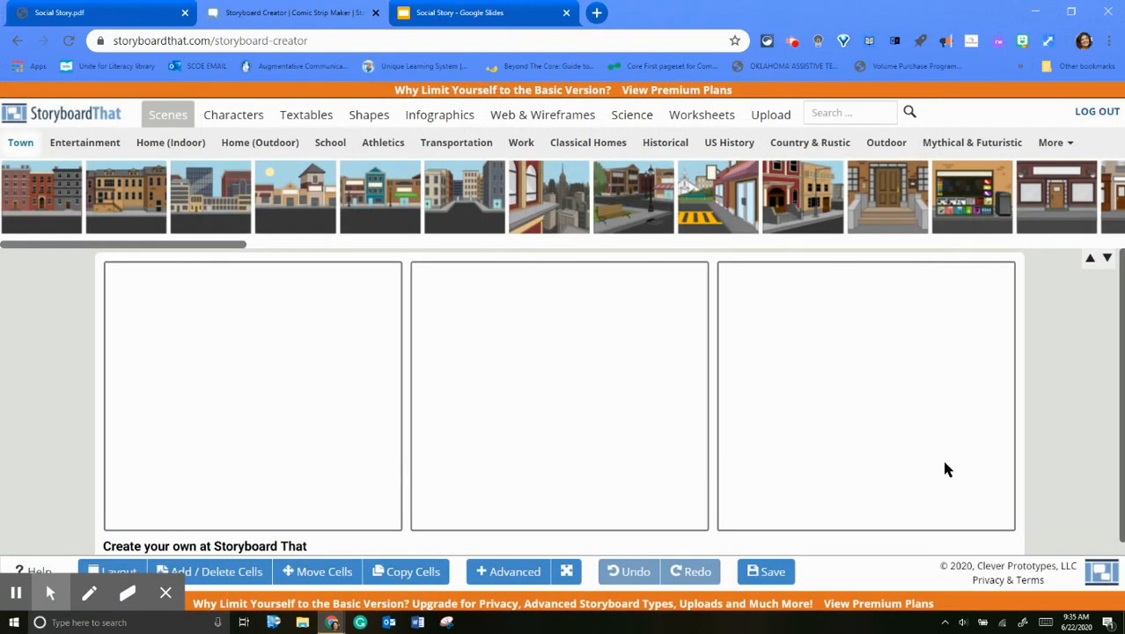
{"action": "mouse_move", "coordinate": [985, 441]}
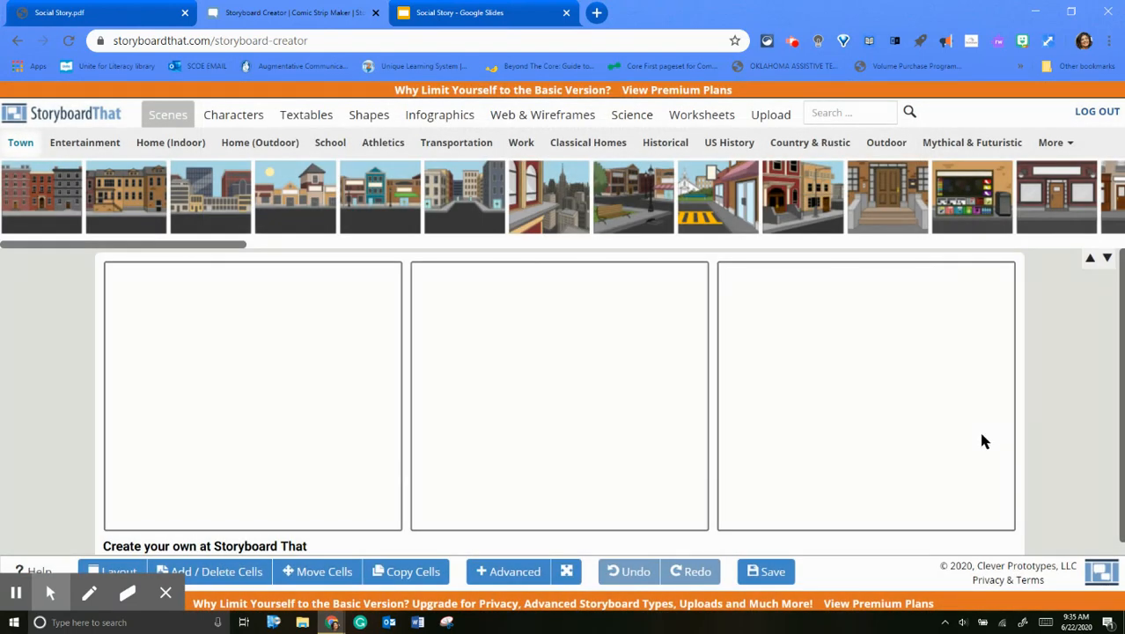
{"action": "mouse_move", "coordinate": [880, 472]}
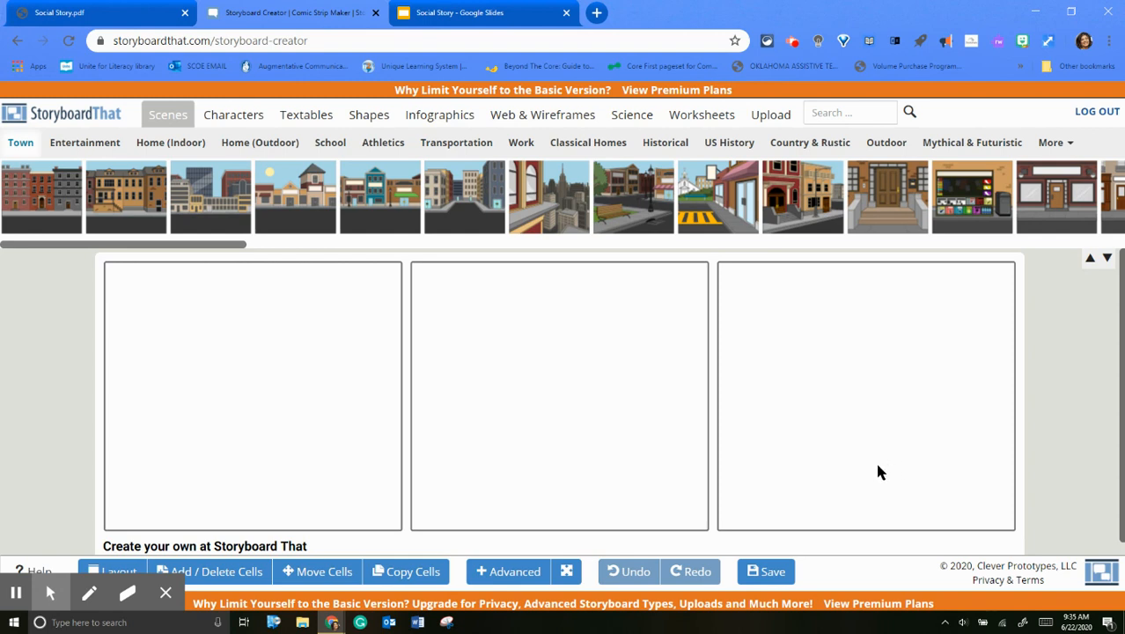
{"action": "mouse_move", "coordinate": [872, 473]}
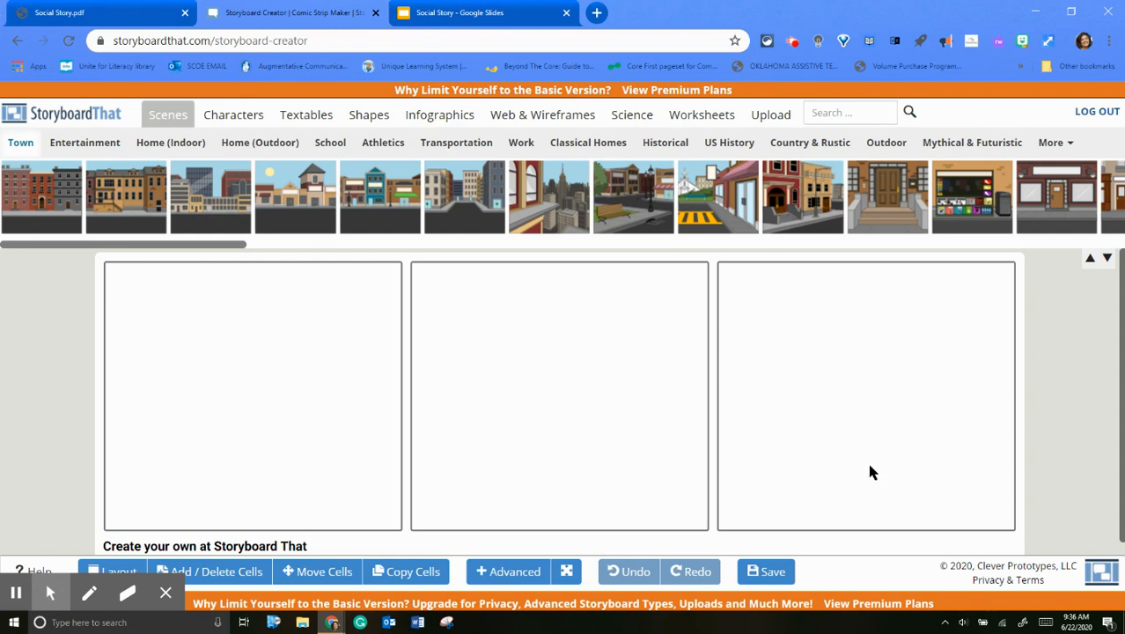
{"action": "mouse_move", "coordinate": [799, 453]}
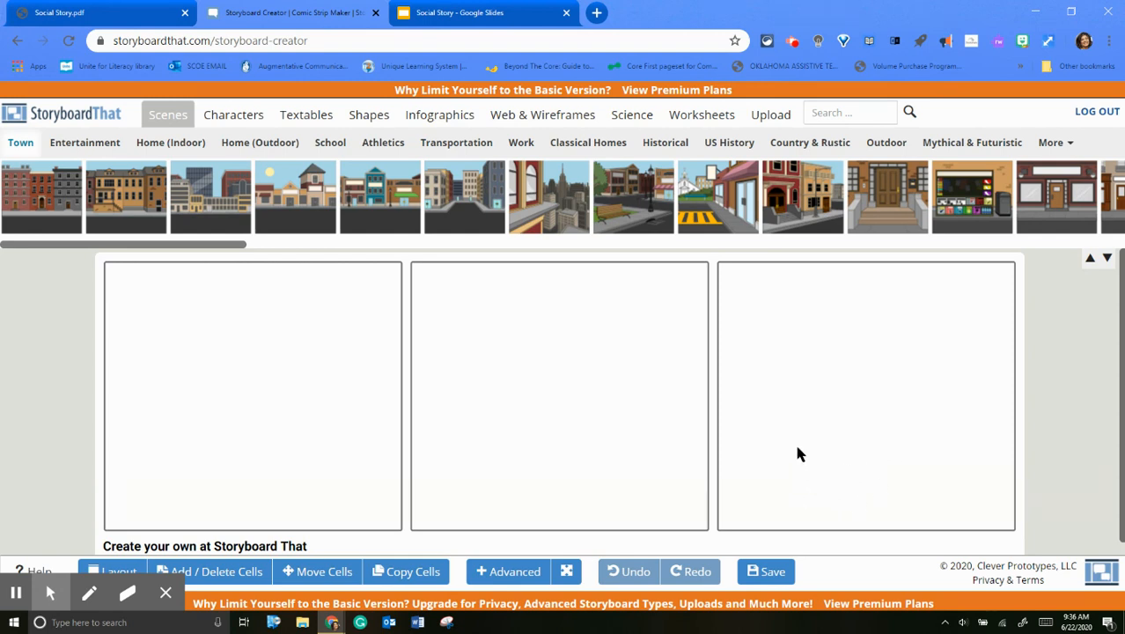
{"action": "mouse_move", "coordinate": [876, 408]}
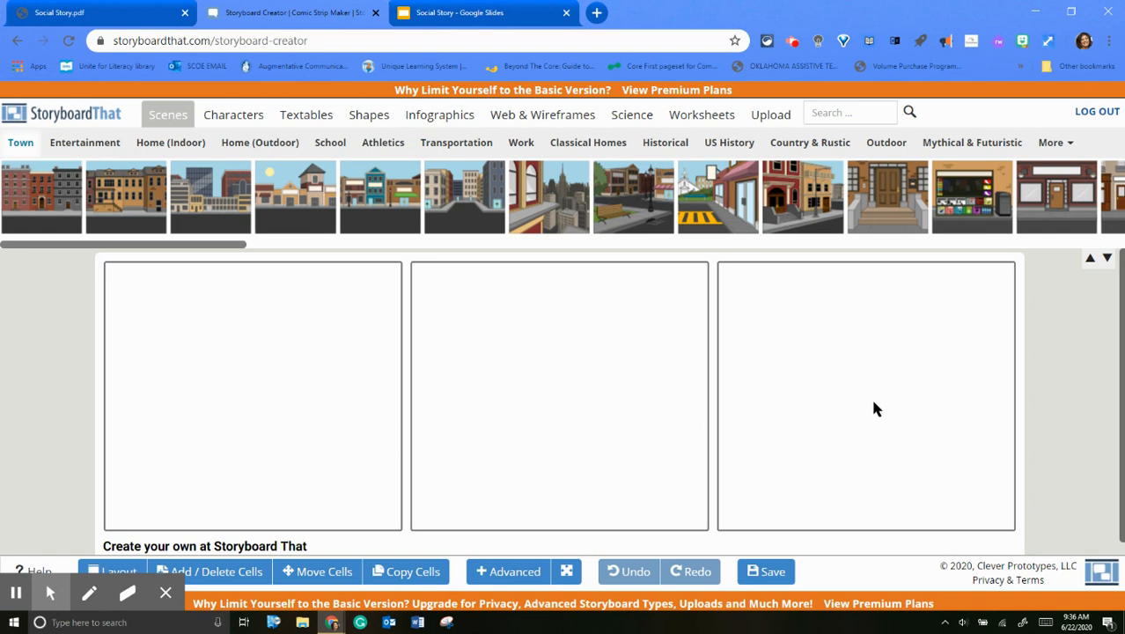
{"action": "mouse_move", "coordinate": [344, 465]}
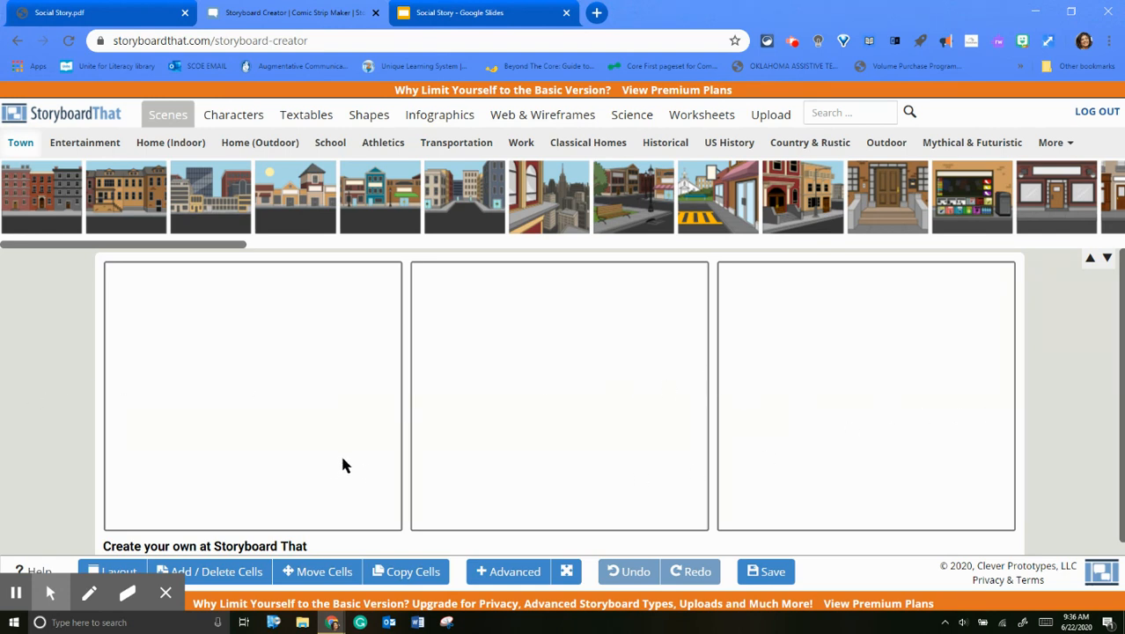
{"action": "mouse_move", "coordinate": [420, 490]}
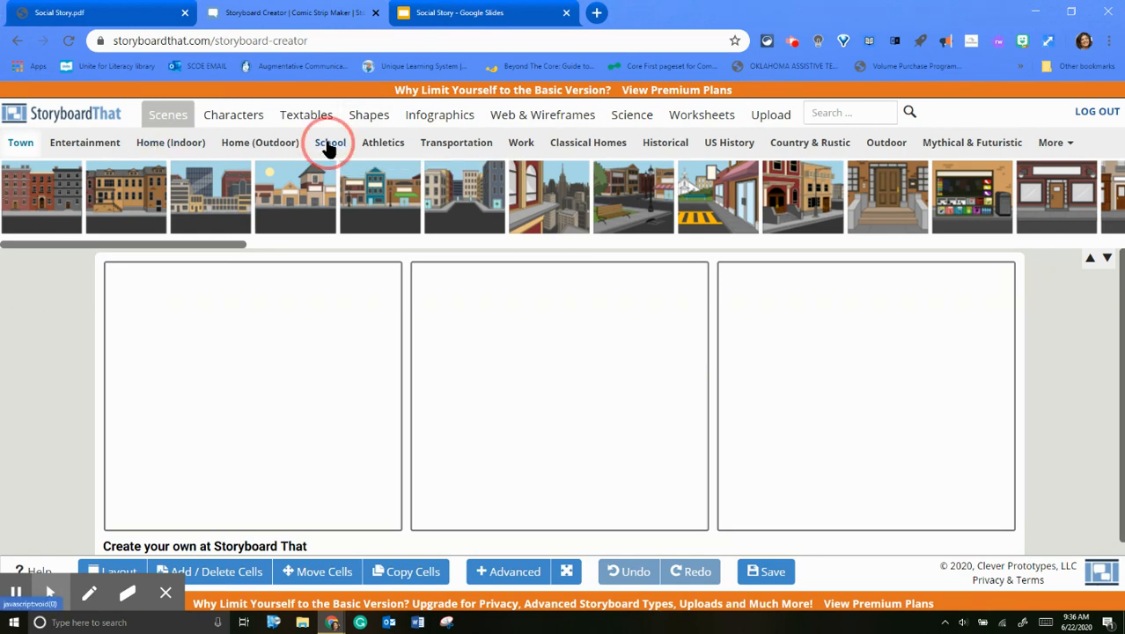
Step: Place the school bus interior in cell one and a classroom scene in cell three
{"action": "left_click", "coordinate": [329, 142]}
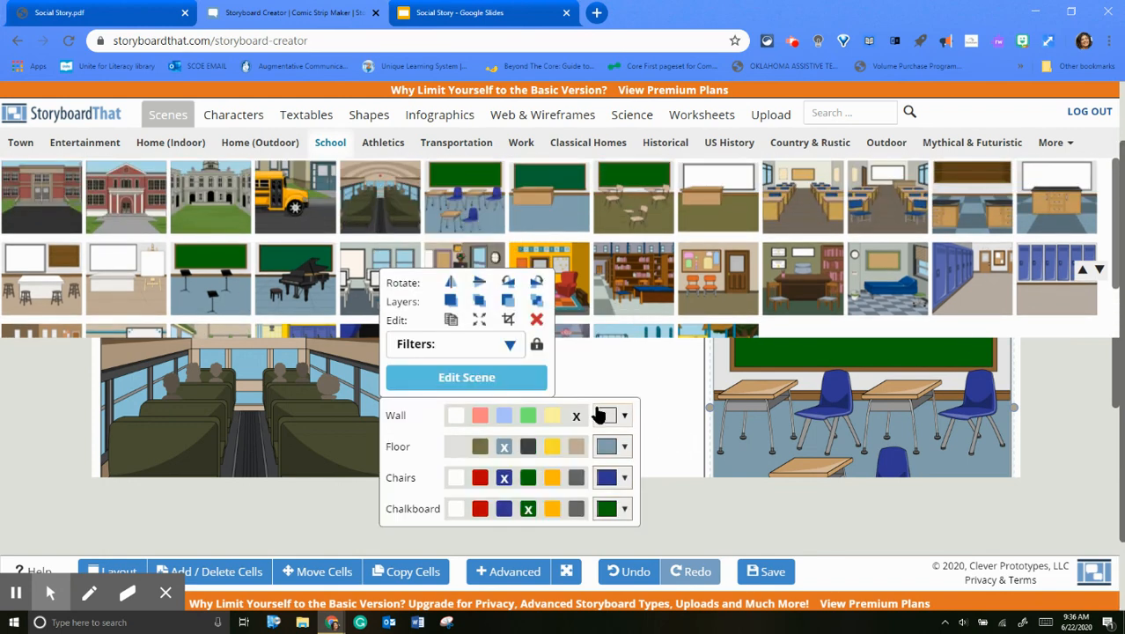
{"action": "left_click", "coordinate": [607, 414]}
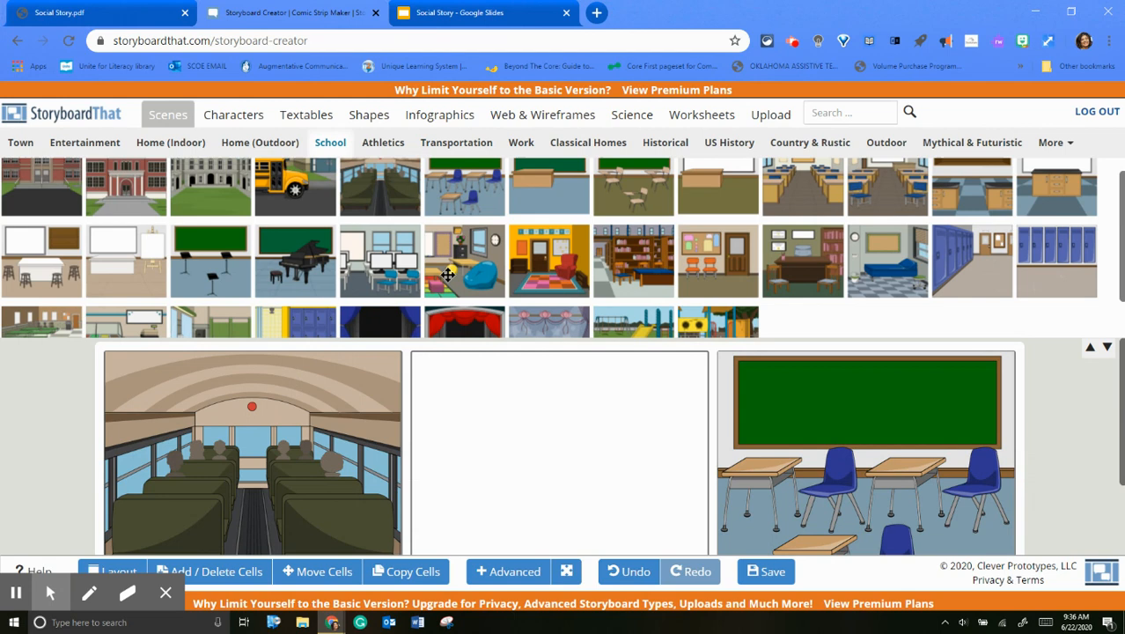
{"action": "scroll", "scroll_direction": "down", "scroll_amount": 3}
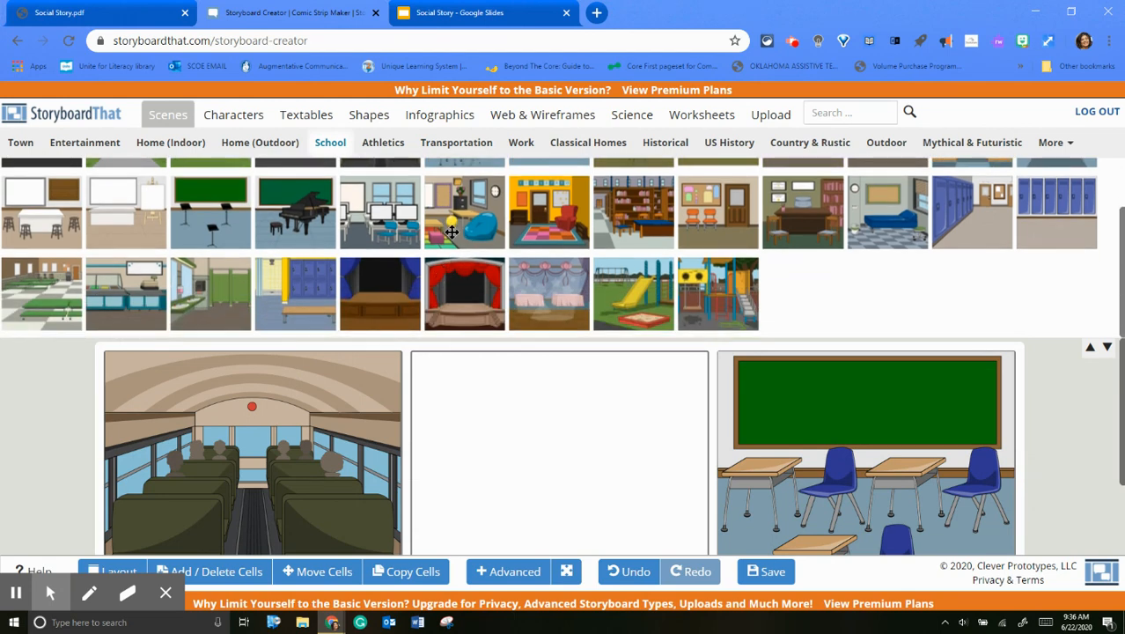
{"action": "mouse_move", "coordinate": [80, 333]}
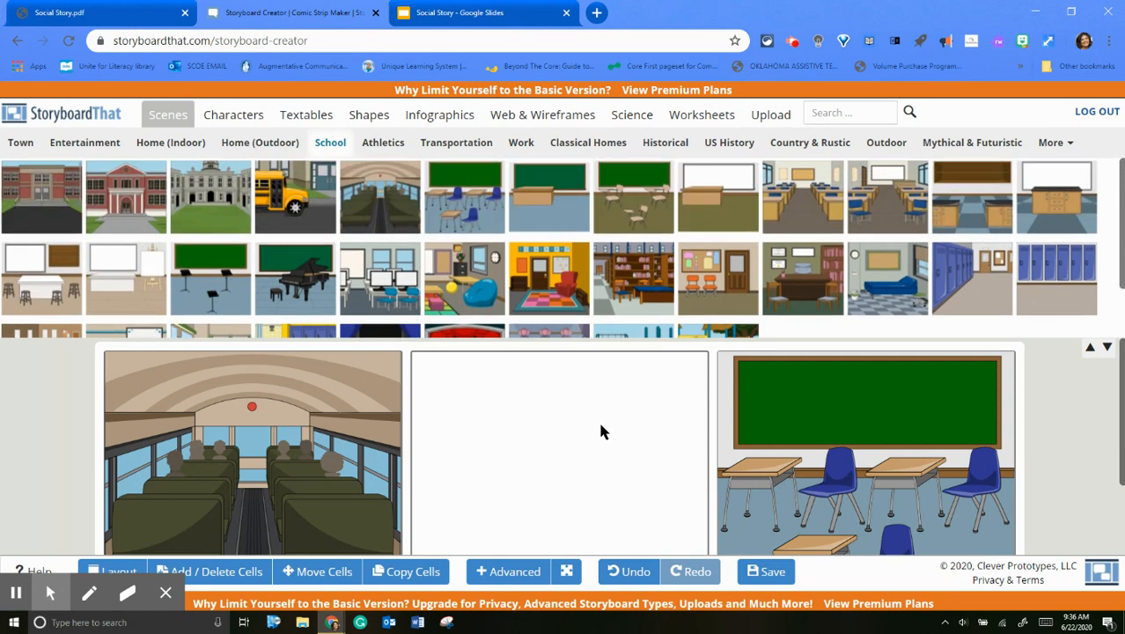
{"action": "mouse_move", "coordinate": [563, 469]}
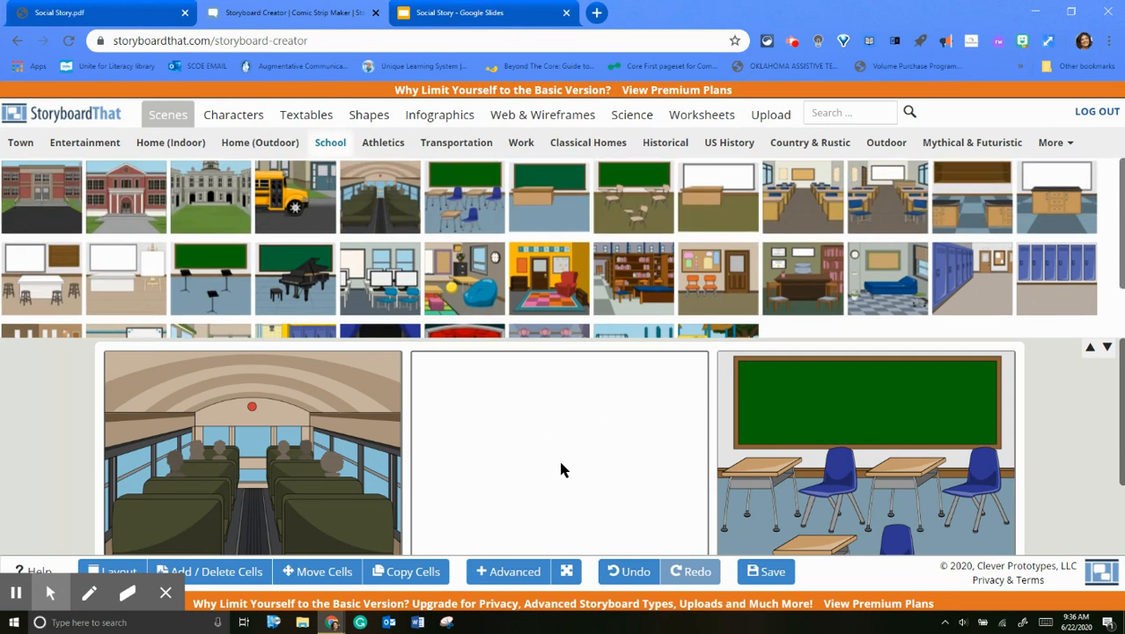
{"action": "scroll", "scroll_direction": "down", "scroll_amount": 3}
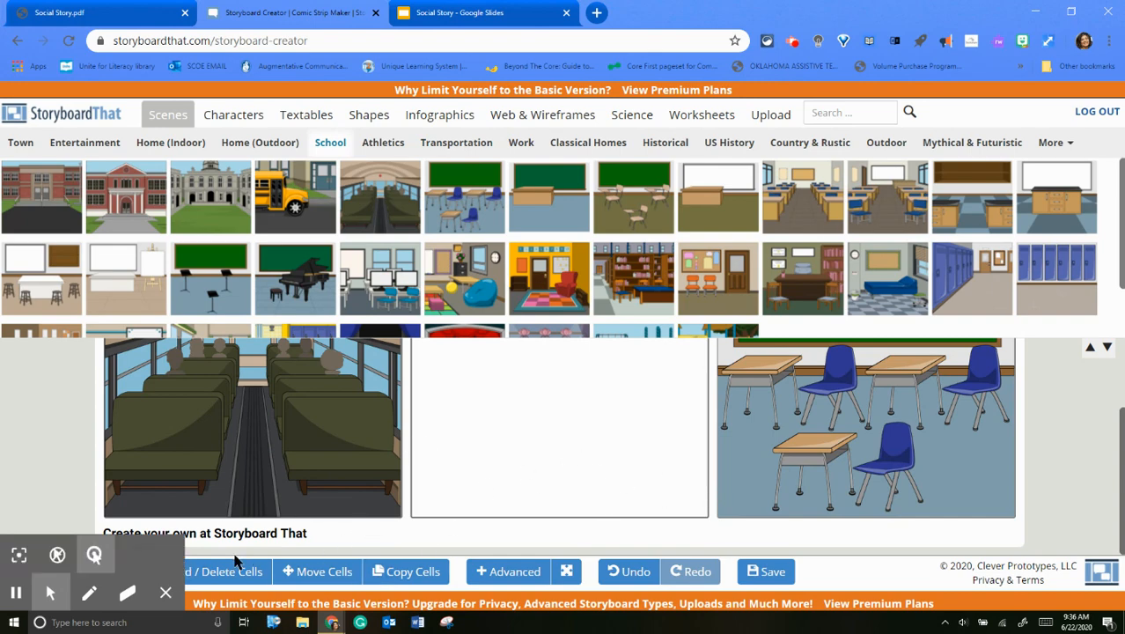
{"action": "left_click", "coordinate": [225, 571]}
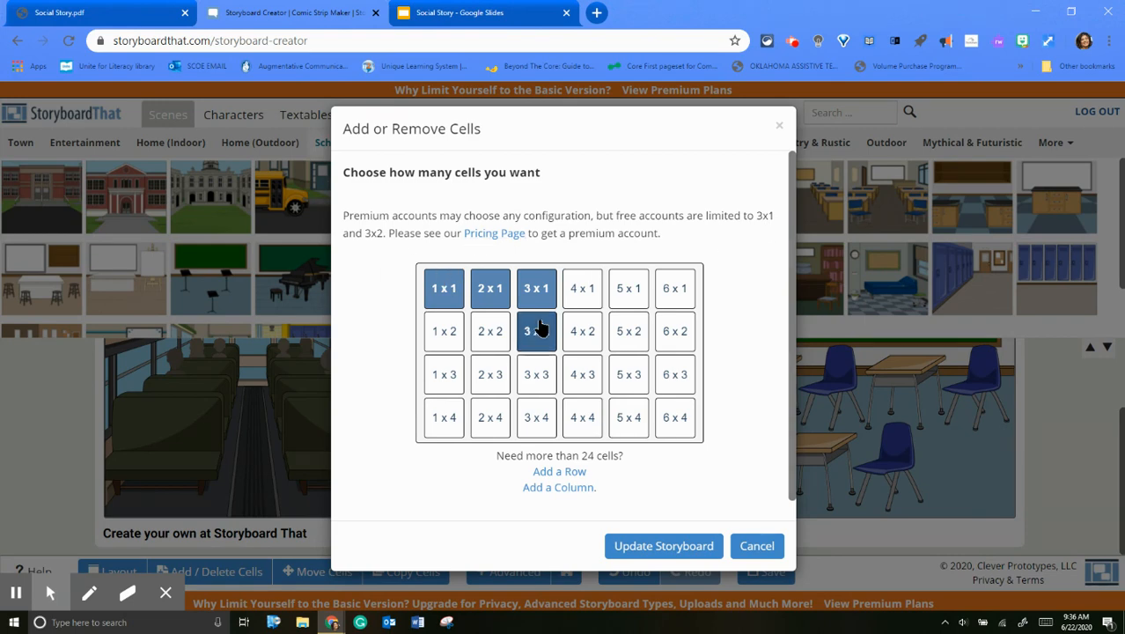
Step: Expand the storyboard to a 3 x 2 grid of six cells
{"action": "left_click", "coordinate": [536, 330]}
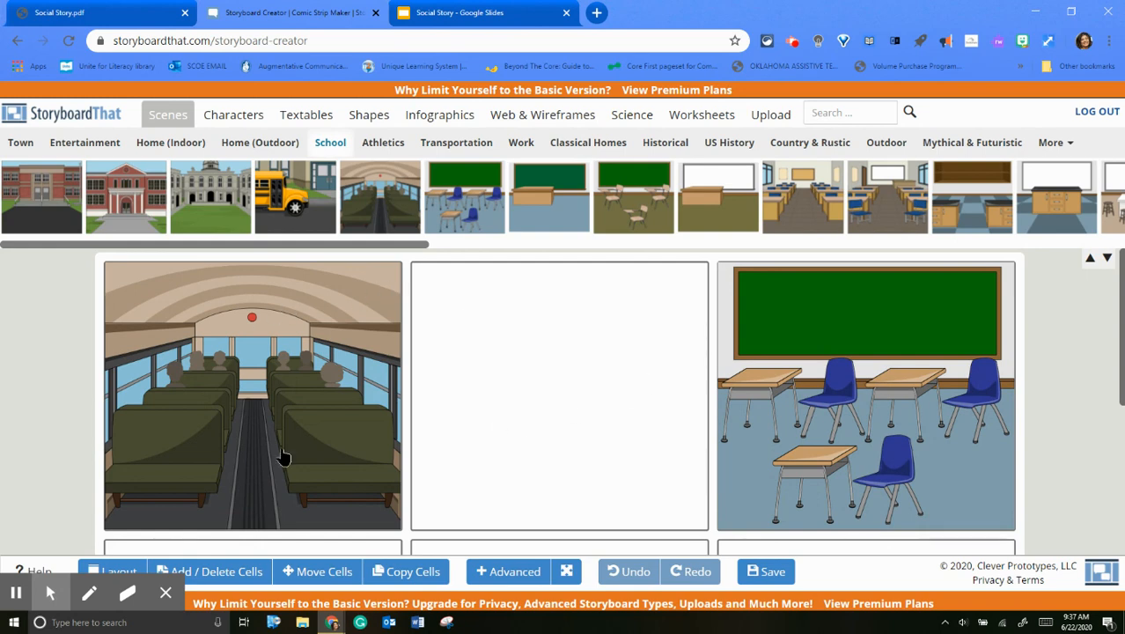
Step: Add the black-jacket teen to cell two and recolor him with black hair and brown skin
{"action": "left_click", "coordinate": [234, 114]}
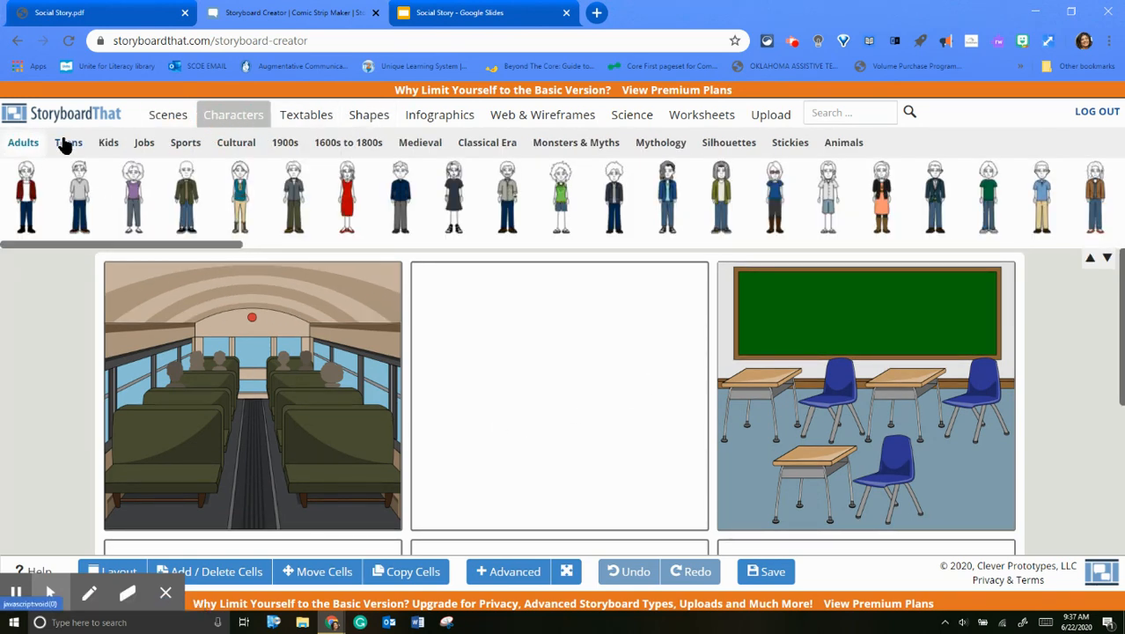
{"action": "left_click", "coordinate": [68, 142]}
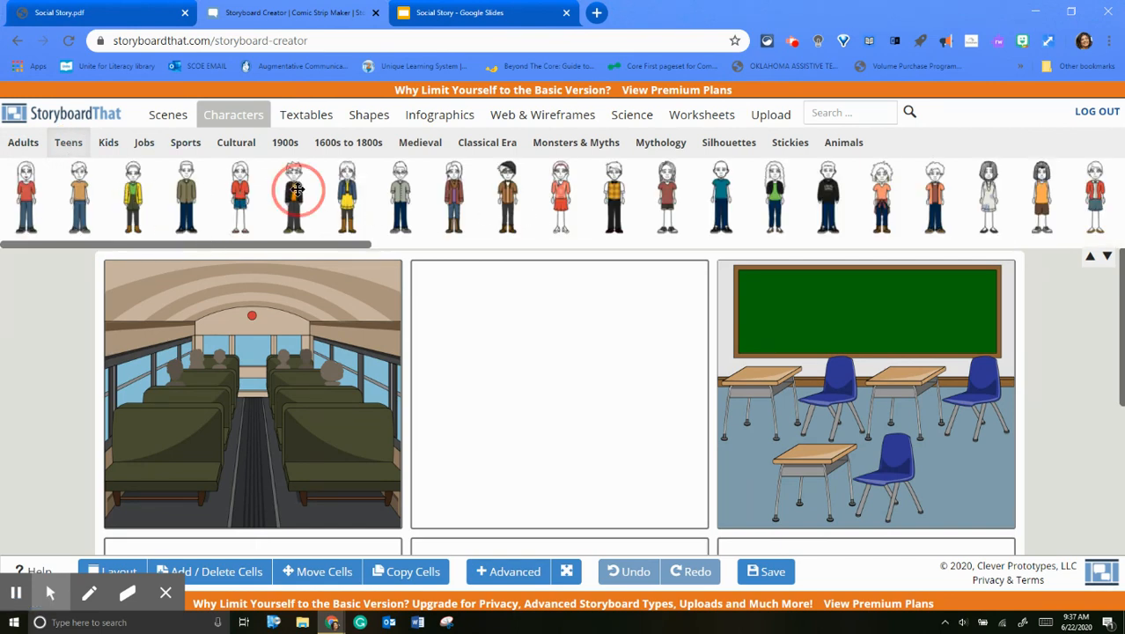
{"action": "left_click", "coordinate": [294, 197]}
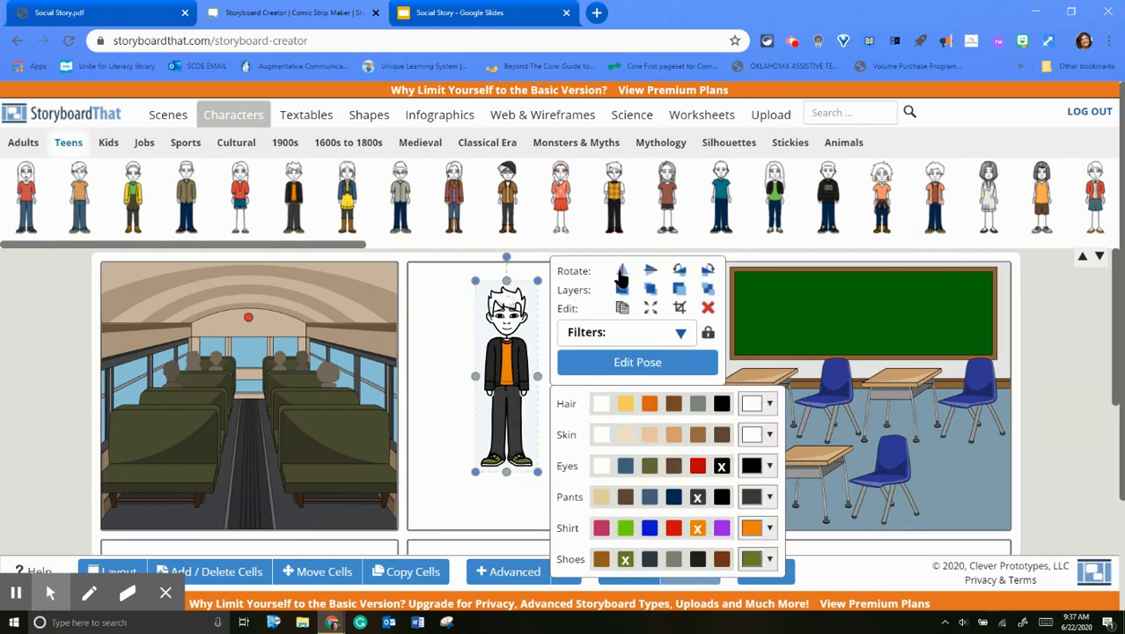
{"action": "left_click", "coordinate": [751, 403]}
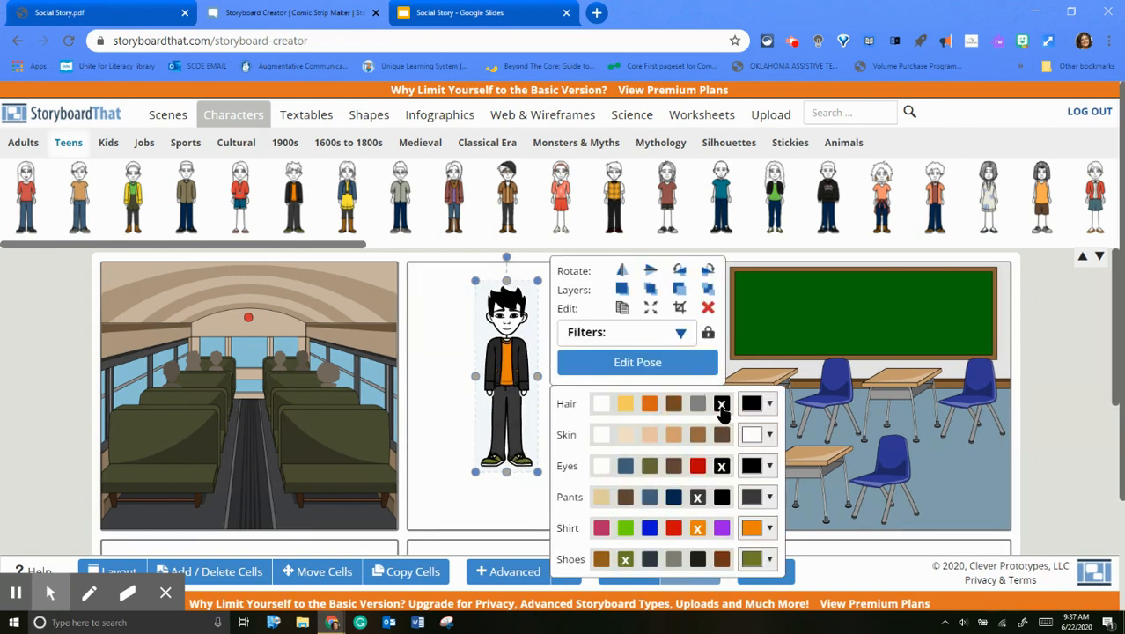
{"action": "left_click", "coordinate": [721, 434]}
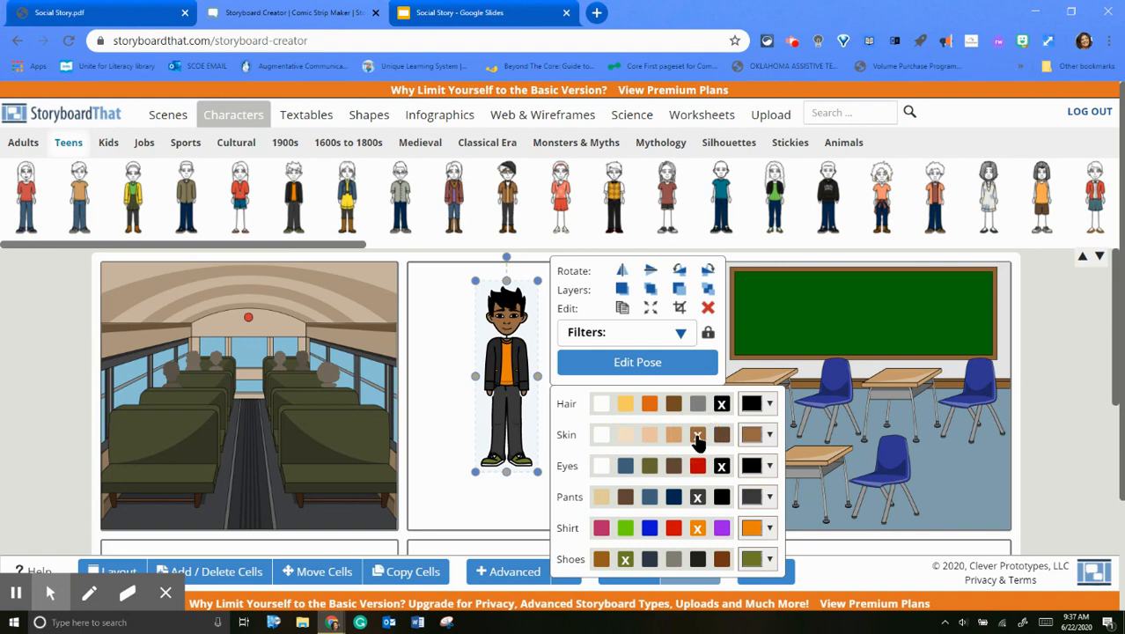
{"action": "mouse_move", "coordinate": [667, 466]}
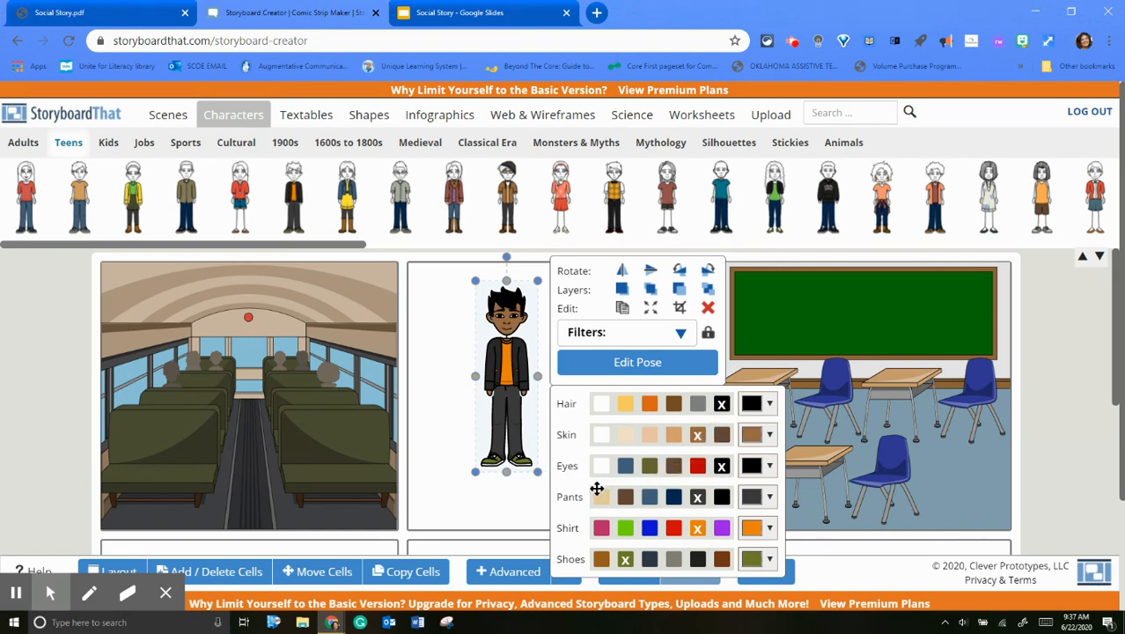
{"action": "mouse_move", "coordinate": [669, 475]}
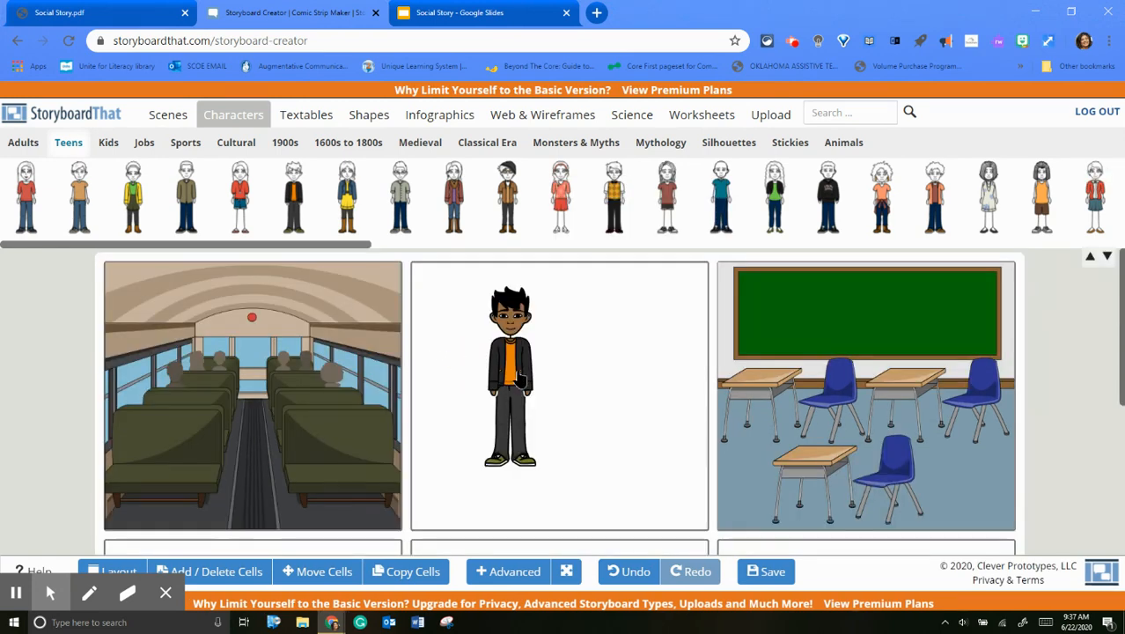
Step: Give the teen the Determined preset pose with a hand-on-chin, puzzled expression
{"action": "left_click", "coordinate": [510, 370]}
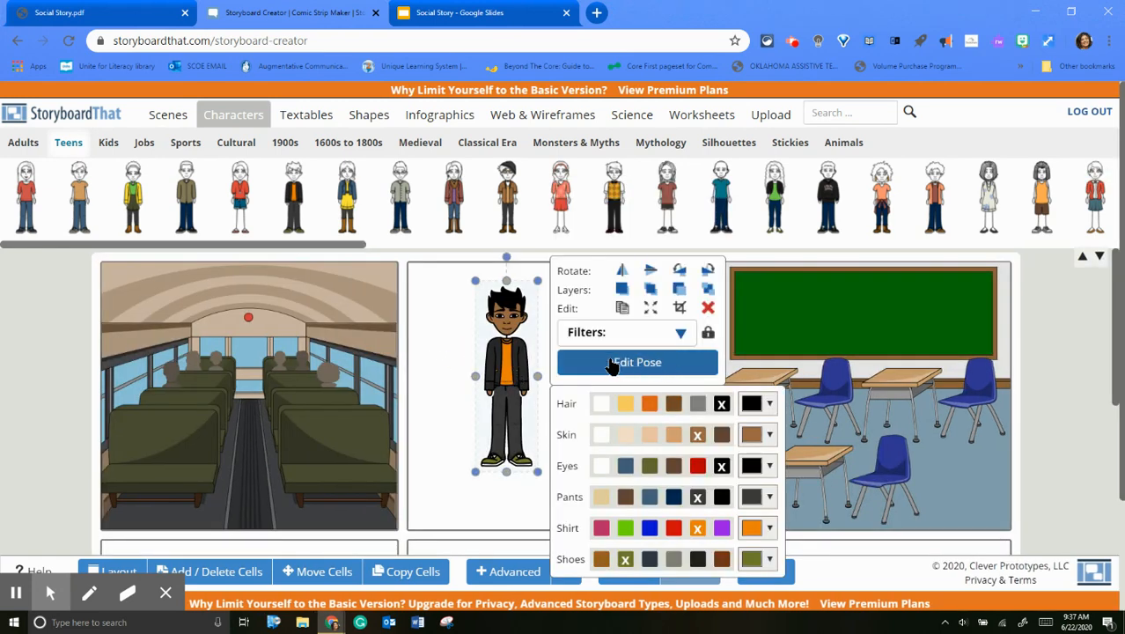
{"action": "left_click", "coordinate": [636, 361]}
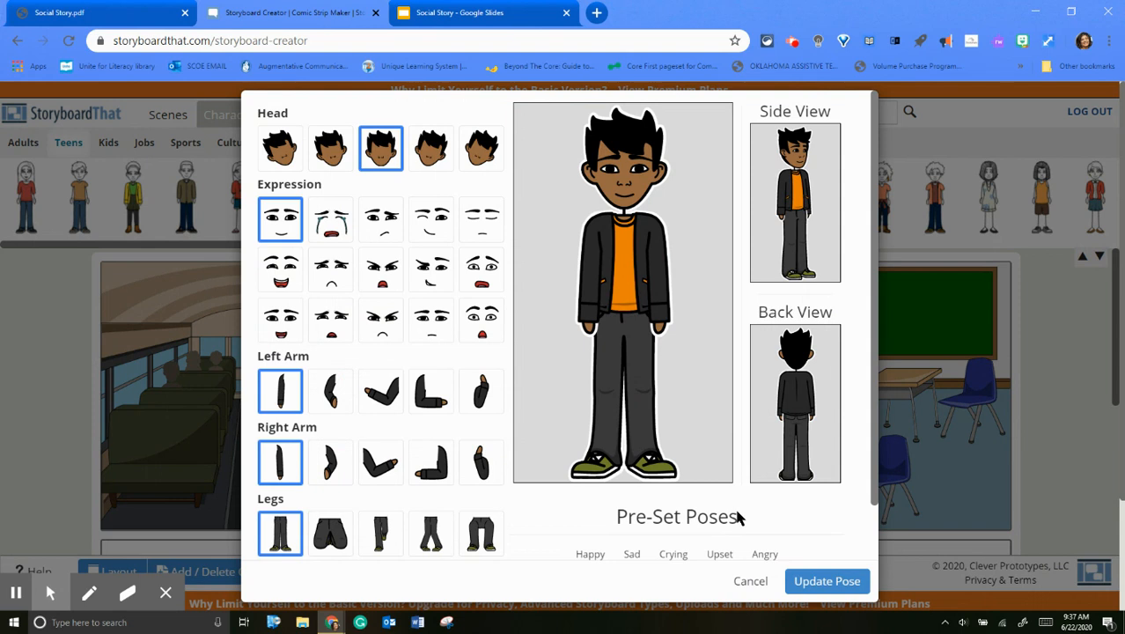
{"action": "left_click", "coordinate": [481, 532]}
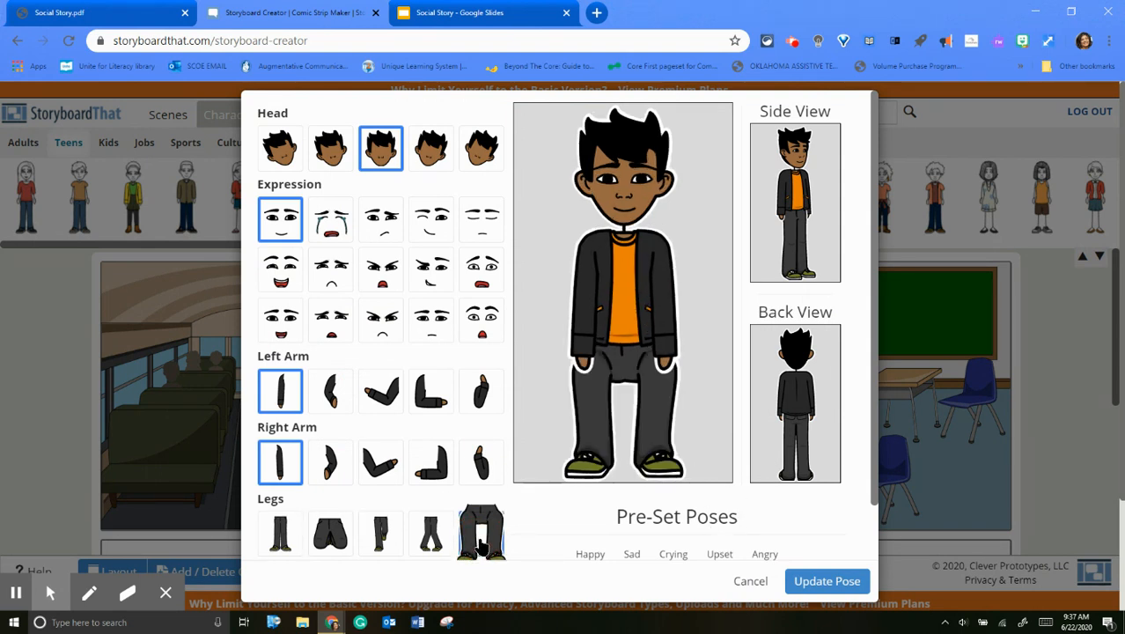
{"action": "left_click", "coordinate": [431, 319]}
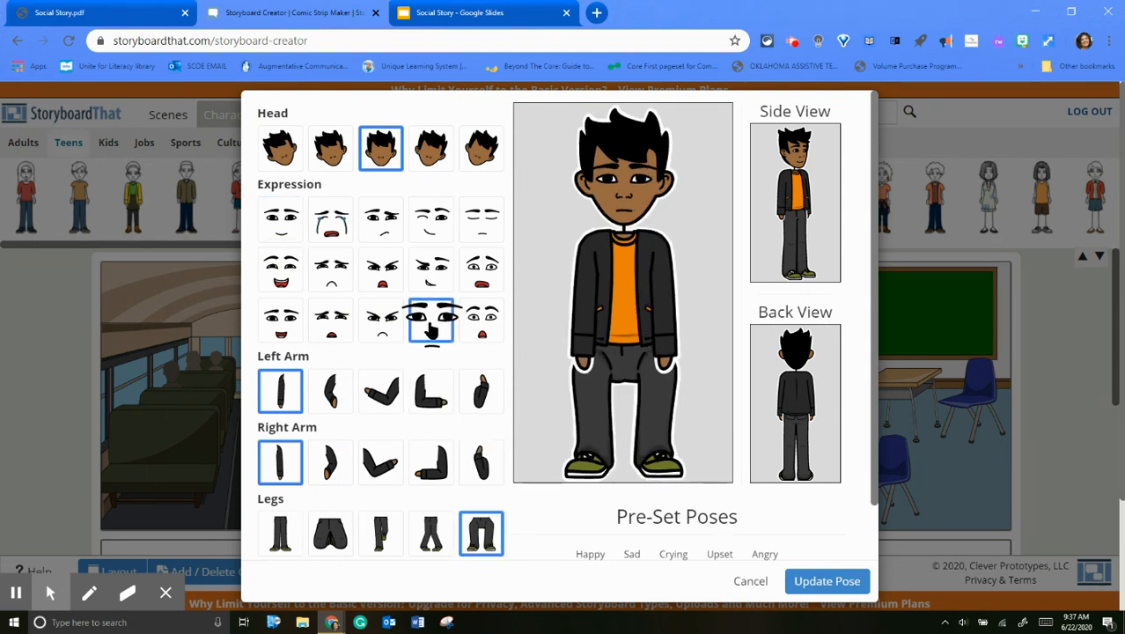
{"action": "left_click", "coordinate": [431, 270]}
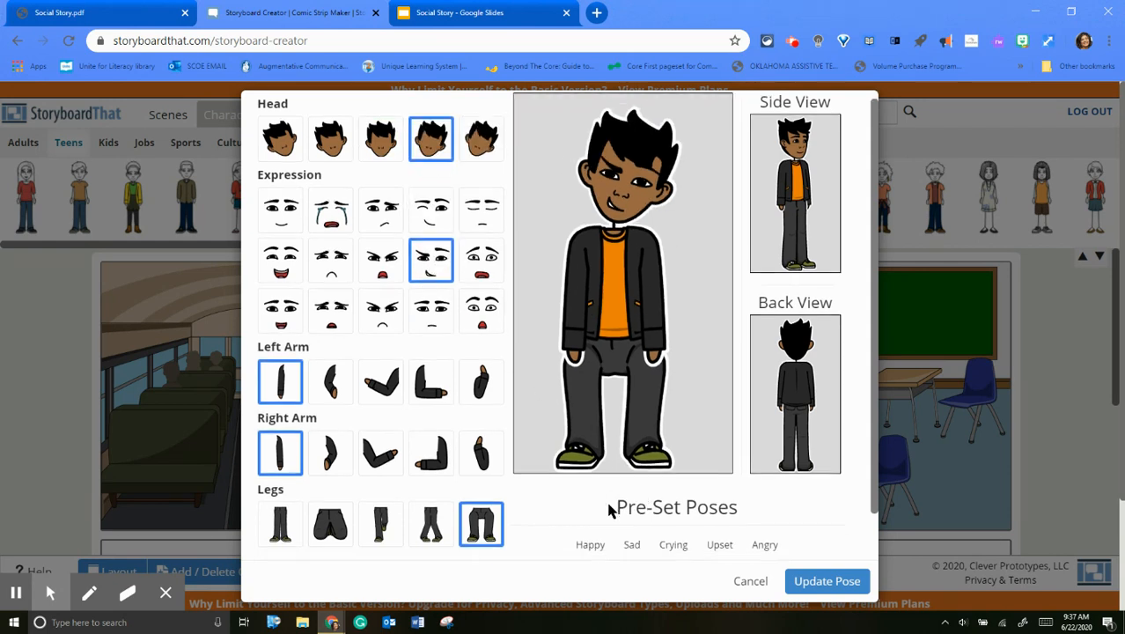
{"action": "scroll", "scroll_direction": "down", "scroll_amount": 3}
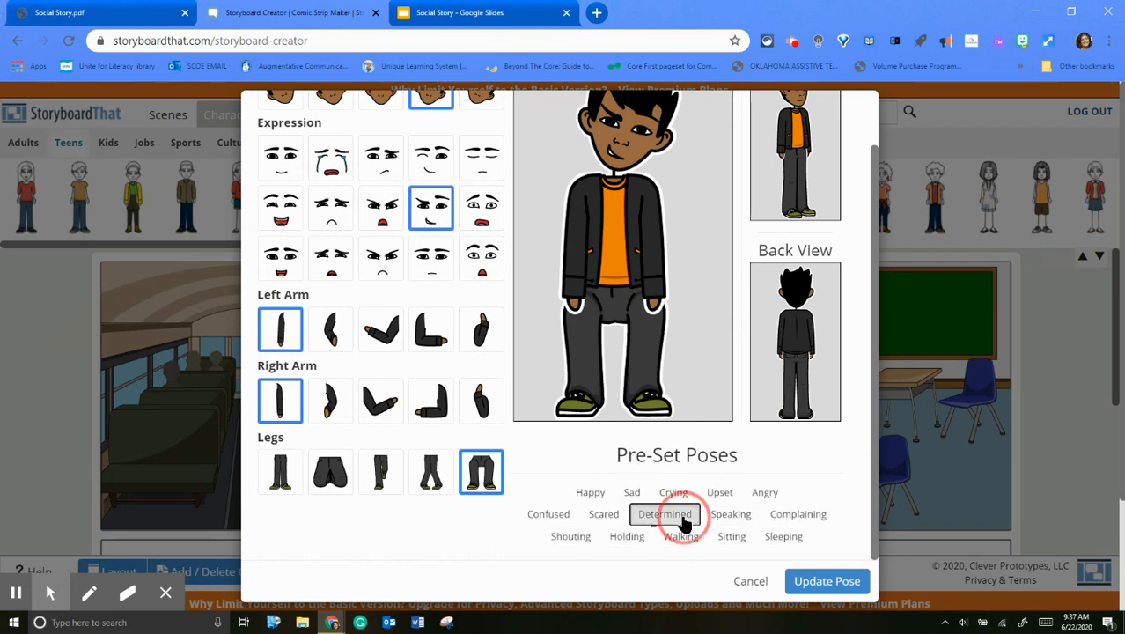
{"action": "left_click", "coordinate": [665, 513]}
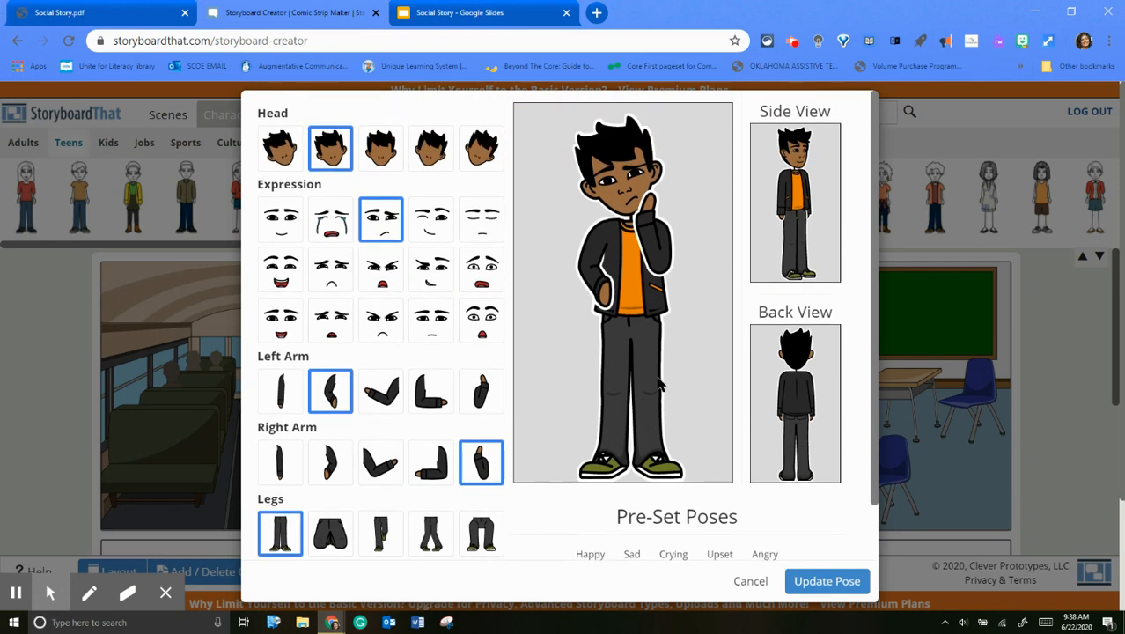
{"action": "mouse_move", "coordinate": [176, 383]}
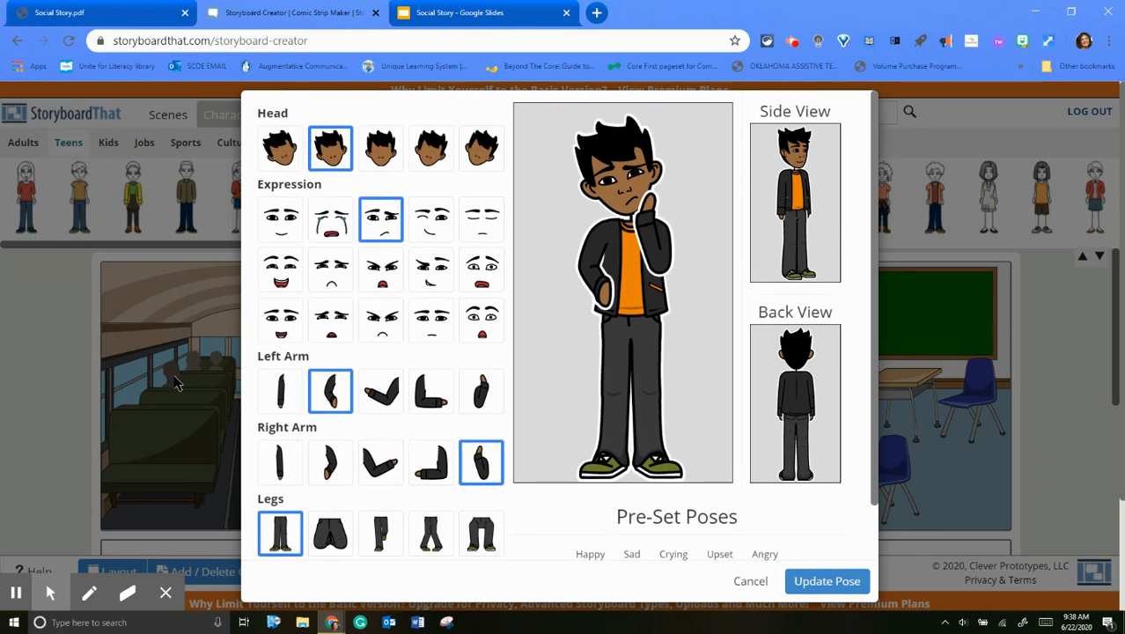
{"action": "mouse_move", "coordinate": [844, 602]}
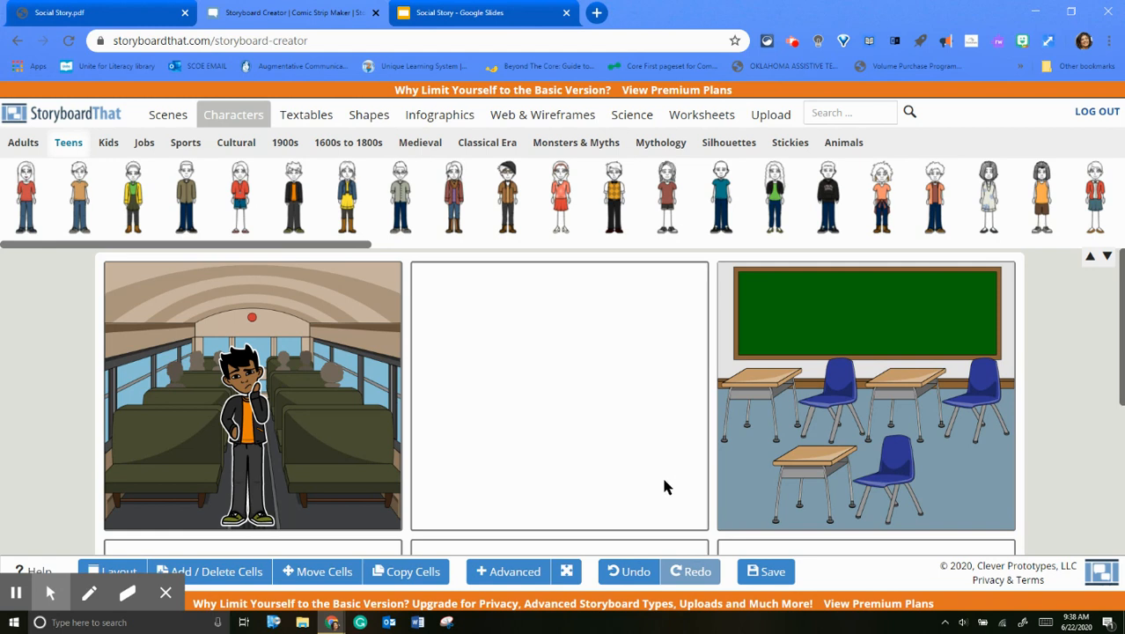
{"action": "mouse_move", "coordinate": [493, 426]}
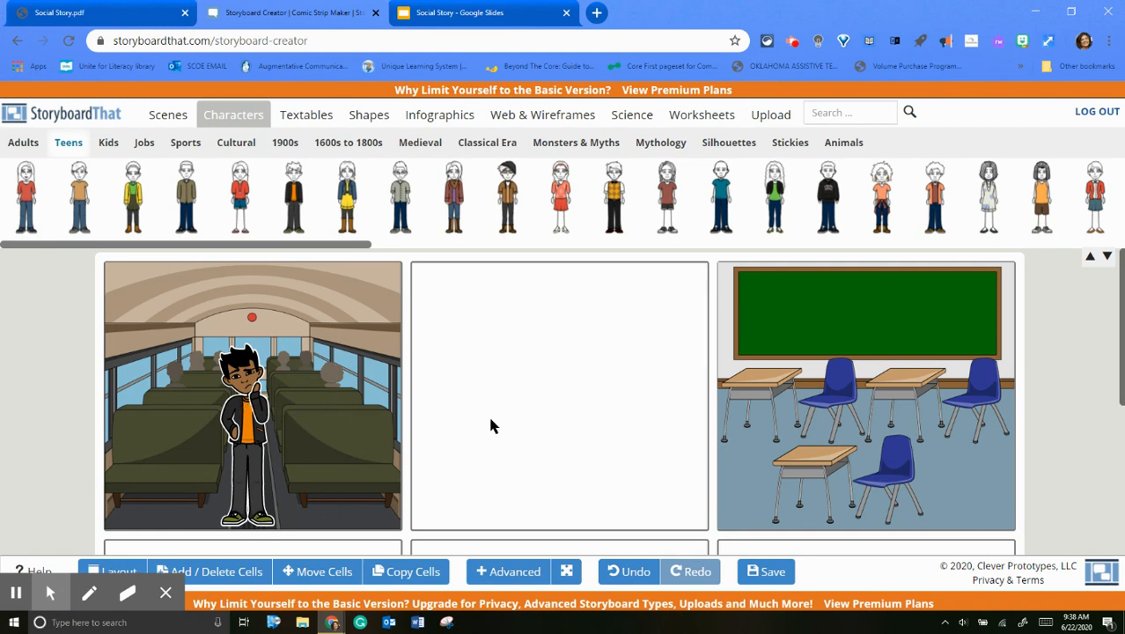
Step: Switch the cell layout to Title & Cell so every cell gets a title box
{"action": "scroll", "scroll_direction": "down", "scroll_amount": 3}
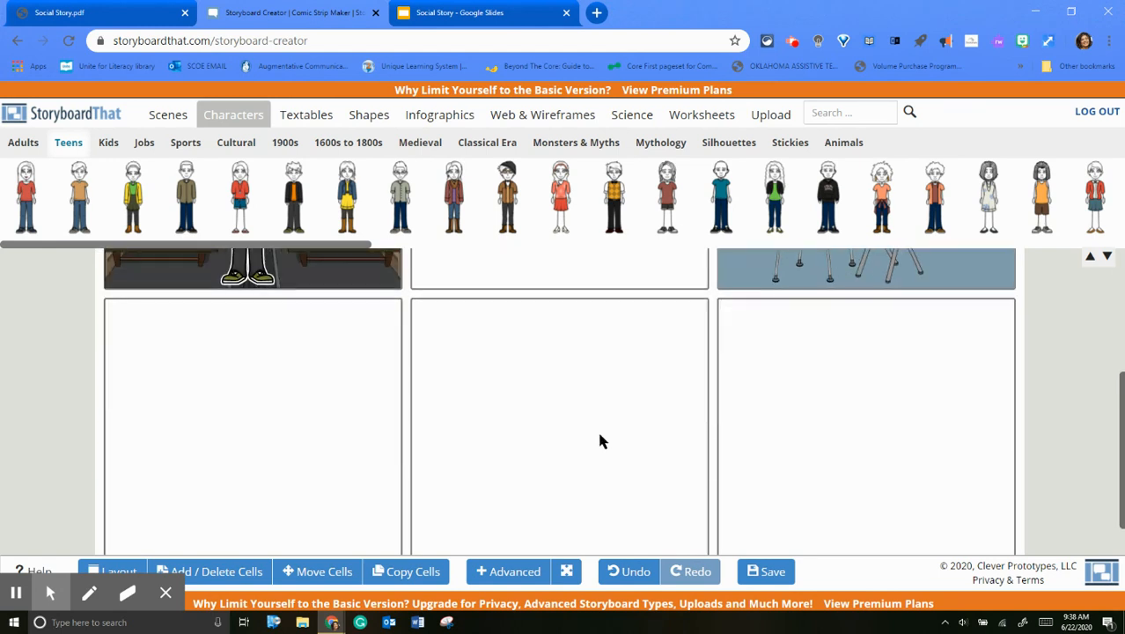
{"action": "scroll", "scroll_direction": "down", "scroll_amount": 3}
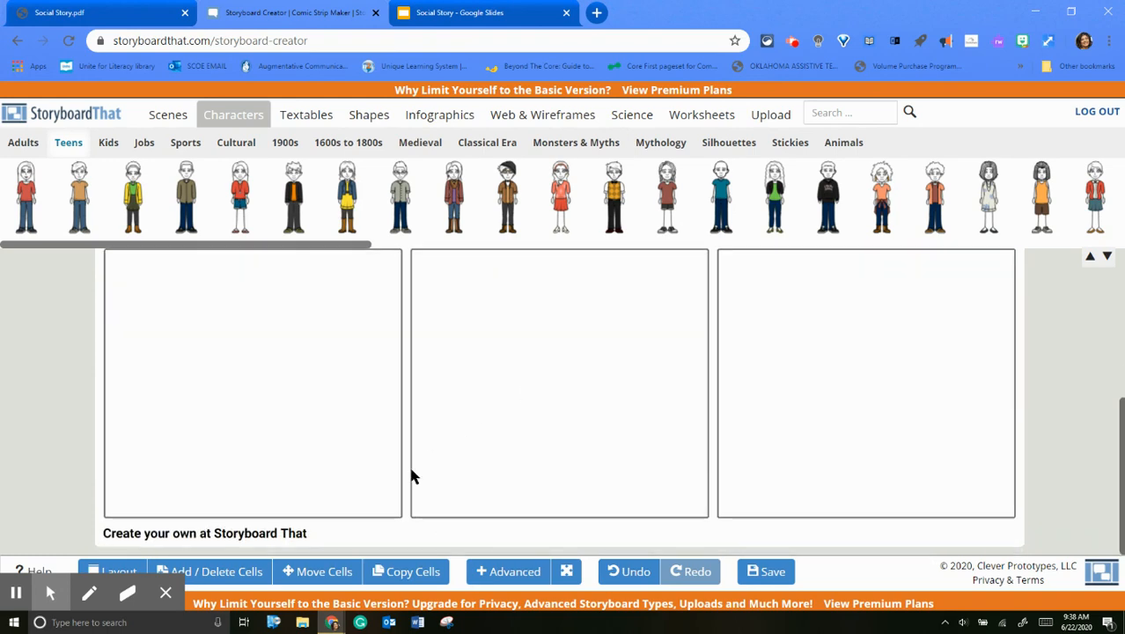
{"action": "mouse_move", "coordinate": [114, 571]}
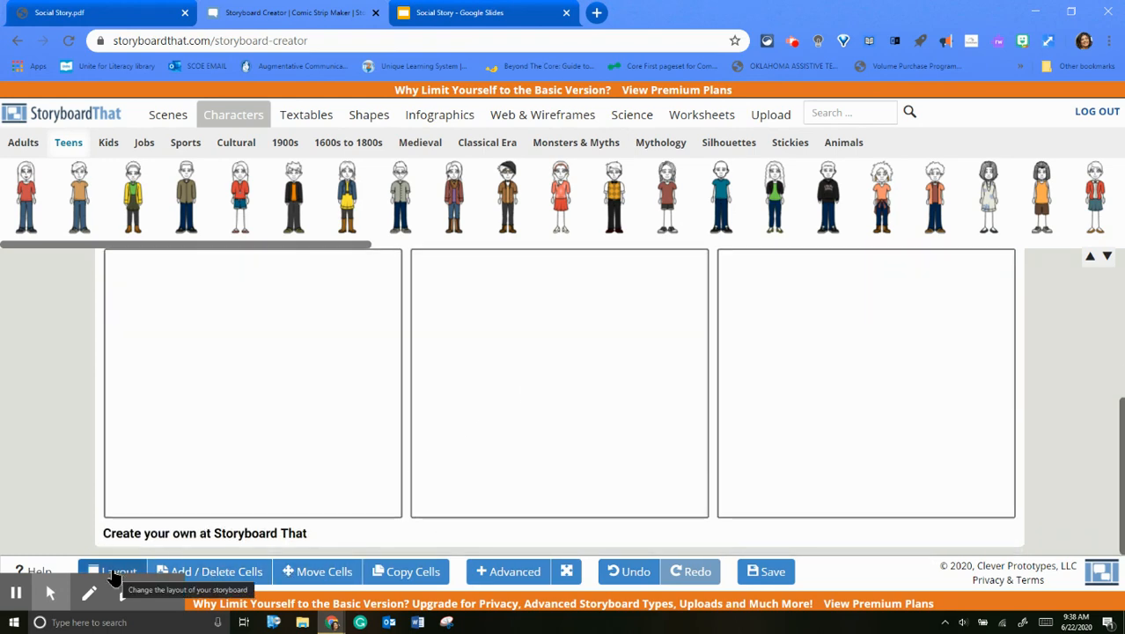
{"action": "left_click", "coordinate": [115, 571]}
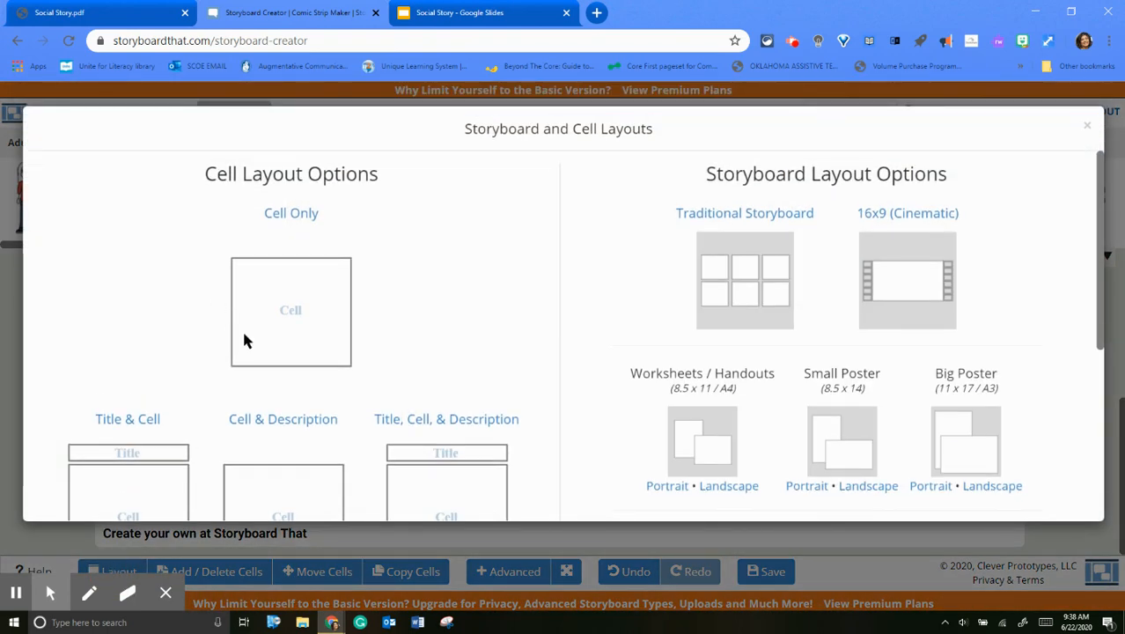
{"action": "scroll", "scroll_direction": "down", "scroll_amount": 3}
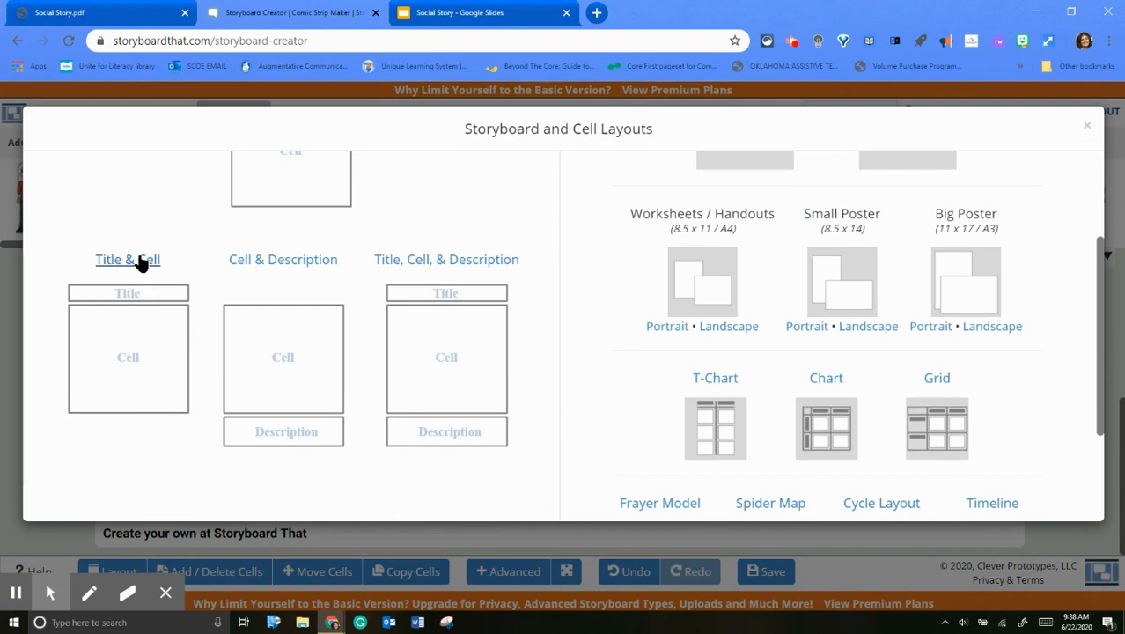
{"action": "left_click", "coordinate": [127, 259]}
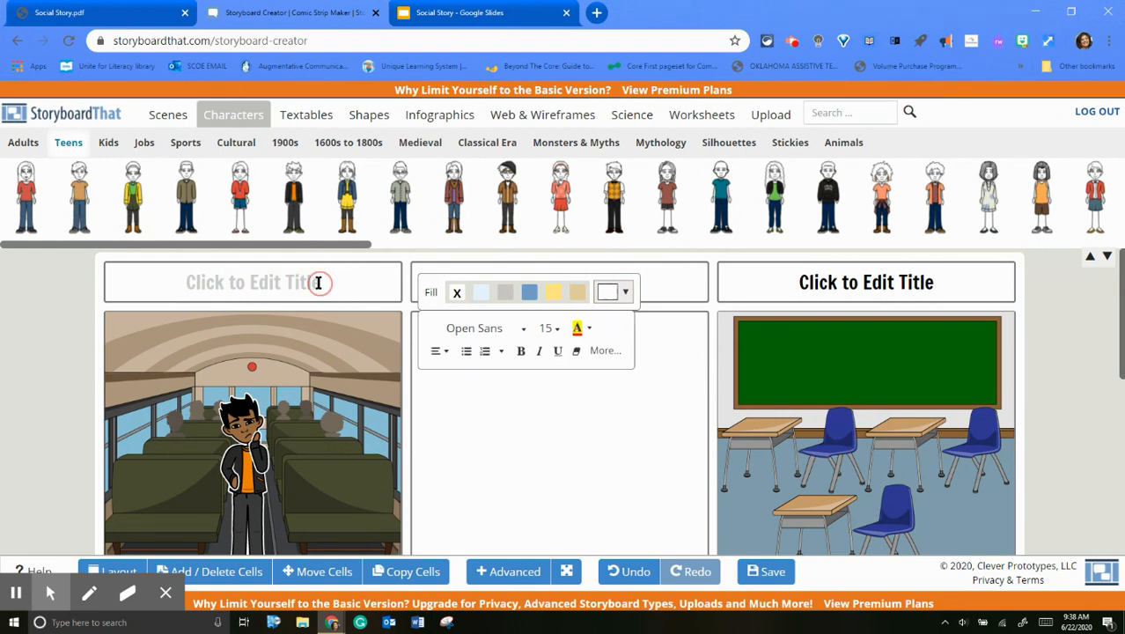
{"action": "mouse_move", "coordinate": [359, 316]}
{"action": "type", "text": "I"}
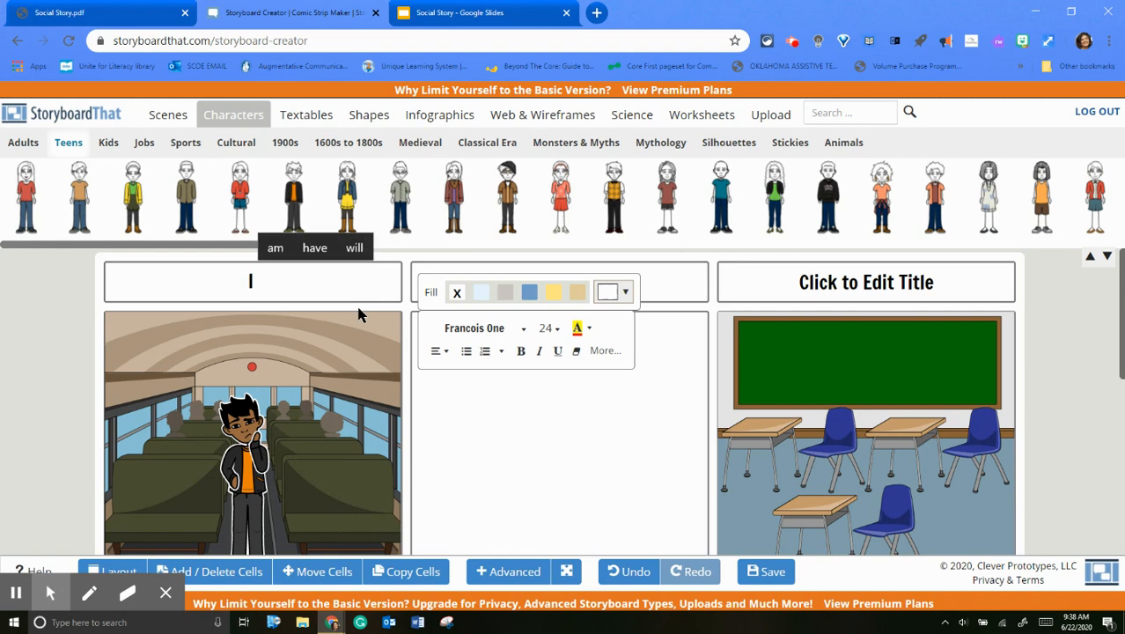
Step: Title the bus cell 'I ride the bus to school.'
{"action": "type", "text": "ride the bus t"}
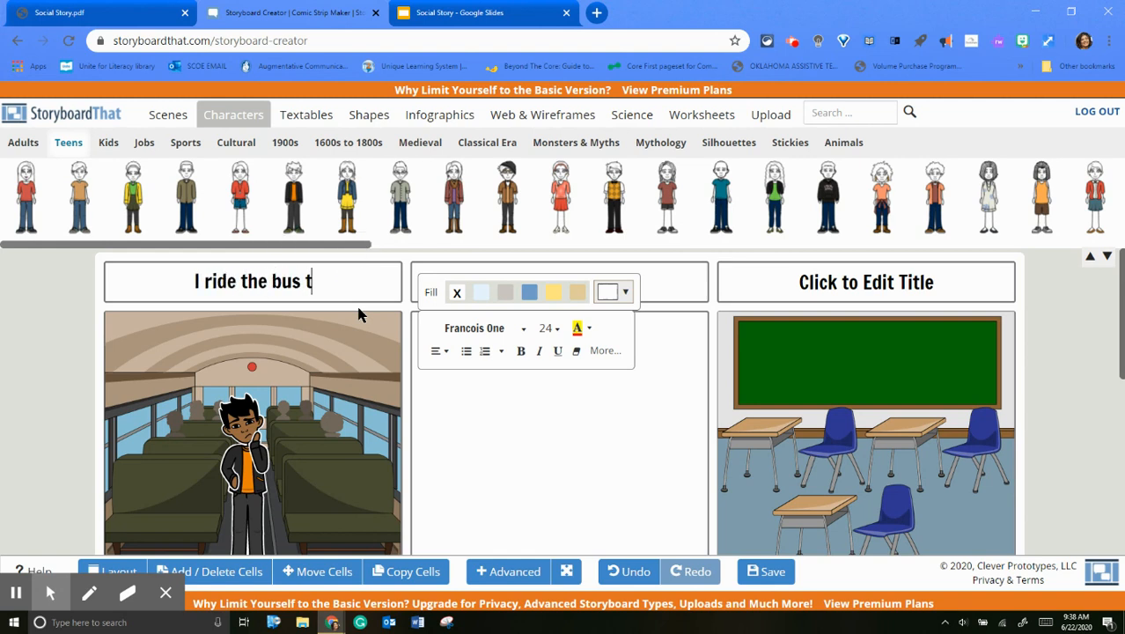
{"action": "type", "text": "o school."}
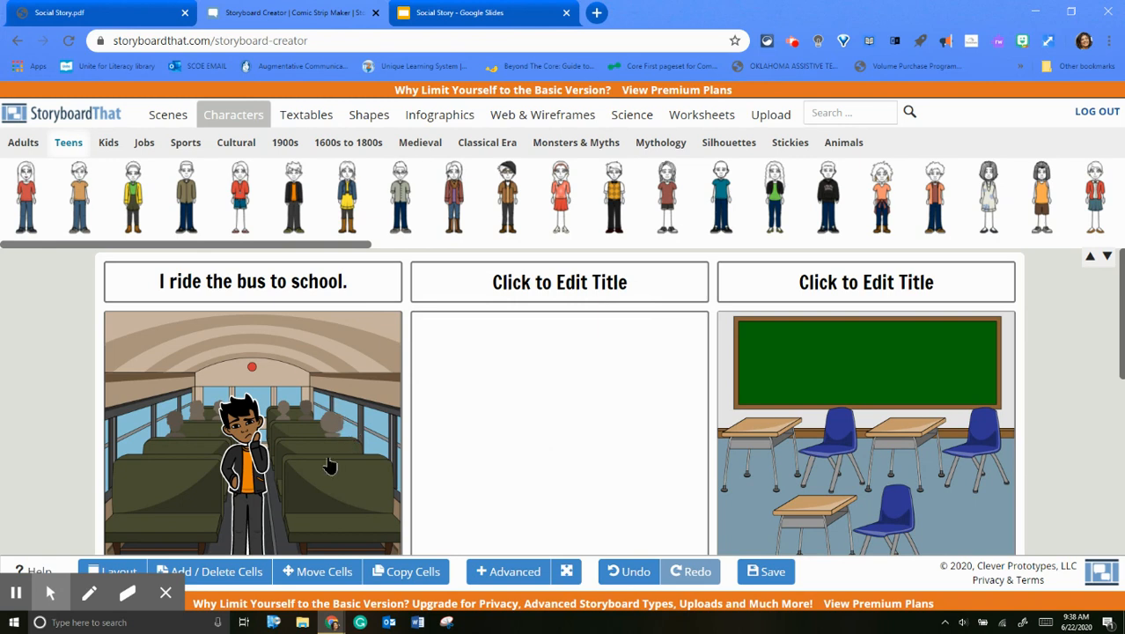
{"action": "mouse_move", "coordinate": [187, 134]}
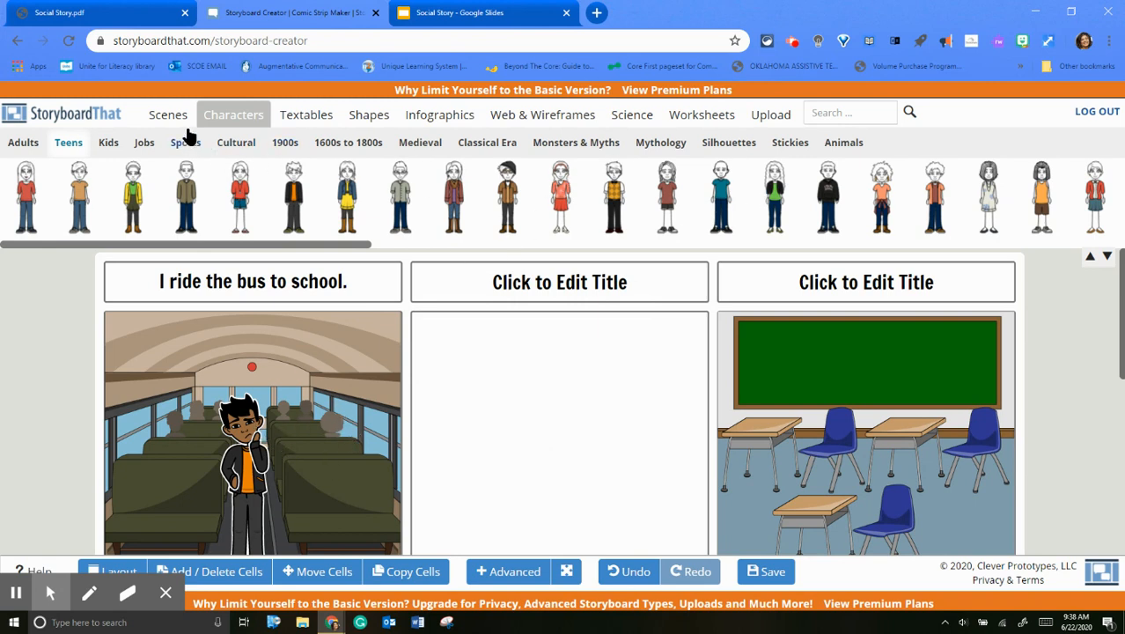
Step: Add a thought bubble reading 'Where should I sit?' above the teen in the bus cell
{"action": "left_click", "coordinate": [306, 115]}
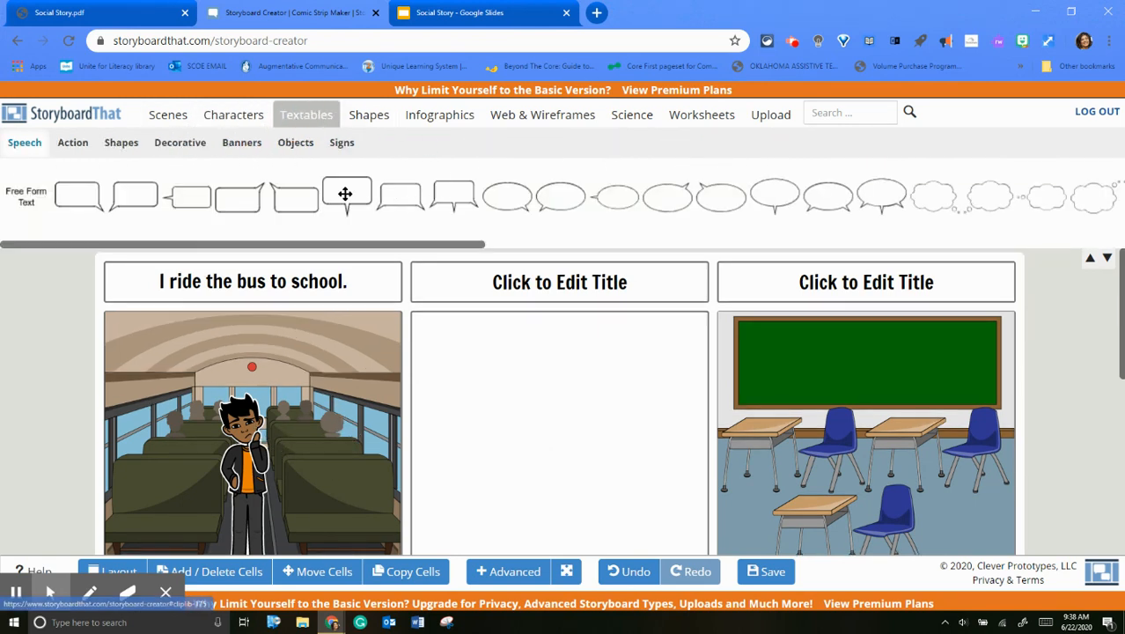
{"action": "mouse_move", "coordinate": [997, 204]}
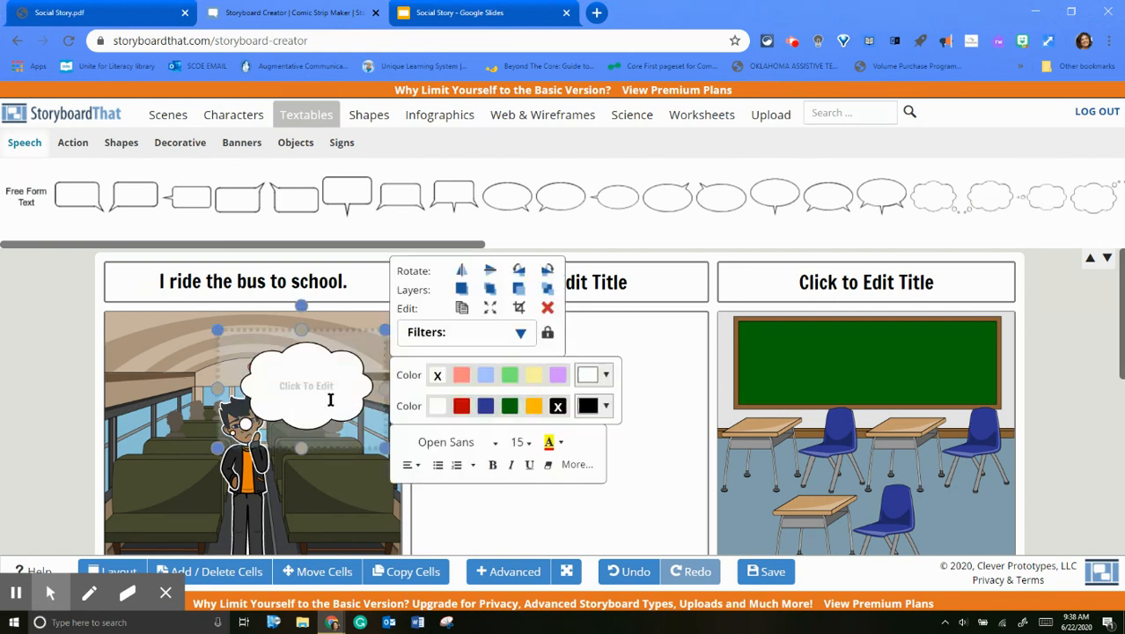
{"action": "mouse_move", "coordinate": [321, 383]}
{"action": "type", "text": "Where should I sit?"}
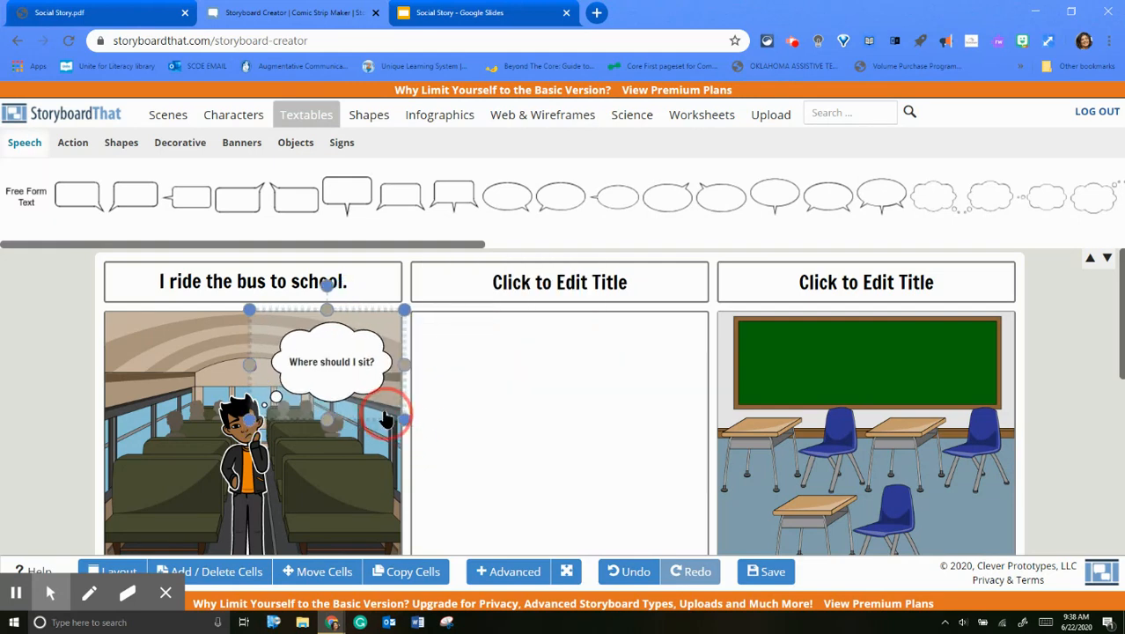
{"action": "double_click", "coordinate": [331, 361]}
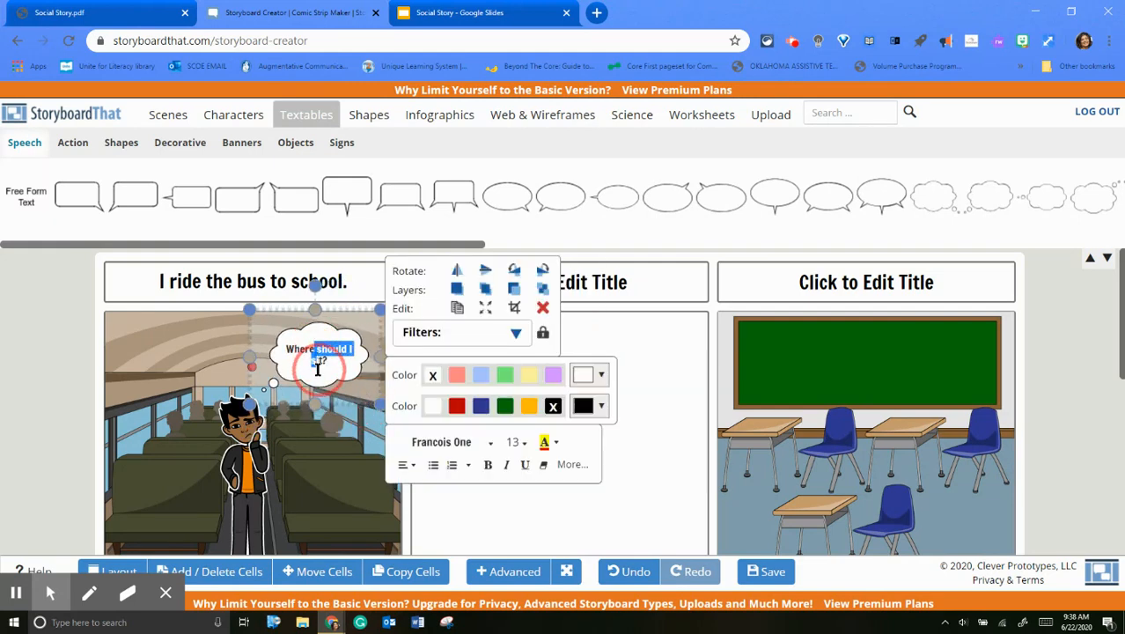
{"action": "left_click", "coordinate": [643, 519]}
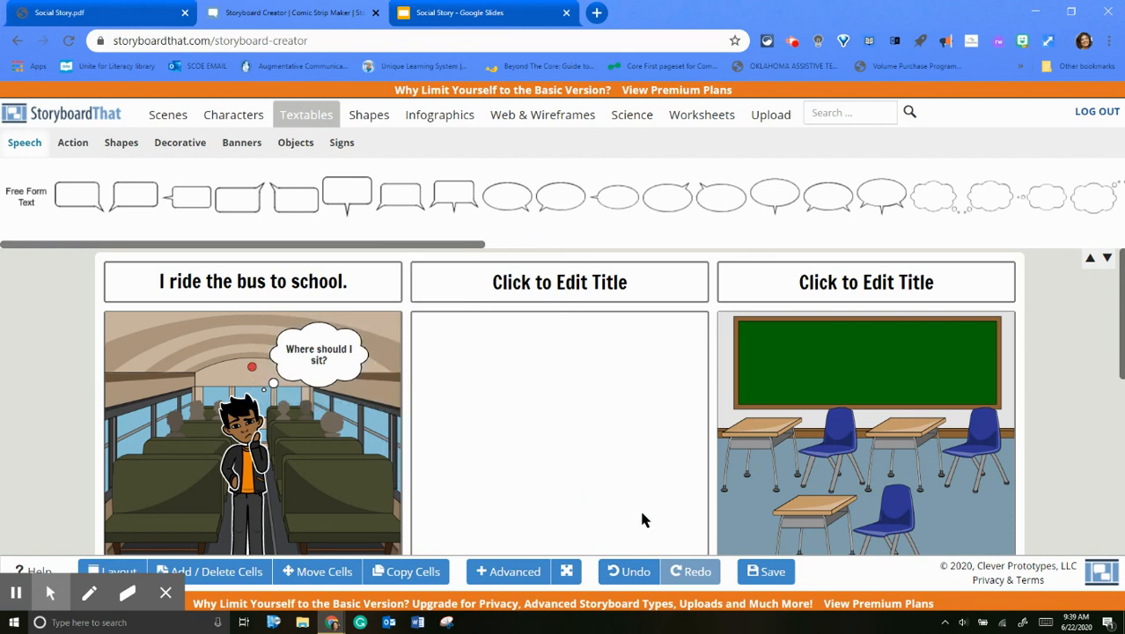
{"action": "mouse_move", "coordinate": [449, 455]}
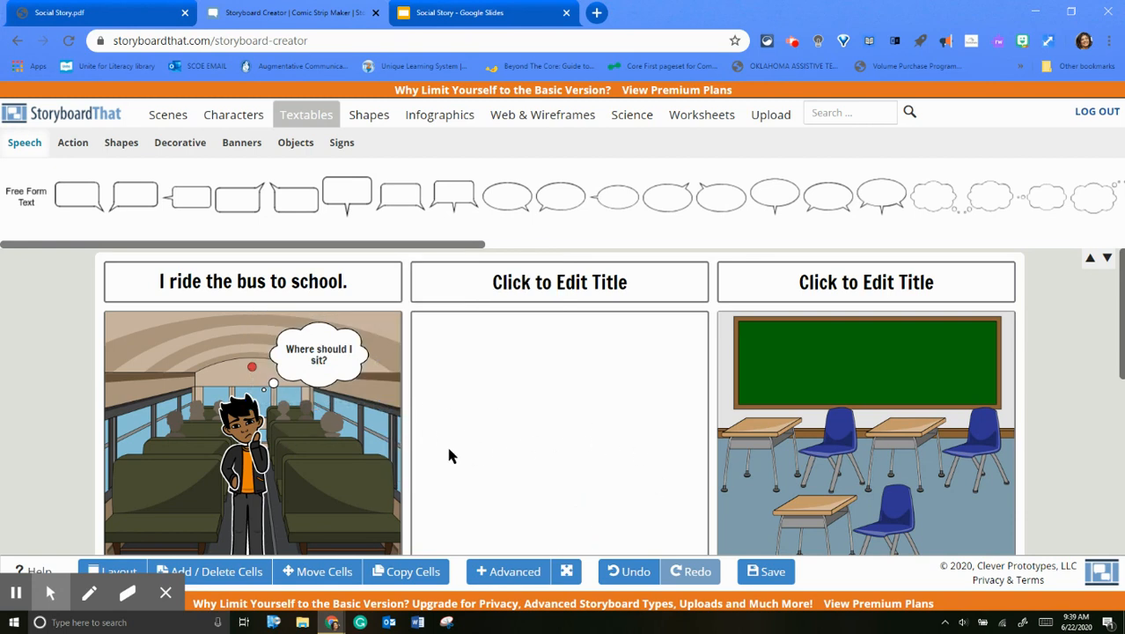
{"action": "scroll", "scroll_direction": "down", "scroll_amount": 3}
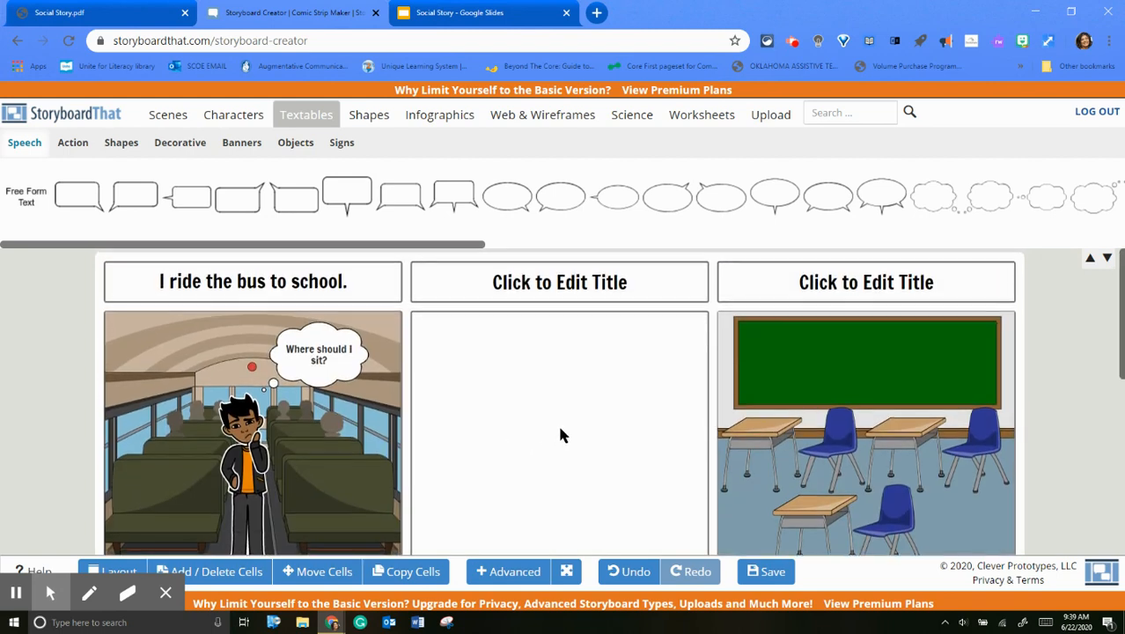
{"action": "mouse_move", "coordinate": [762, 522]}
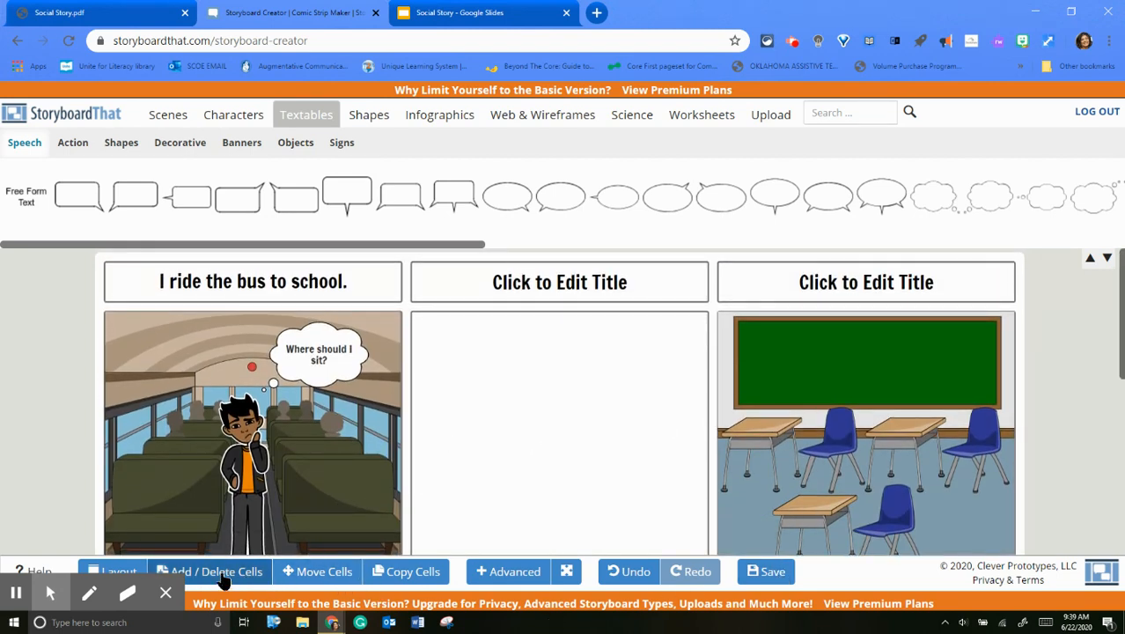
Step: Save the storyboard to bring up the Save Your Storyboard form
{"action": "left_click", "coordinate": [765, 571]}
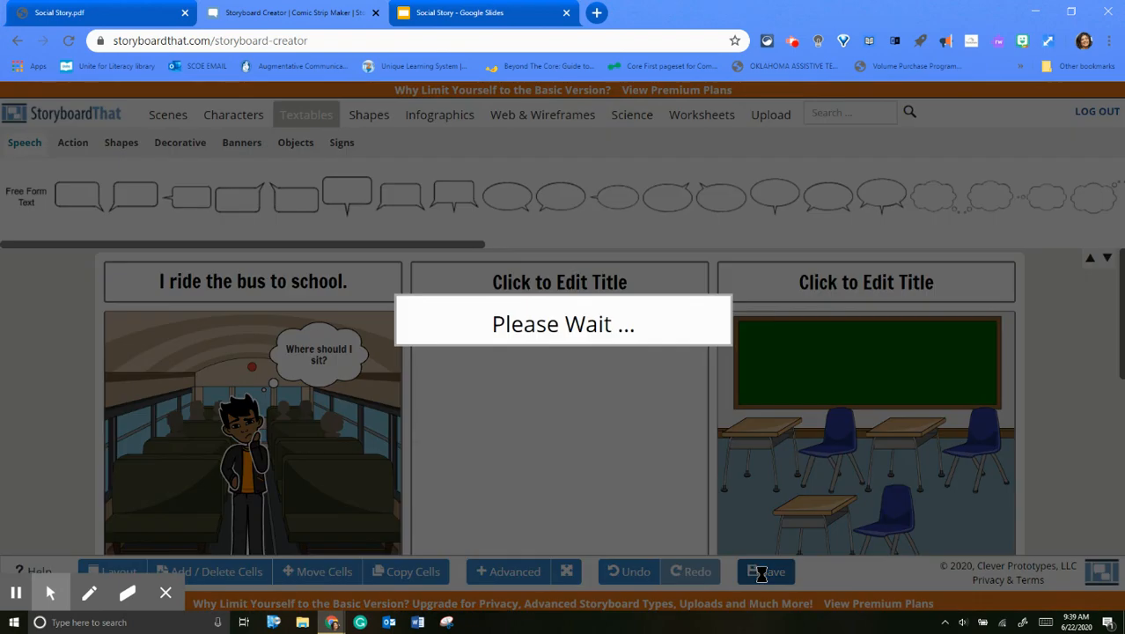
{"action": "left_click", "coordinate": [764, 572]}
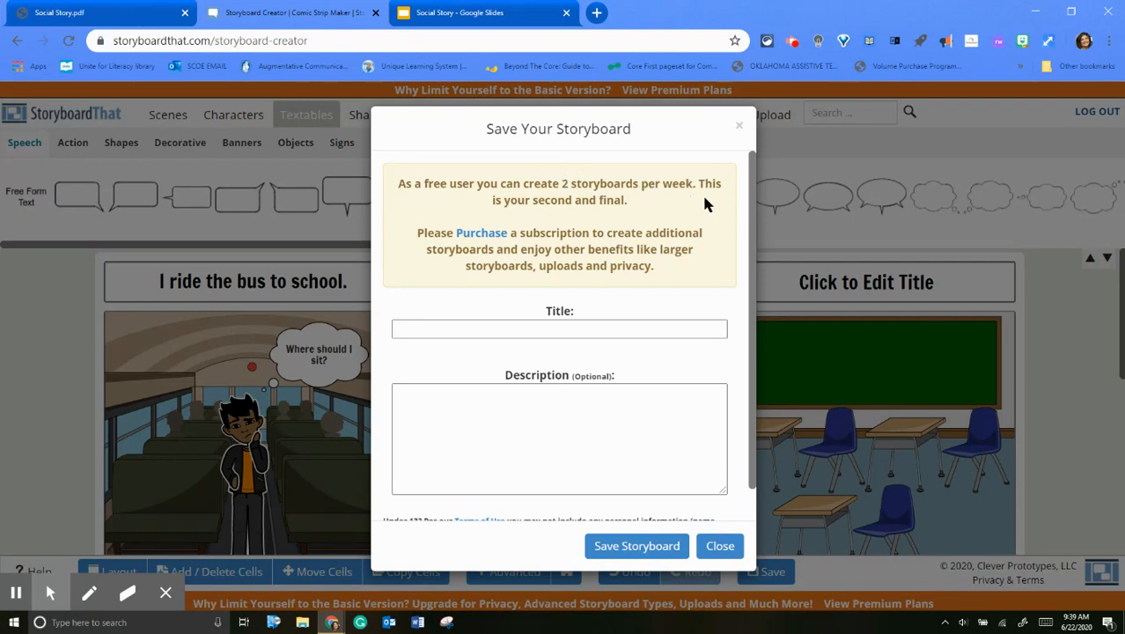
{"action": "mouse_move", "coordinate": [654, 216]}
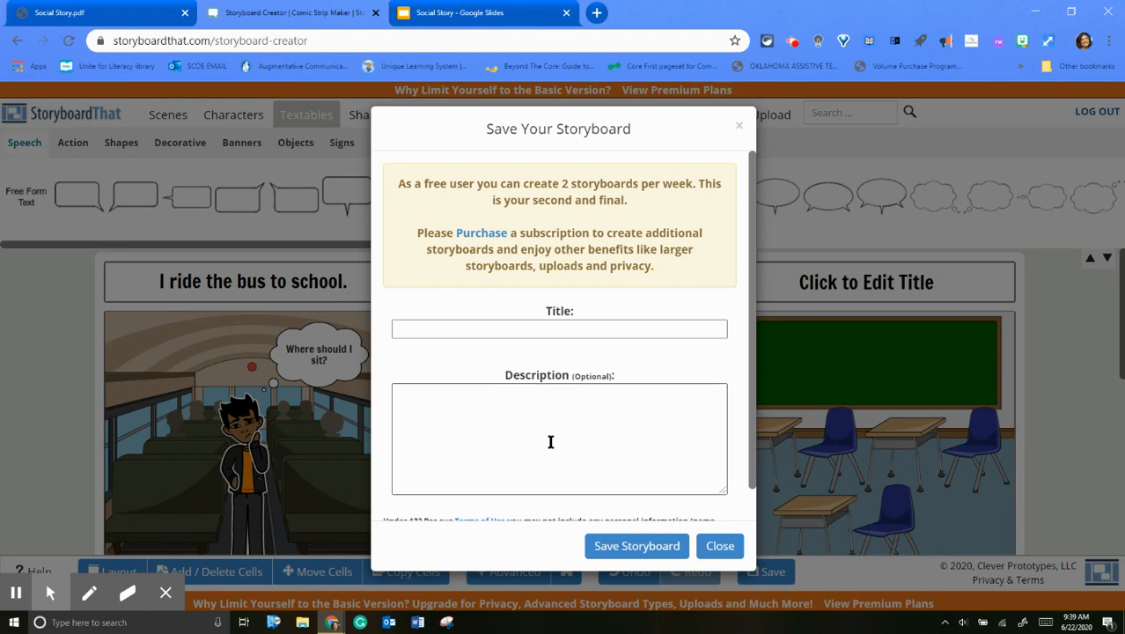
{"action": "scroll", "scroll_direction": "down", "scroll_amount": 3}
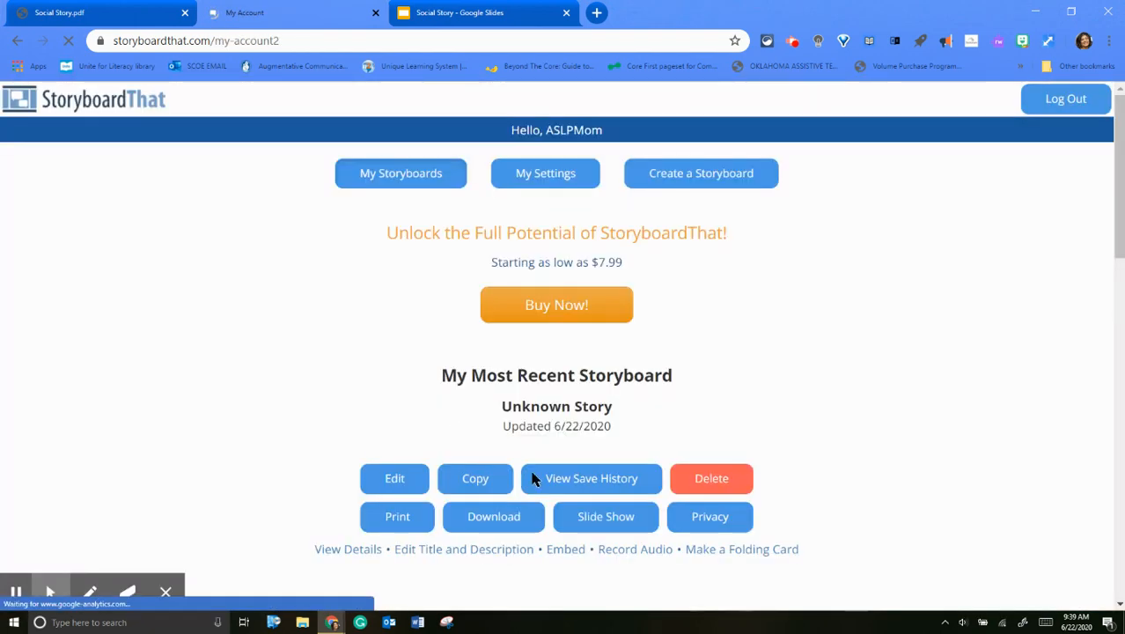
Step: Scroll the account page down to the 'Unknown Story' storyboard preview
{"action": "scroll", "scroll_direction": "down", "scroll_amount": 3}
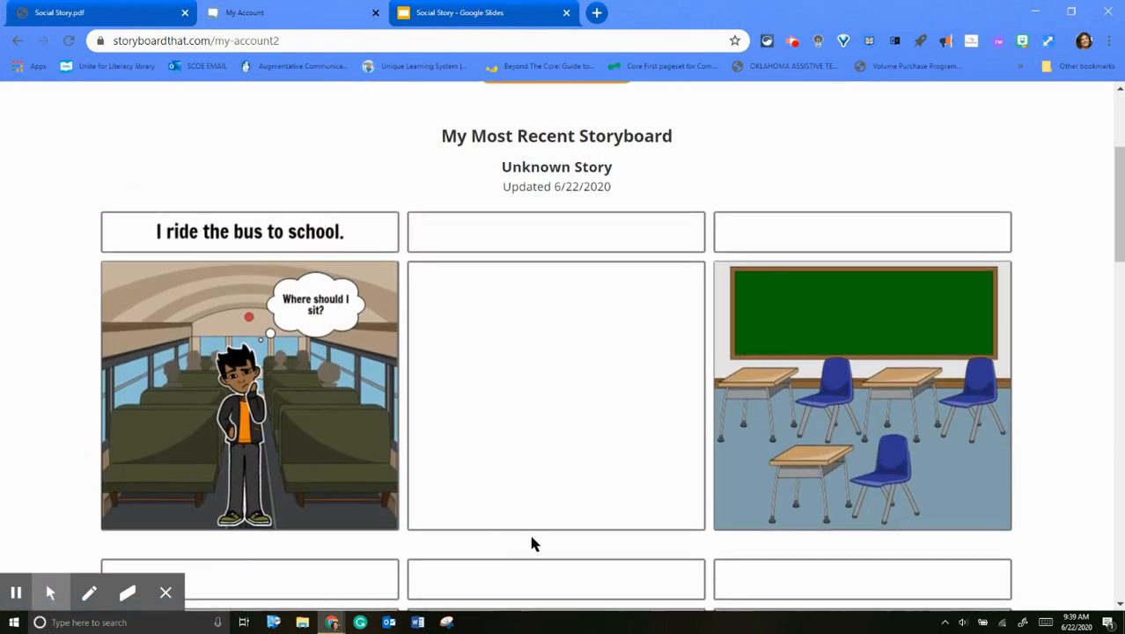
Step: Snip the titled bus panel and save it to the Desktop as JPEG 'First page'
{"action": "scroll", "scroll_direction": "down", "scroll_amount": 3}
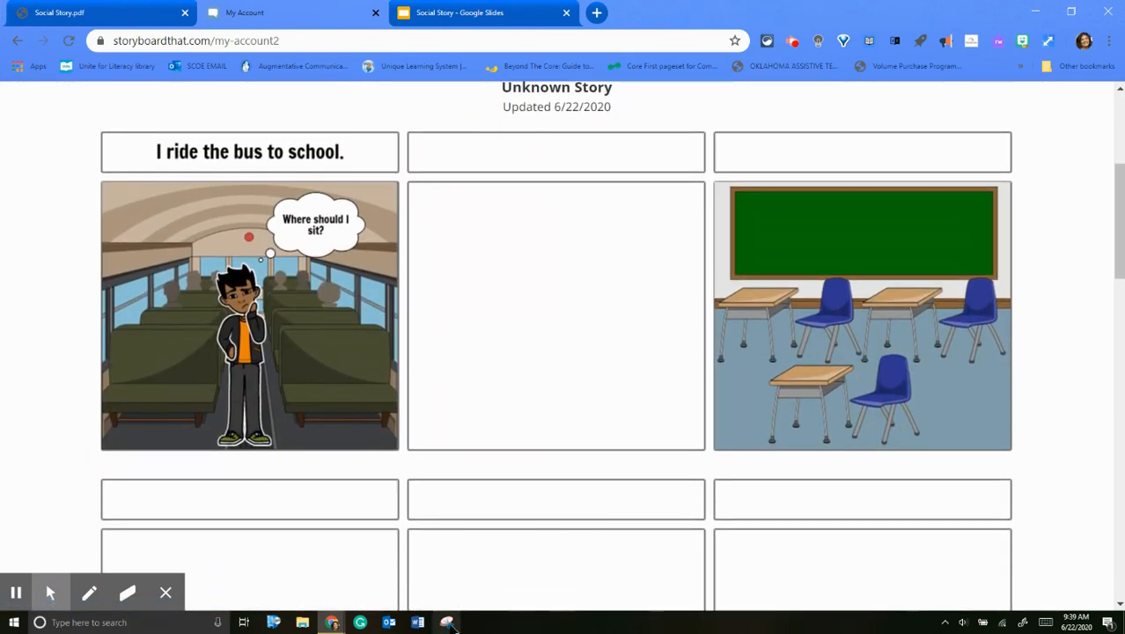
{"action": "left_click", "coordinate": [447, 623]}
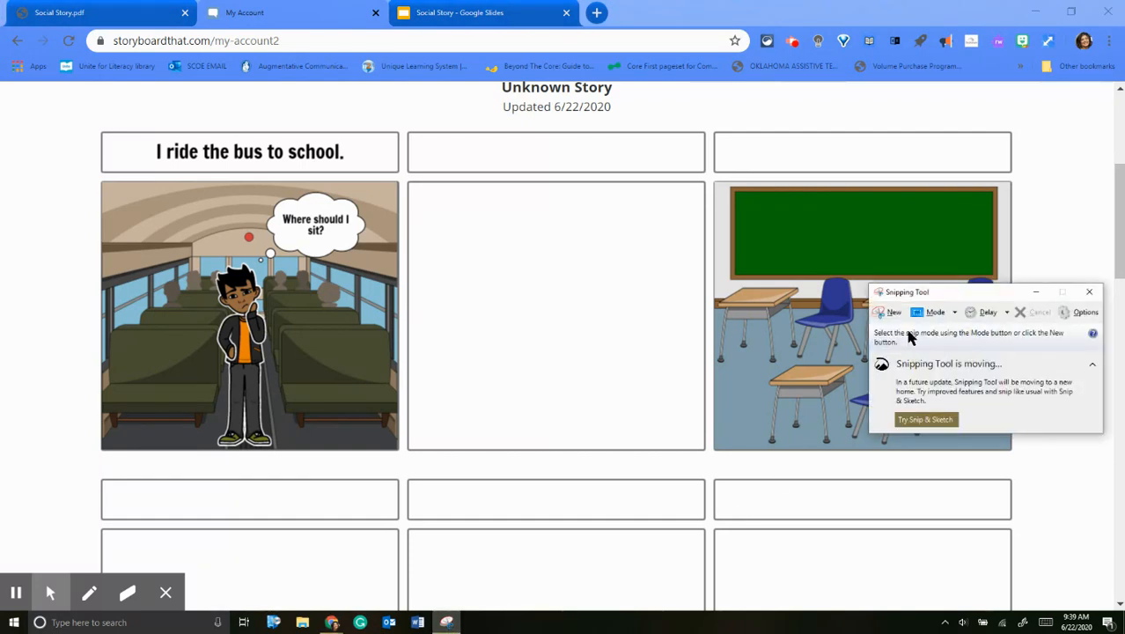
{"action": "mouse_move", "coordinate": [894, 317]}
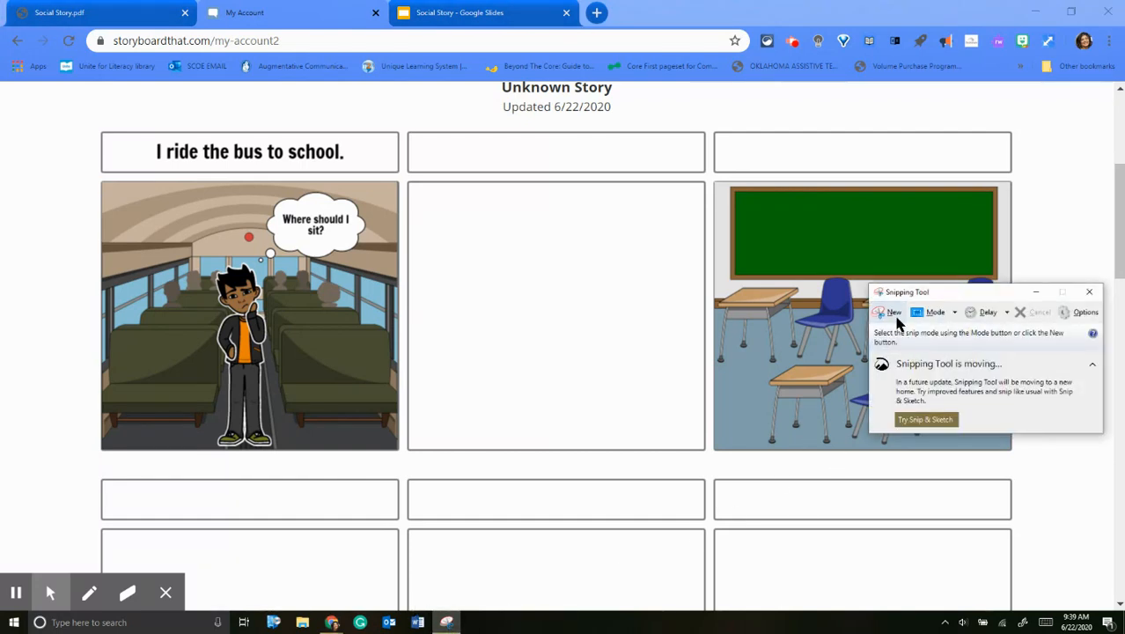
{"action": "left_click", "coordinate": [889, 312]}
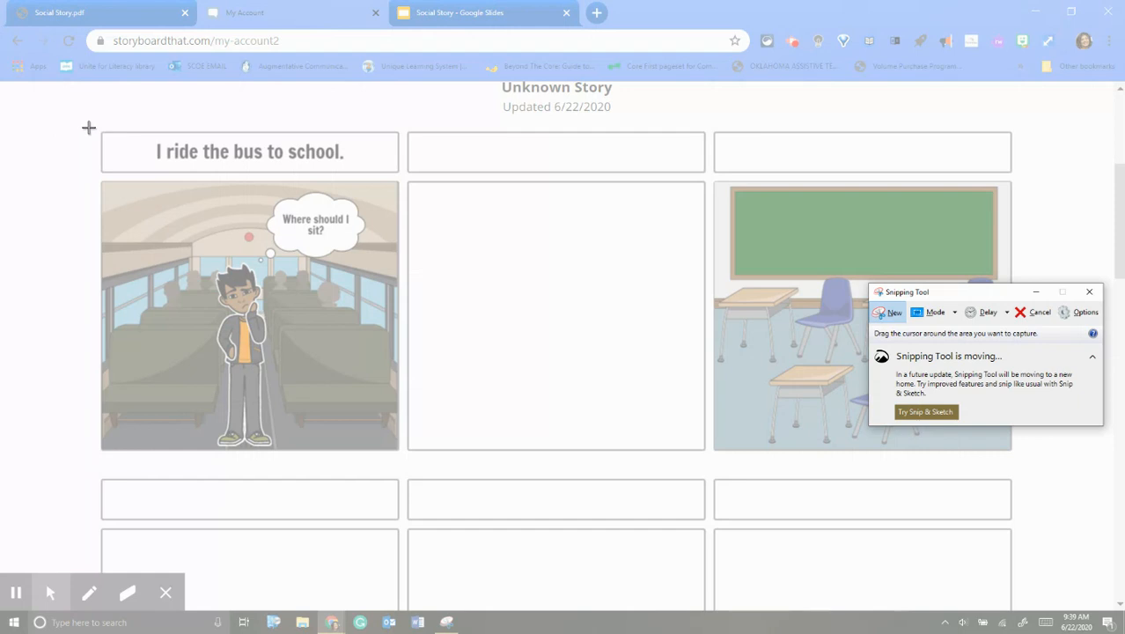
{"action": "left_click_drag", "start_coordinate": [88, 127], "coordinate": [409, 471]}
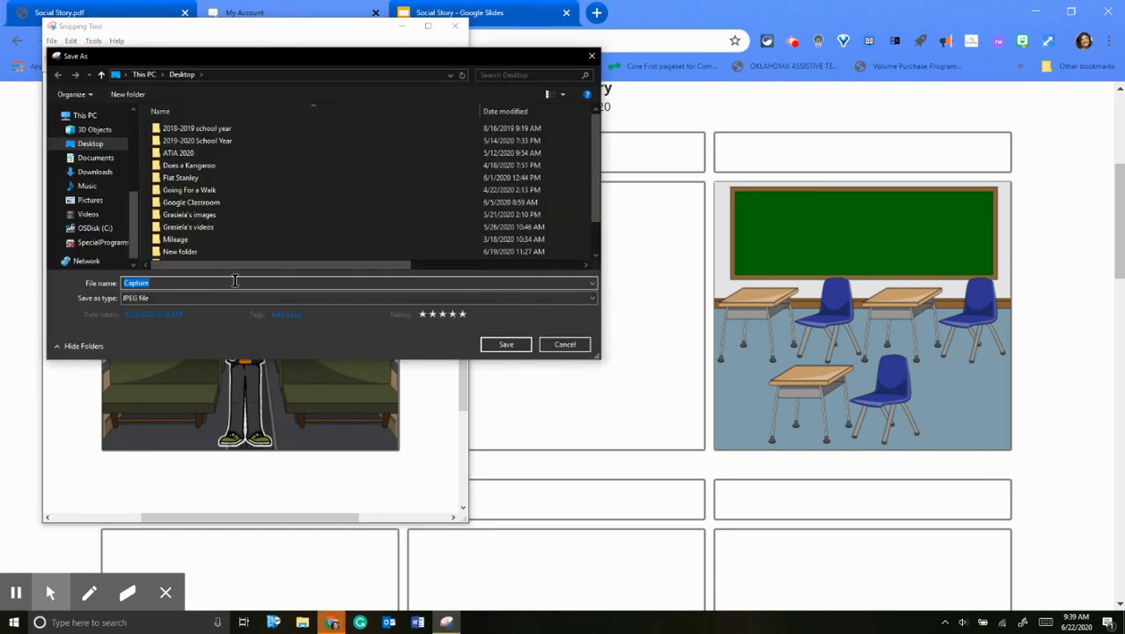
{"action": "type", "text": "First page"}
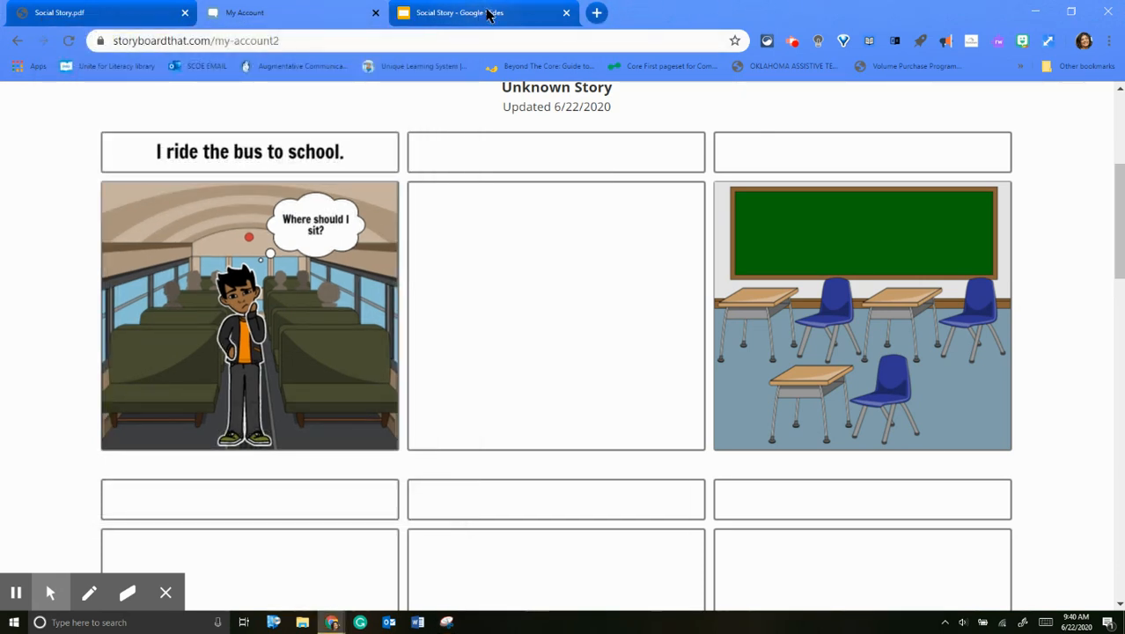
Step: In a new browser tab, start a blank Google Slides presentation
{"action": "left_click", "coordinate": [596, 12]}
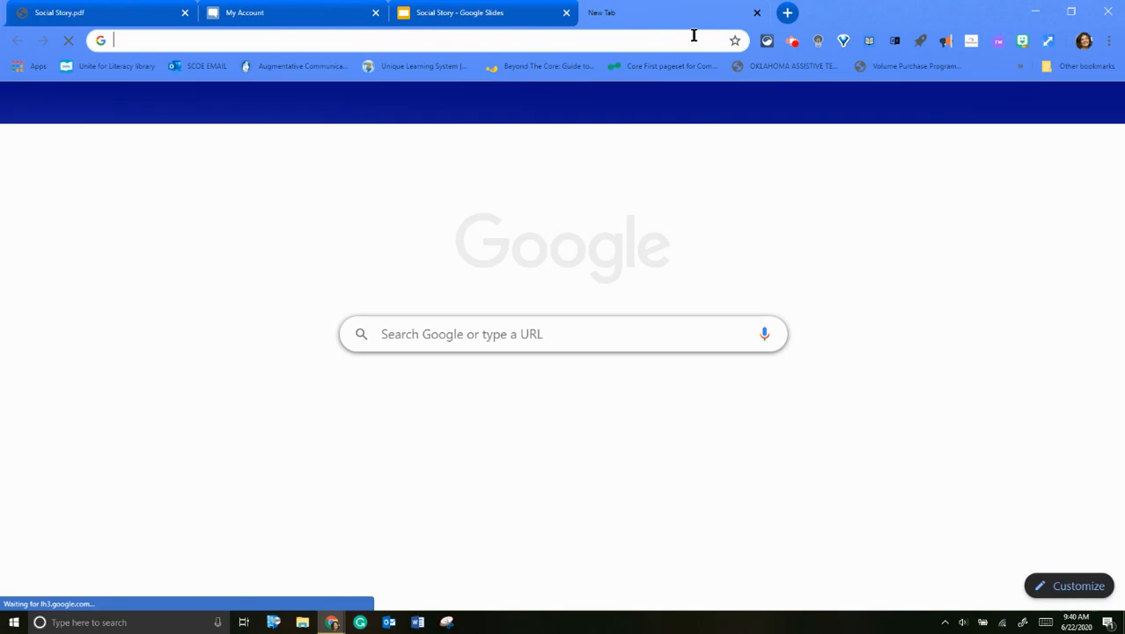
{"action": "left_click", "coordinate": [1064, 104]}
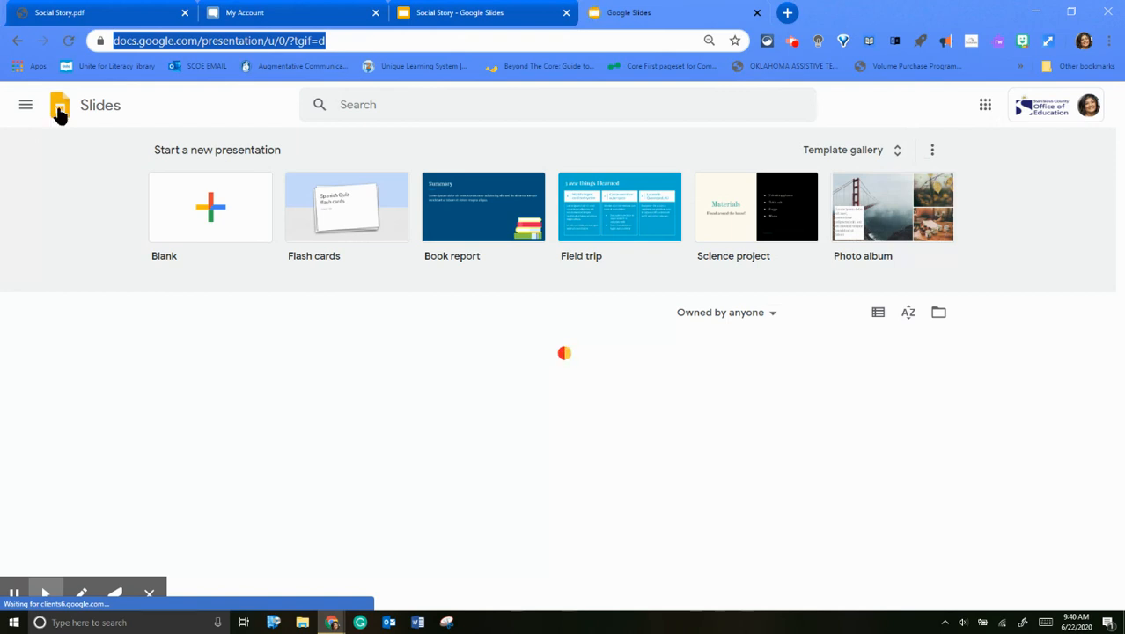
{"action": "left_click", "coordinate": [211, 206]}
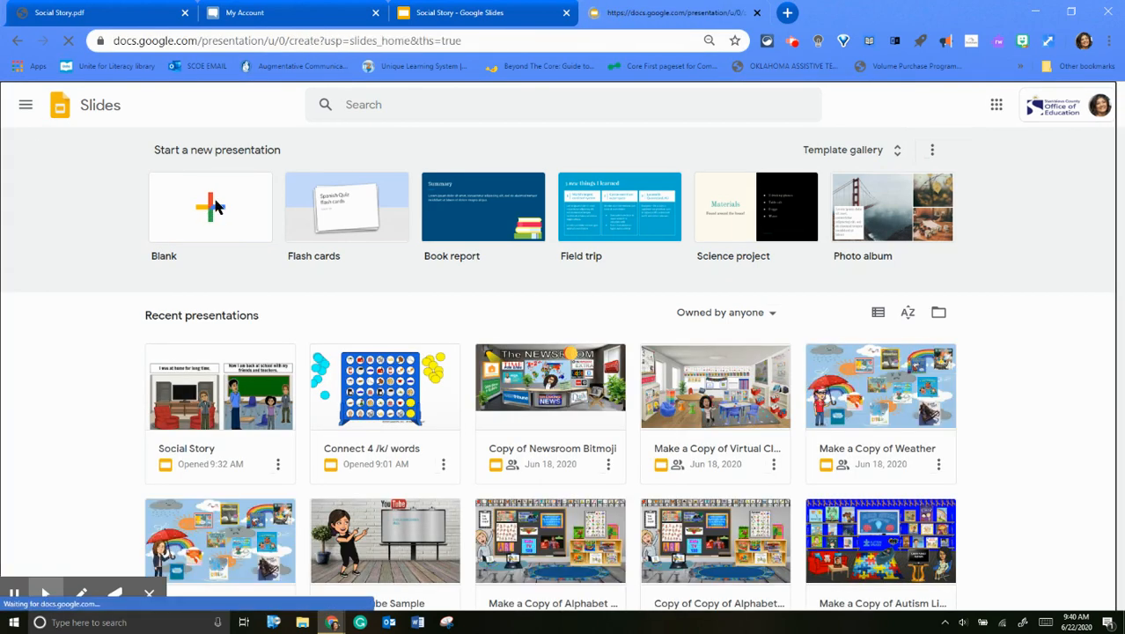
{"action": "left_click", "coordinate": [209, 207]}
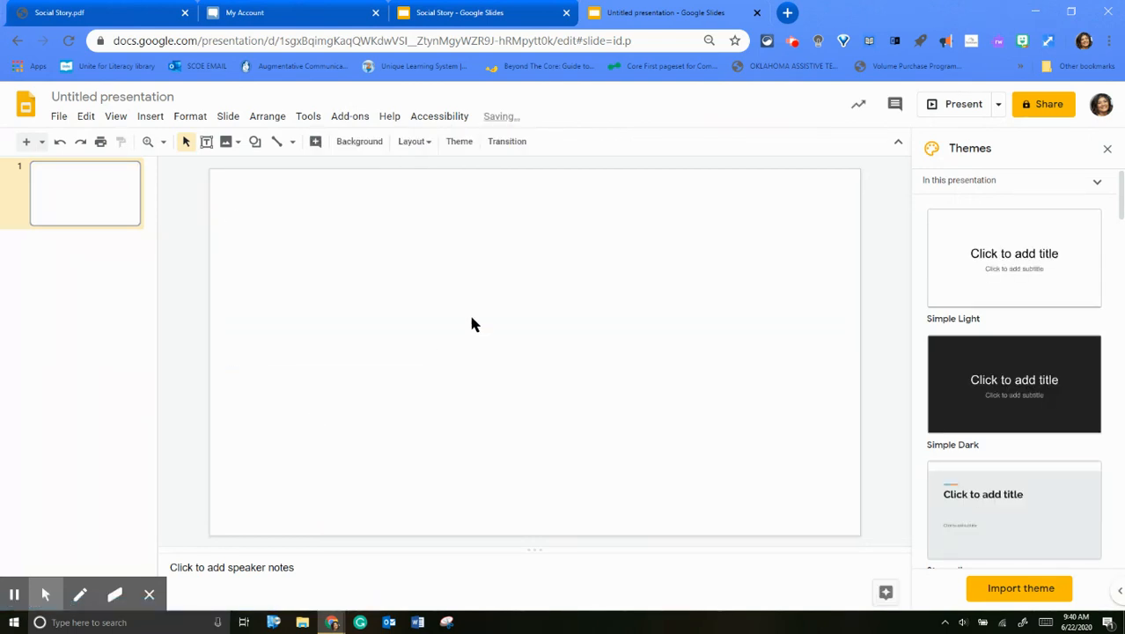
Step: Paste the snipped bus panel onto the first slide and add a second blank slide
{"action": "right_click", "coordinate": [472, 323]}
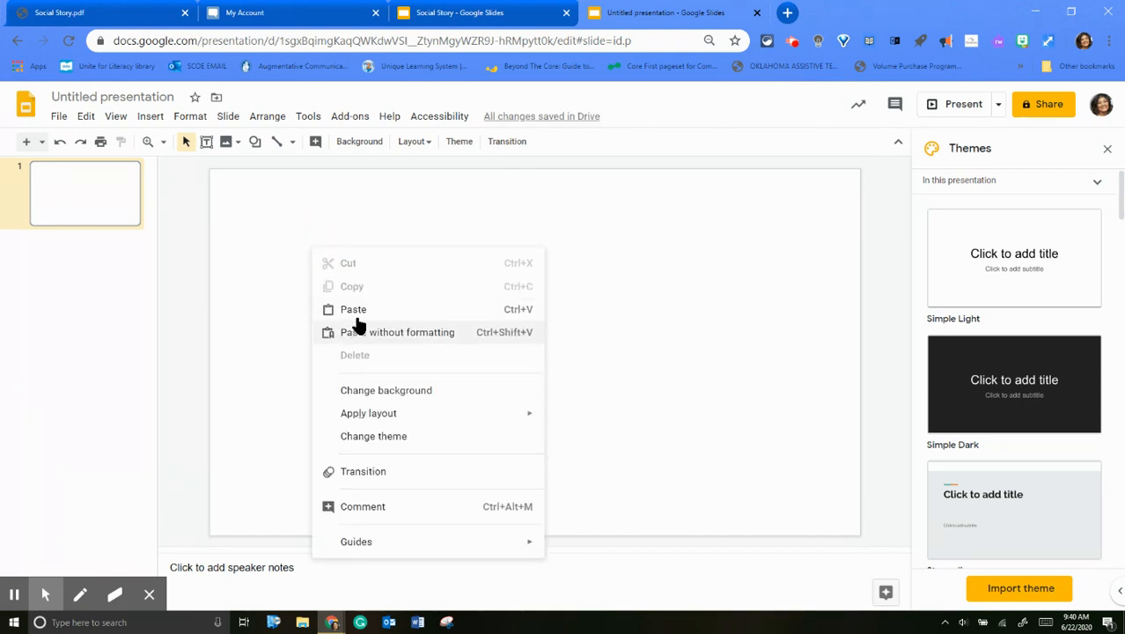
{"action": "left_click", "coordinate": [353, 309]}
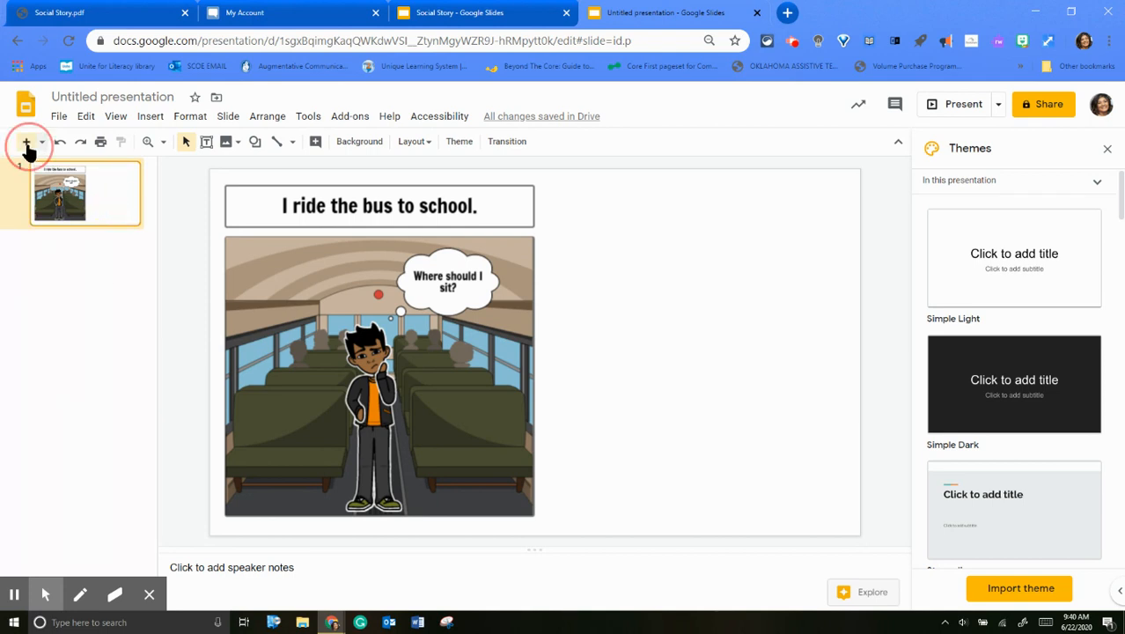
{"action": "left_click", "coordinate": [27, 140]}
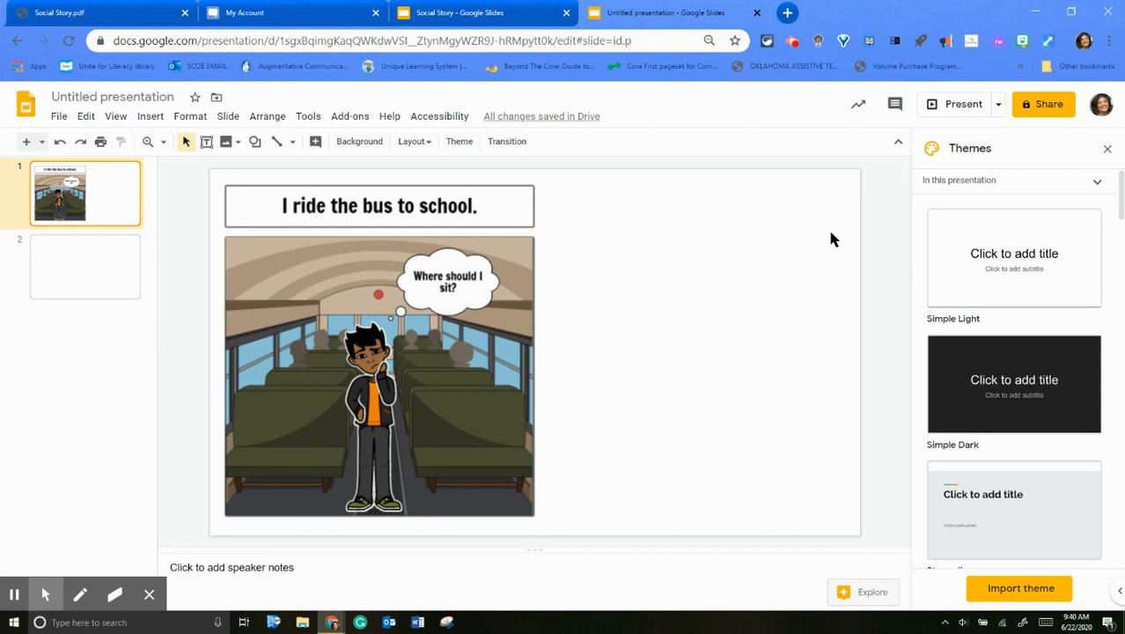
{"action": "mouse_move", "coordinate": [604, 410]}
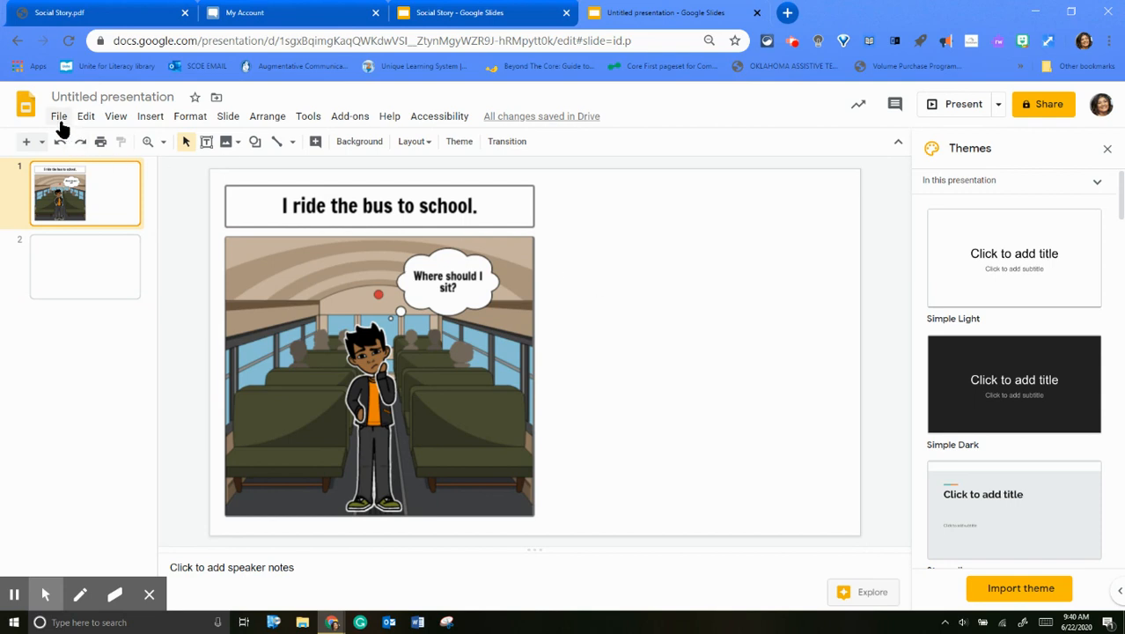
{"action": "mouse_move", "coordinate": [695, 355]}
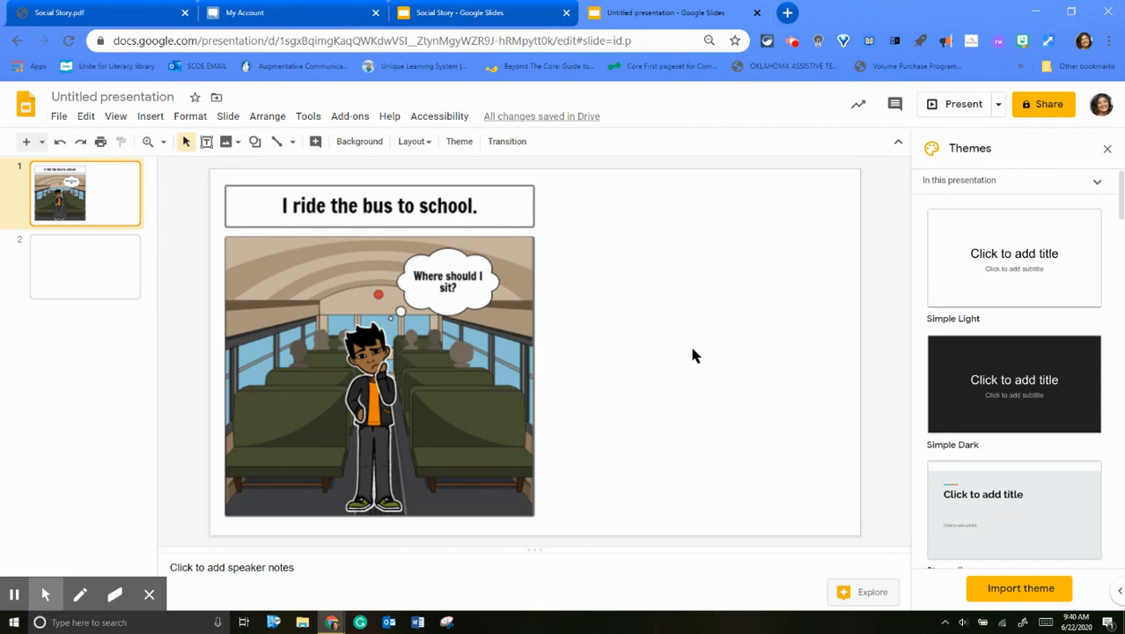
{"action": "mouse_move", "coordinate": [150, 115]}
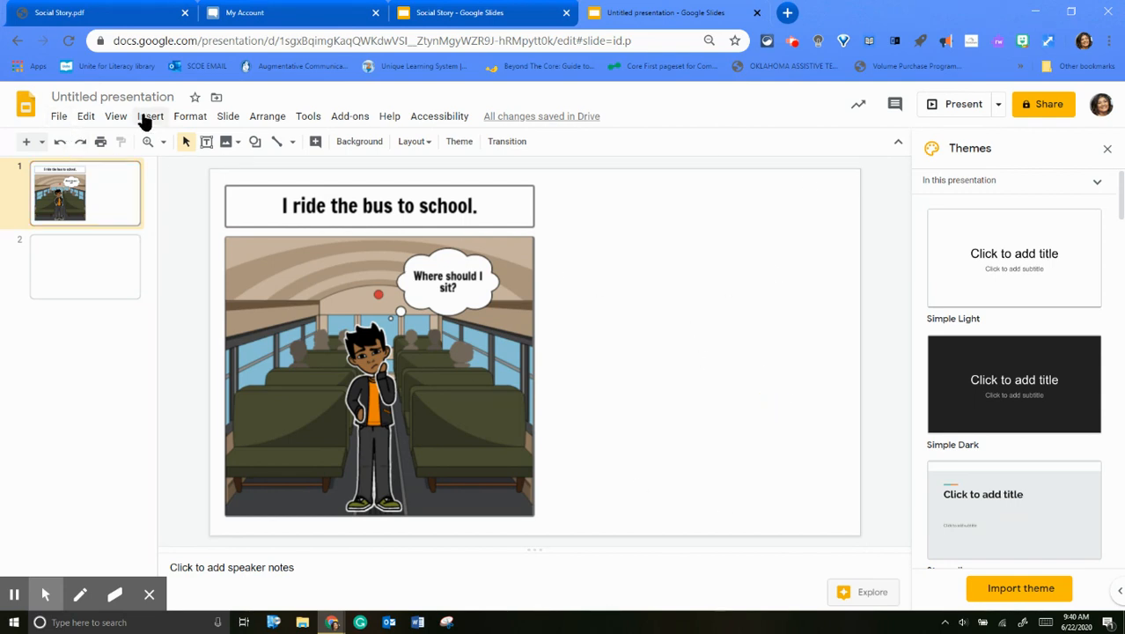
{"action": "left_click", "coordinate": [59, 115]}
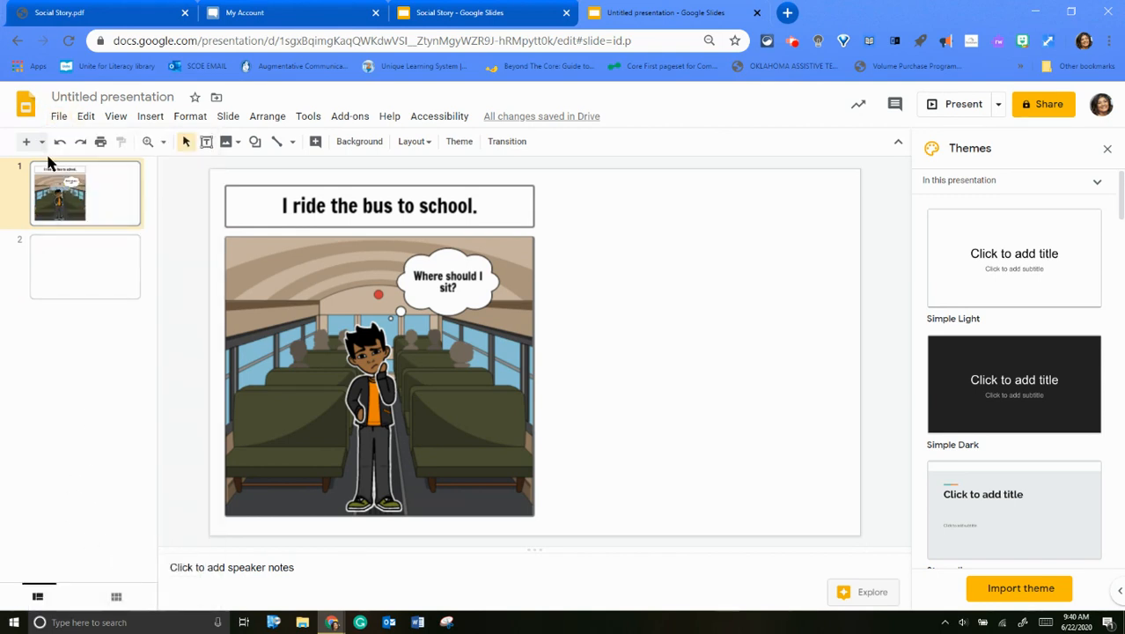
Step: Set a custom page size of 11 × 8.5 inches in Page setup
{"action": "left_click", "coordinate": [58, 116]}
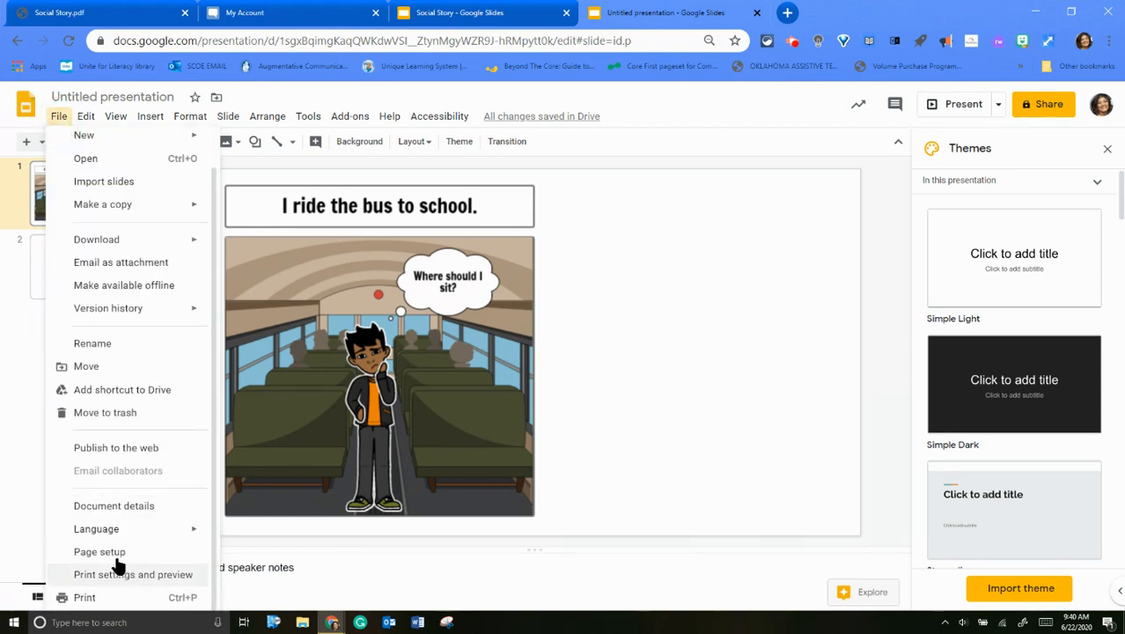
{"action": "left_click", "coordinate": [99, 551]}
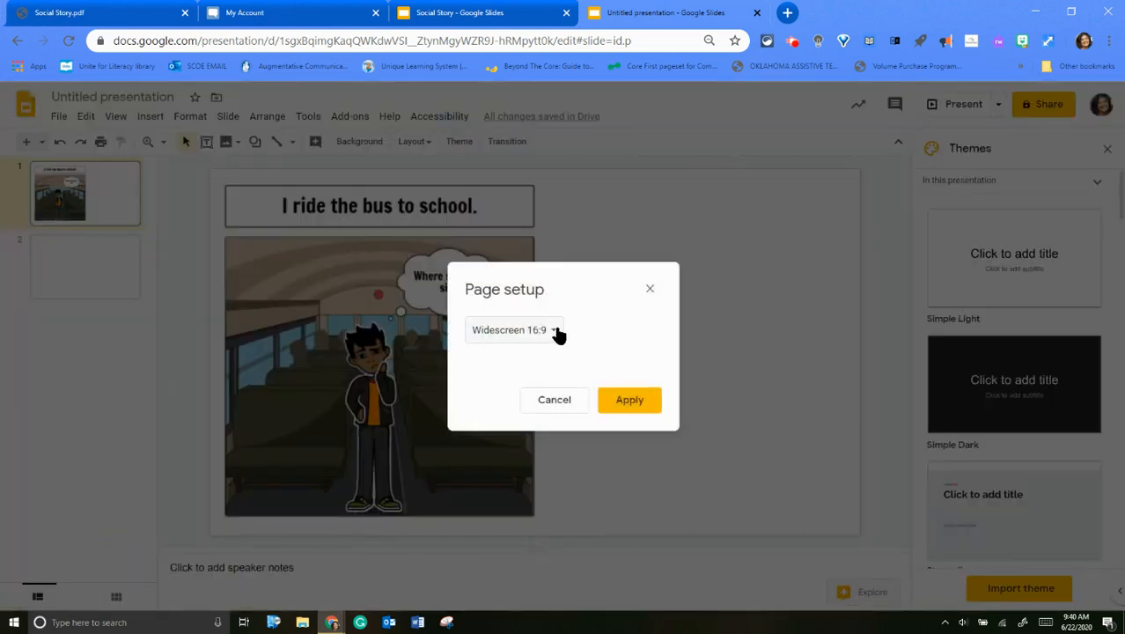
{"action": "left_click", "coordinate": [515, 329]}
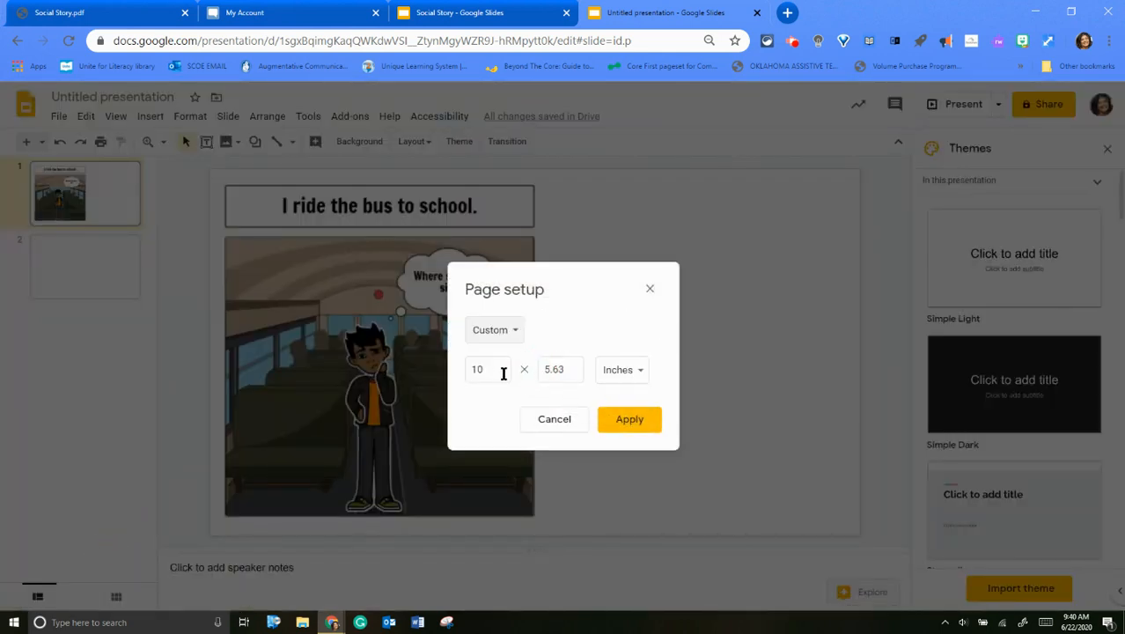
{"action": "left_click", "coordinate": [487, 369]}
{"action": "type", "text": "8.5"}
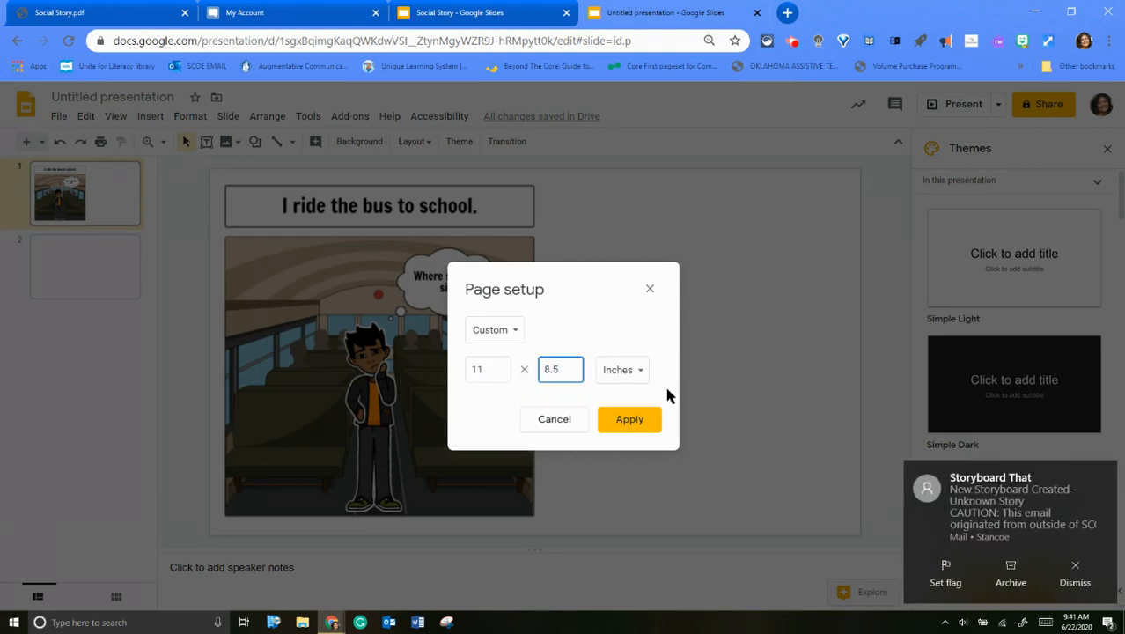
{"action": "left_click", "coordinate": [628, 418]}
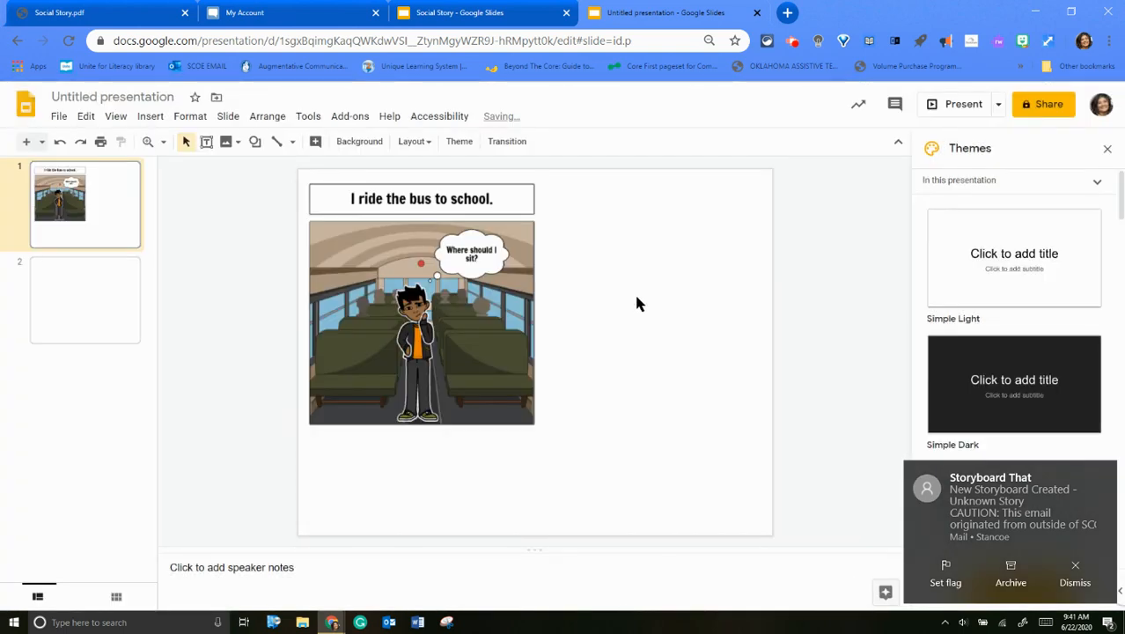
{"action": "mouse_move", "coordinate": [616, 310]}
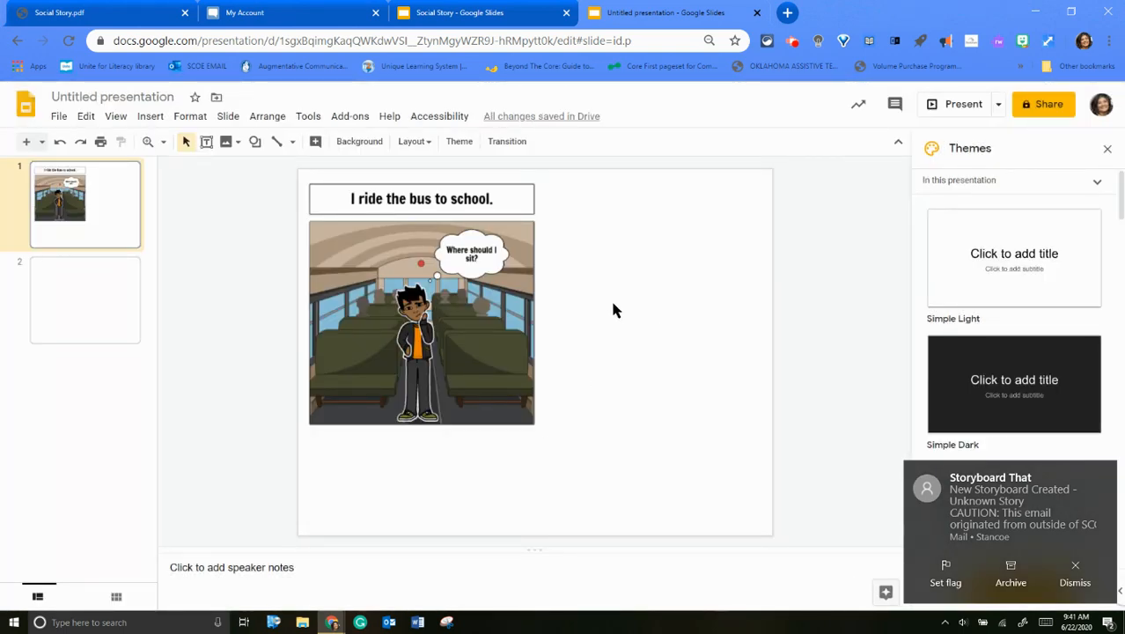
Step: Move the bus image lower on the first slide and show the download formats
{"action": "left_click", "coordinate": [421, 323]}
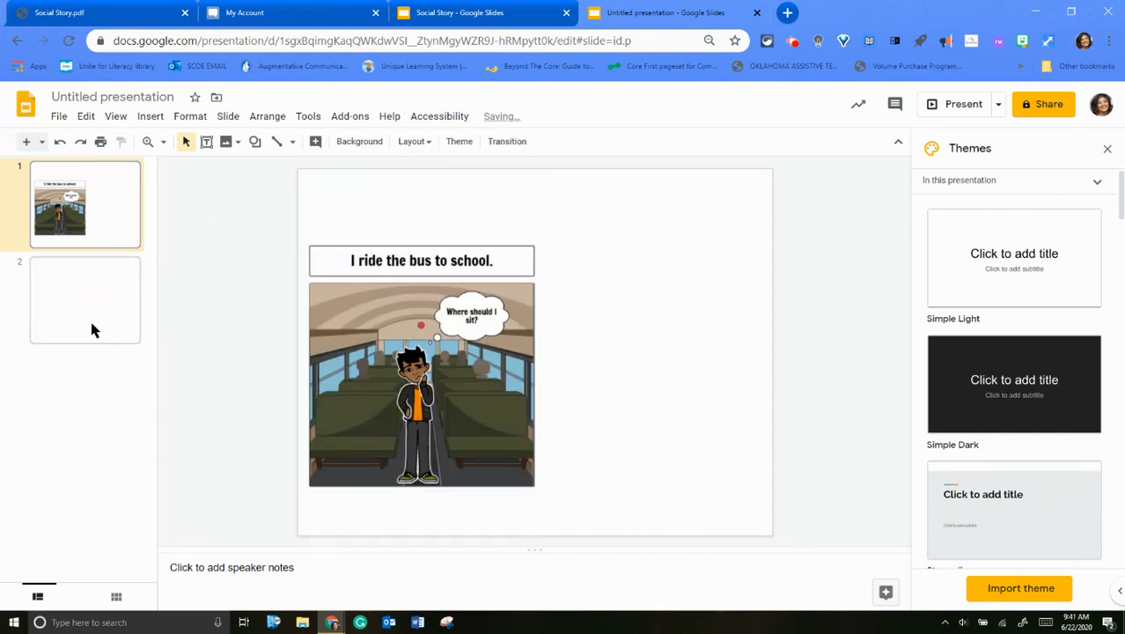
{"action": "left_click", "coordinate": [58, 115]}
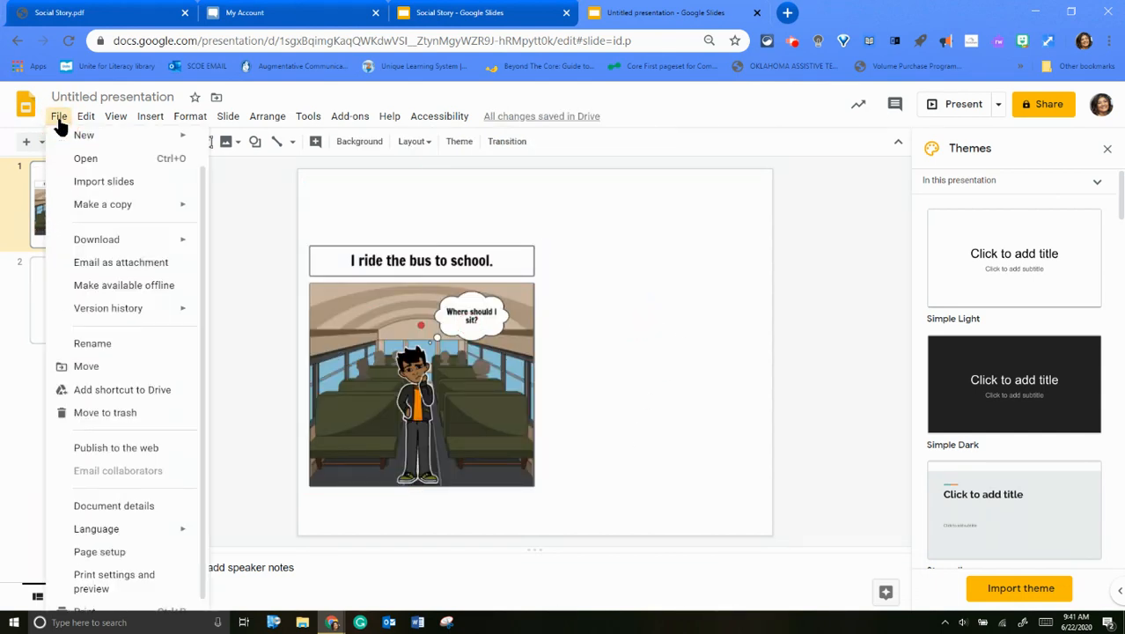
{"action": "left_click", "coordinate": [96, 238]}
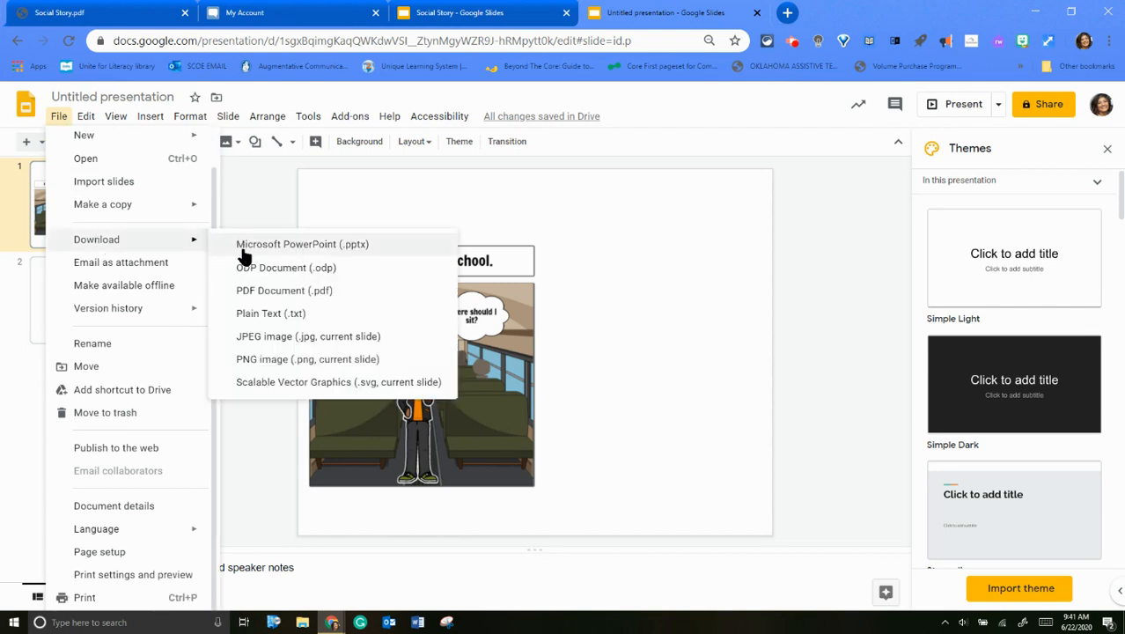
{"action": "mouse_move", "coordinate": [710, 320]}
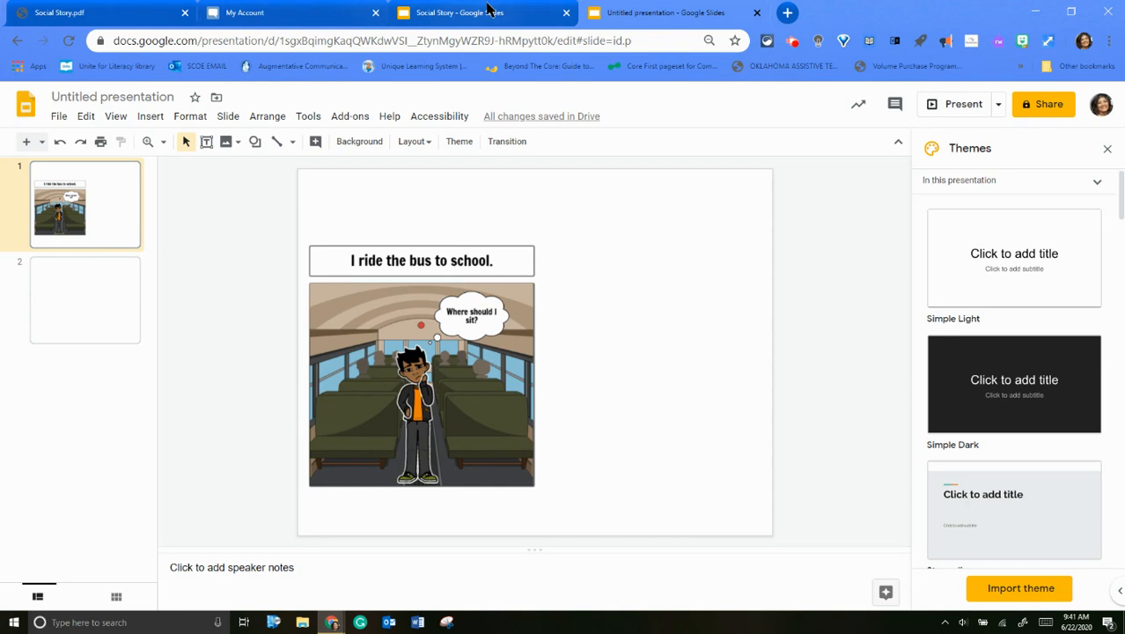
Step: Review the three-slide Social Story deck, then switch to the Social Story.pdf tab
{"action": "left_click", "coordinate": [459, 12]}
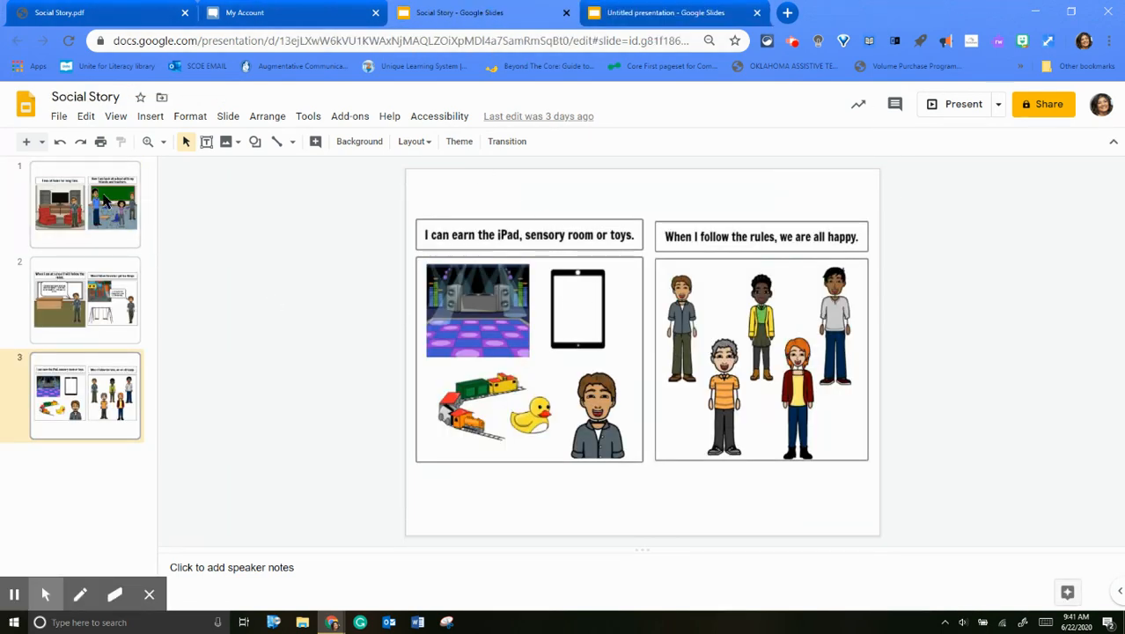
{"action": "left_click", "coordinate": [528, 358]}
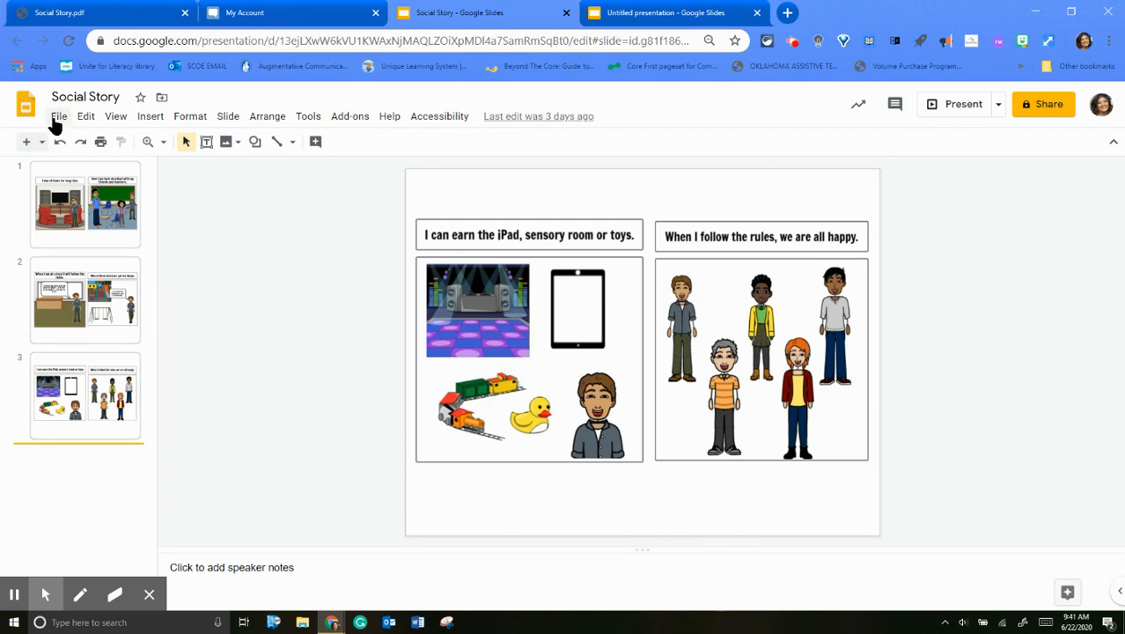
{"action": "mouse_move", "coordinate": [58, 123]}
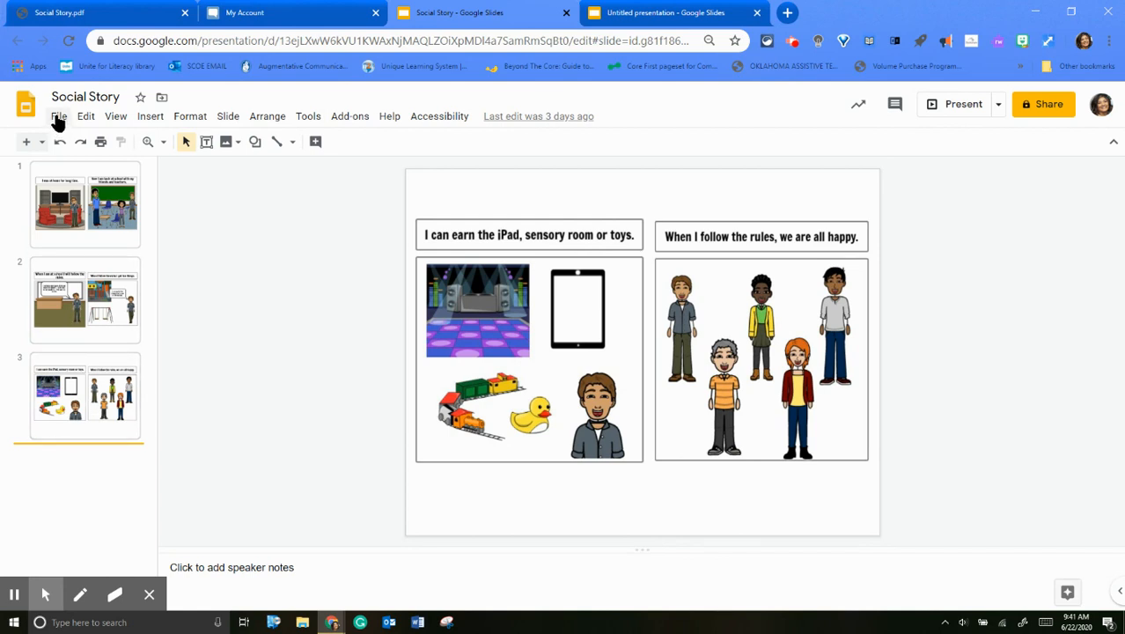
{"action": "left_click", "coordinate": [97, 12]}
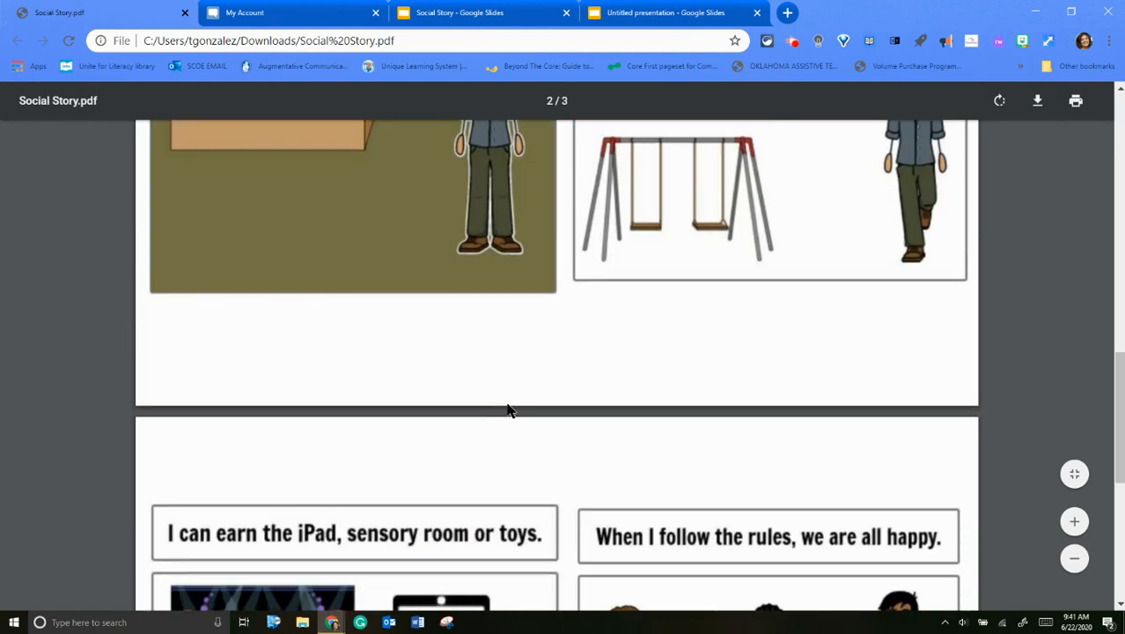
Step: Show page 1 of the Social Story PDF with the home and school scenes
{"action": "scroll", "scroll_direction": "down", "scroll_amount": 3}
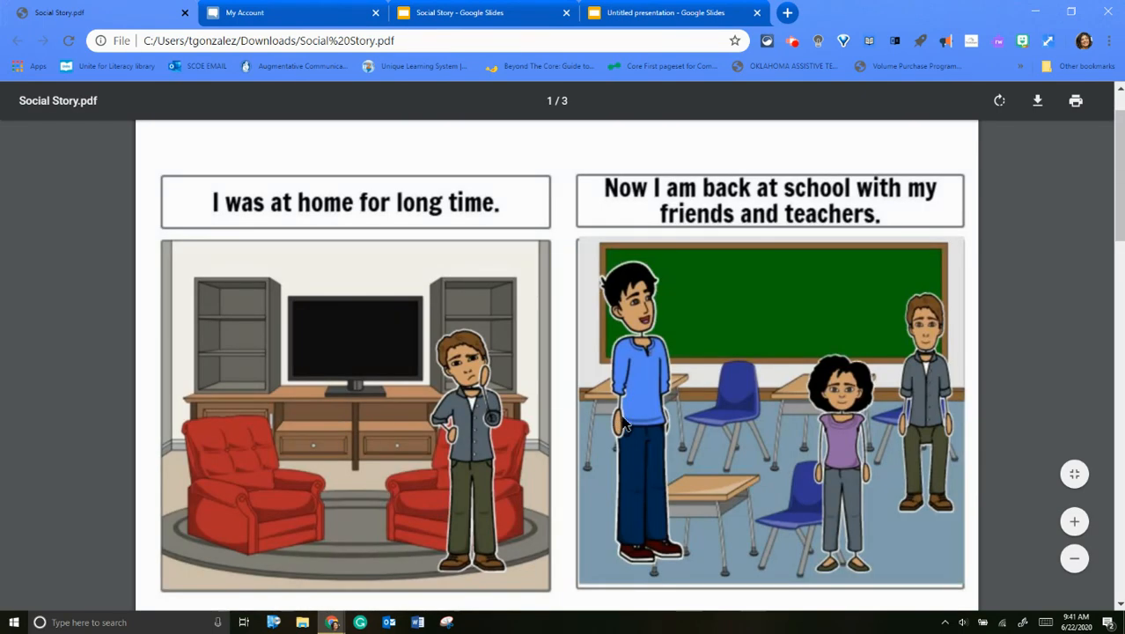
{"action": "mouse_move", "coordinate": [775, 322]}
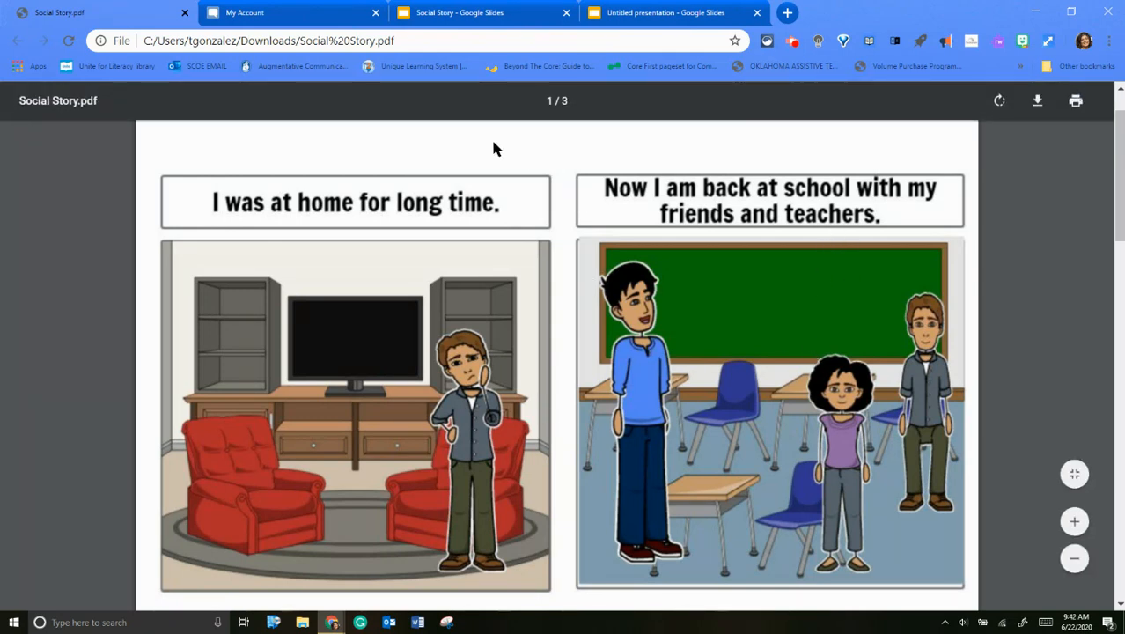
{"action": "mouse_move", "coordinate": [515, 165]}
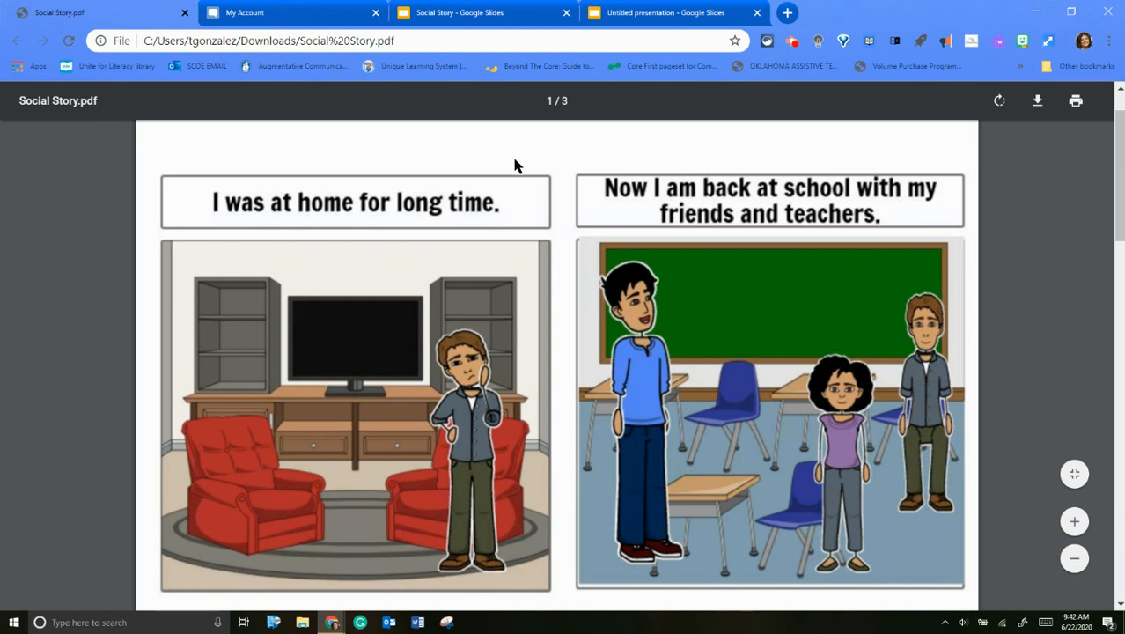
{"action": "mouse_move", "coordinate": [655, 202]}
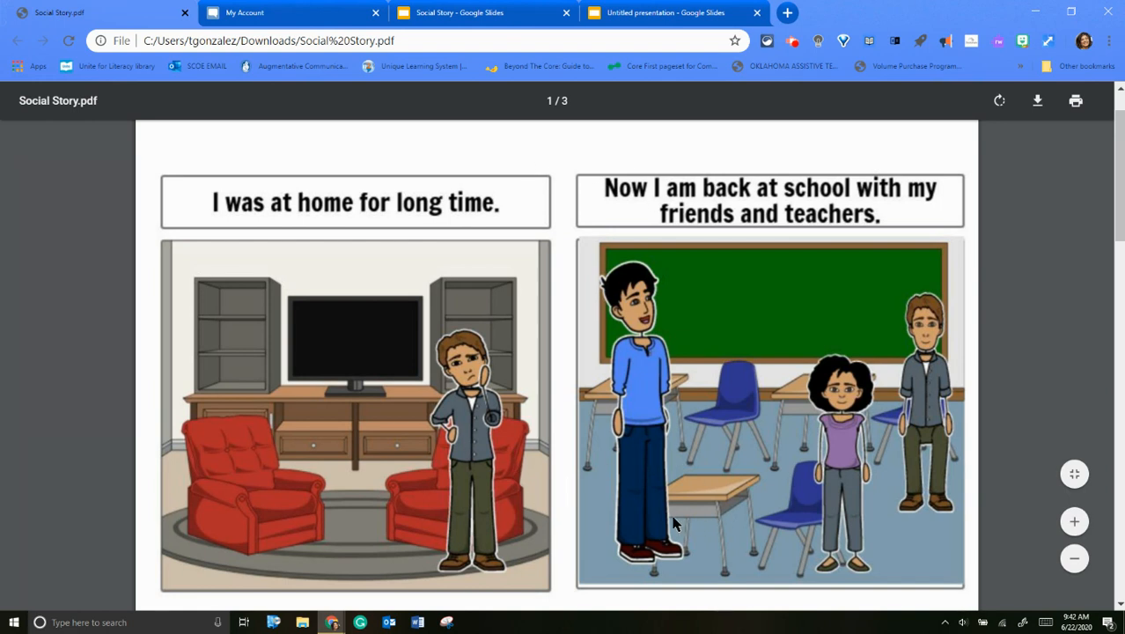
Step: Scroll to page 2 of the PDF showing the follow-the-rules and playground scenes
{"action": "scroll", "scroll_direction": "down", "scroll_amount": 3}
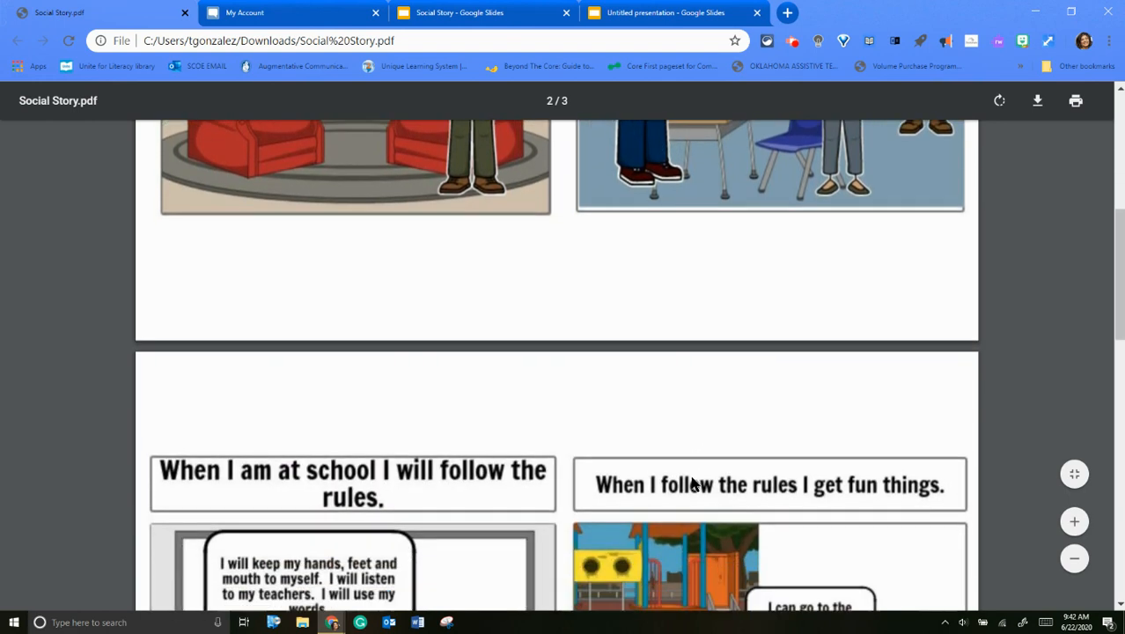
{"action": "scroll", "scroll_direction": "down", "scroll_amount": 3}
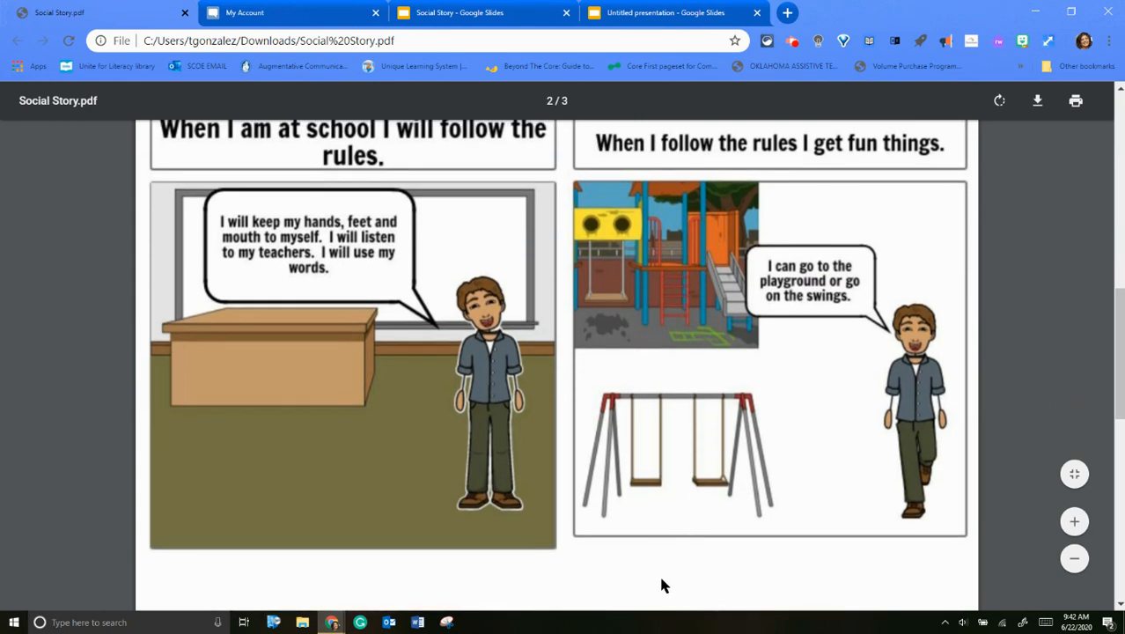
{"action": "mouse_move", "coordinate": [660, 583]}
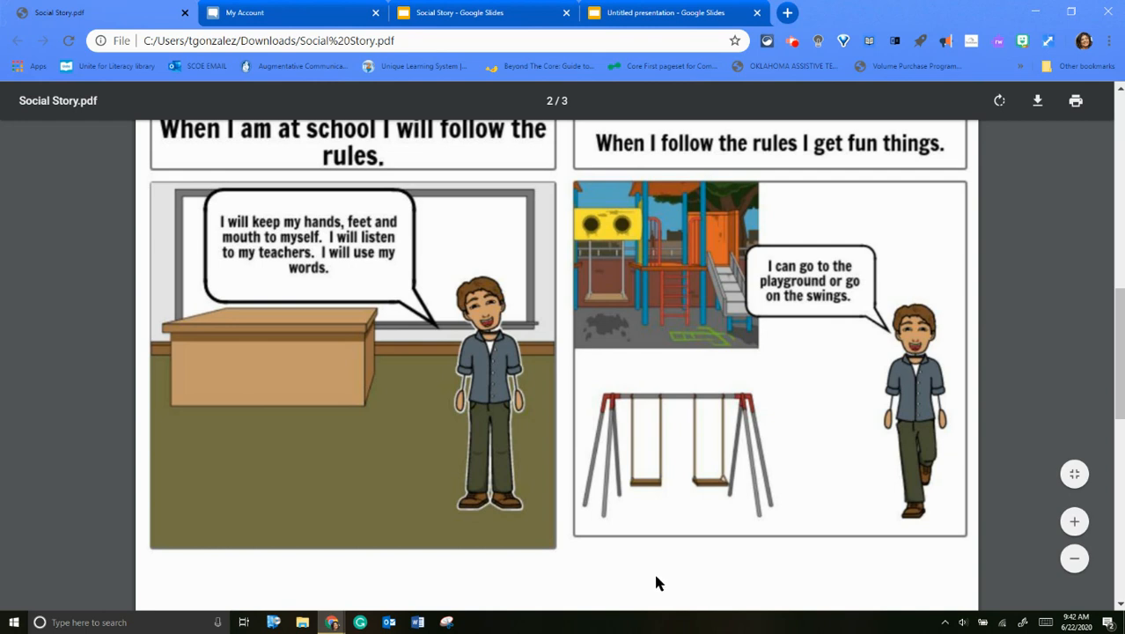
{"action": "mouse_move", "coordinate": [694, 538]}
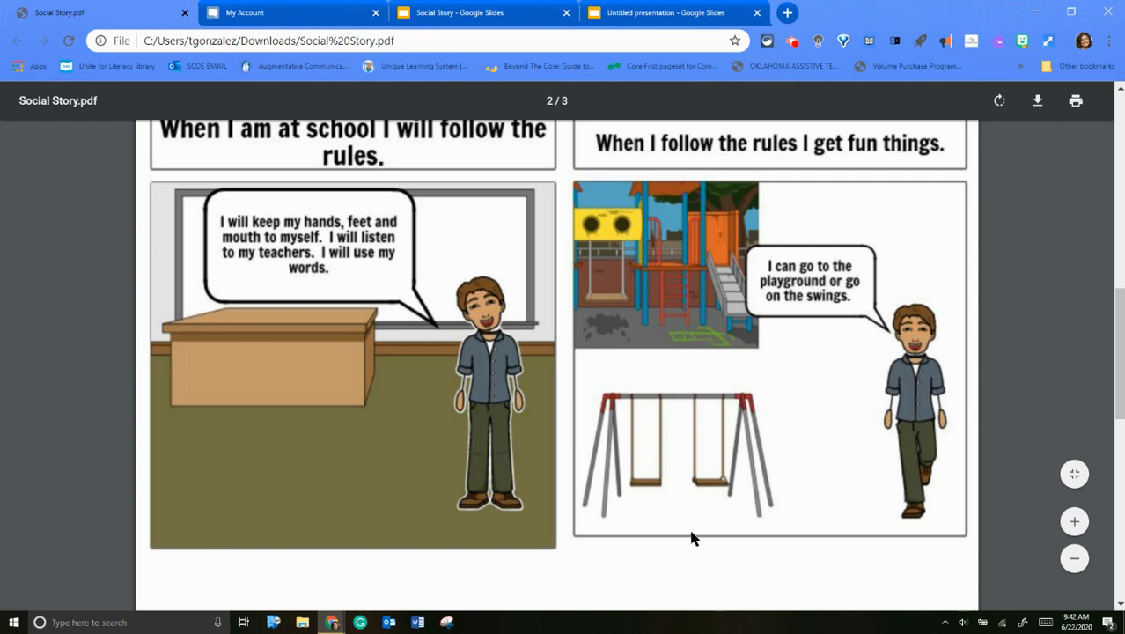
{"action": "mouse_move", "coordinate": [761, 585]}
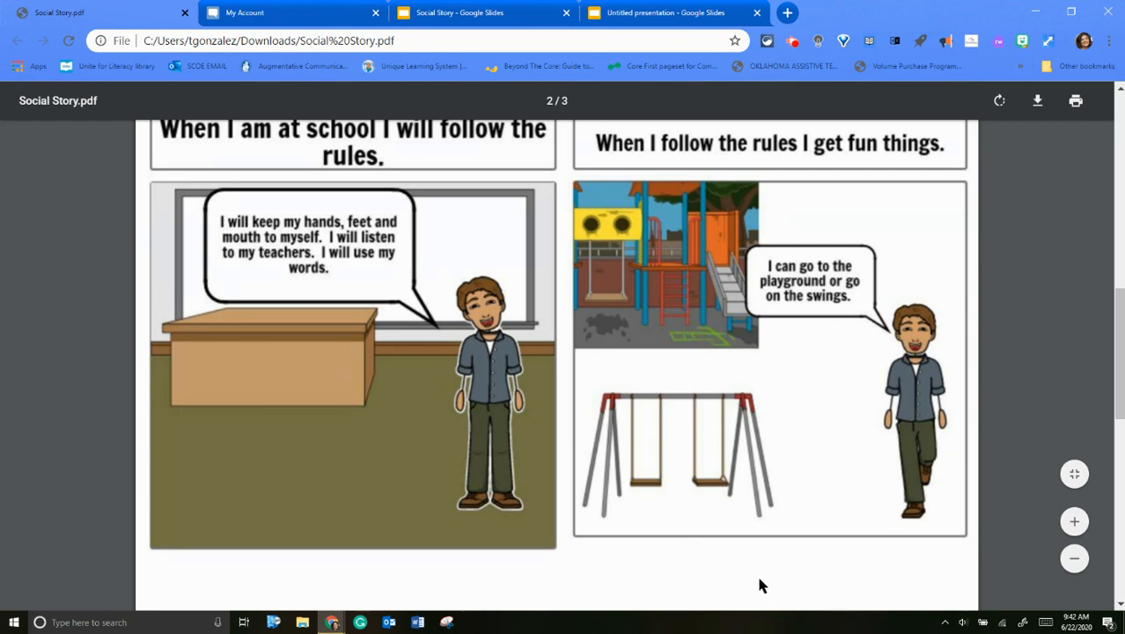